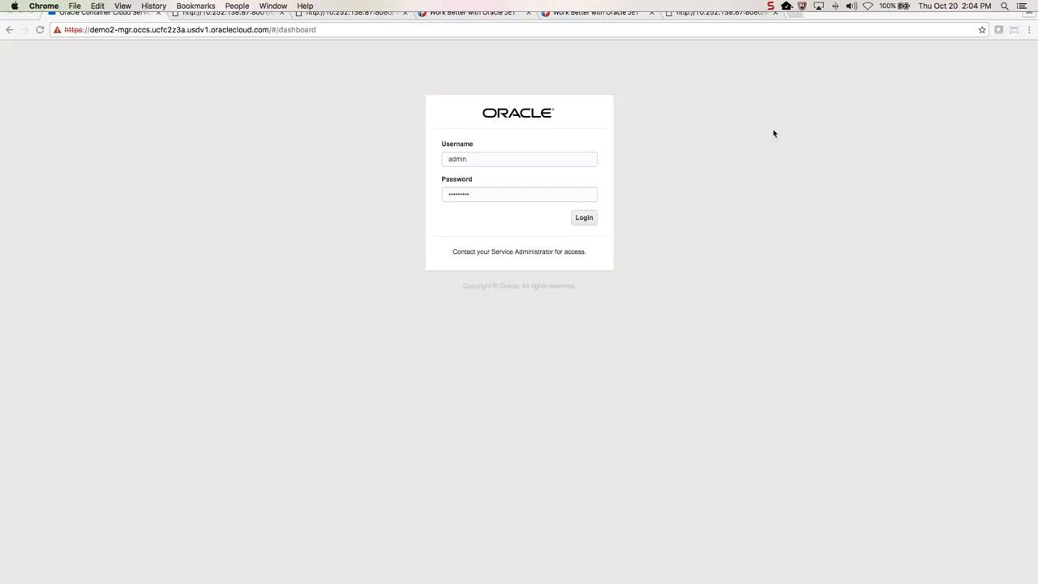
mouse_move(267, 138)
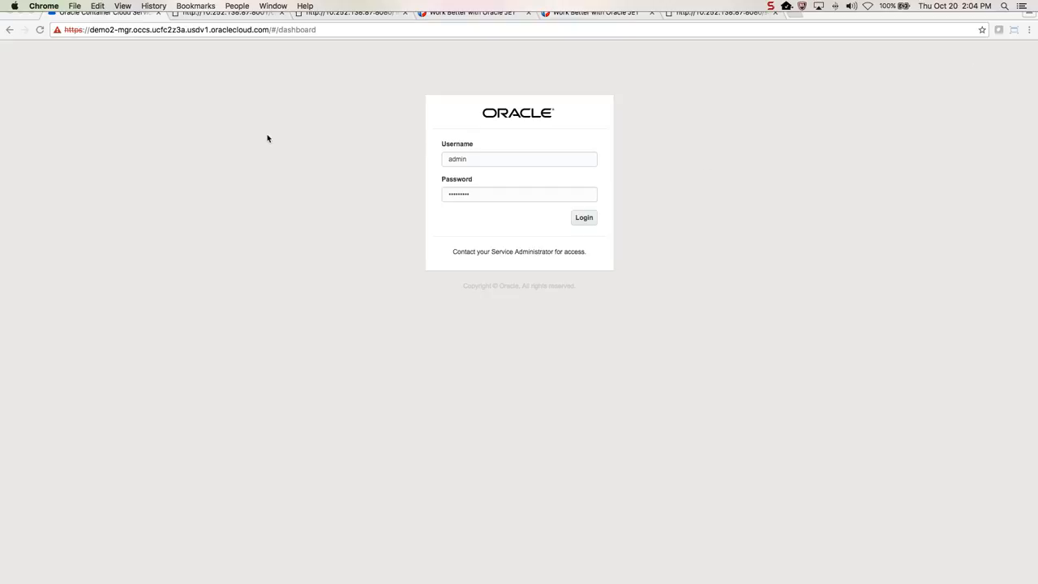
mouse_move(104, 107)
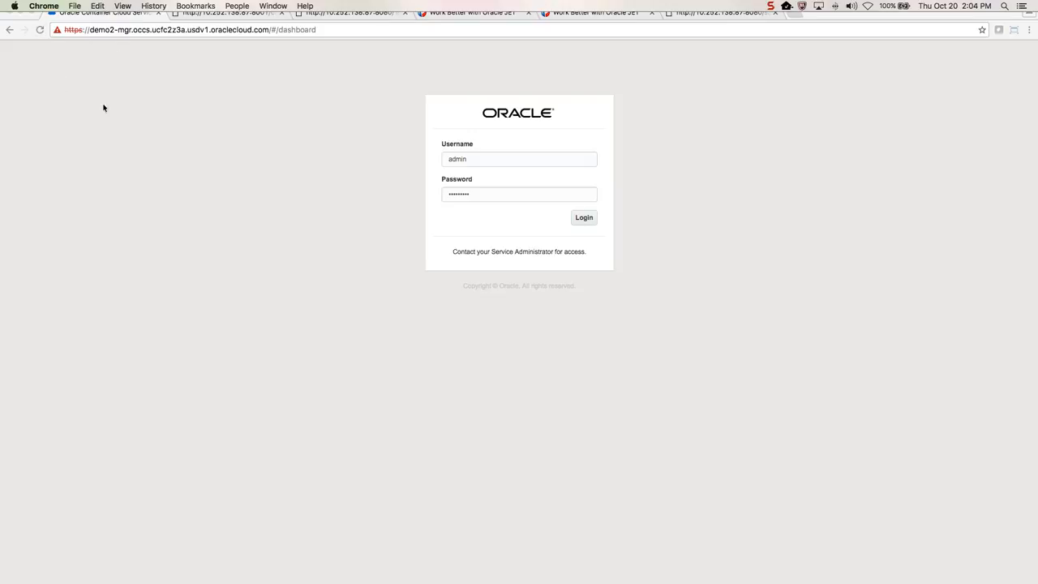
mouse_move(146, 128)
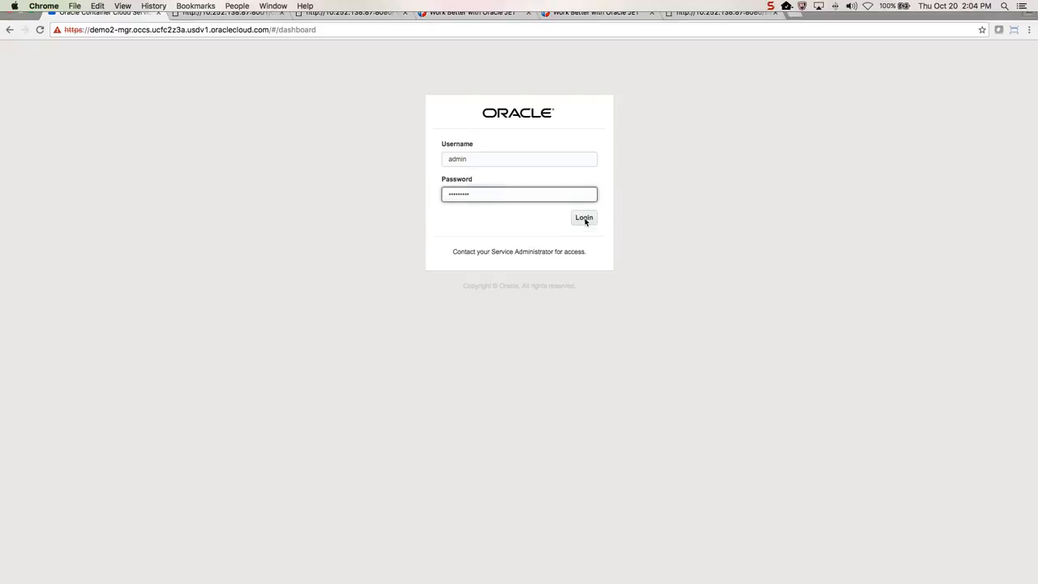
Sign in, view the Hosts list with its two active hosts, and return to the Dashboard.
click(584, 218)
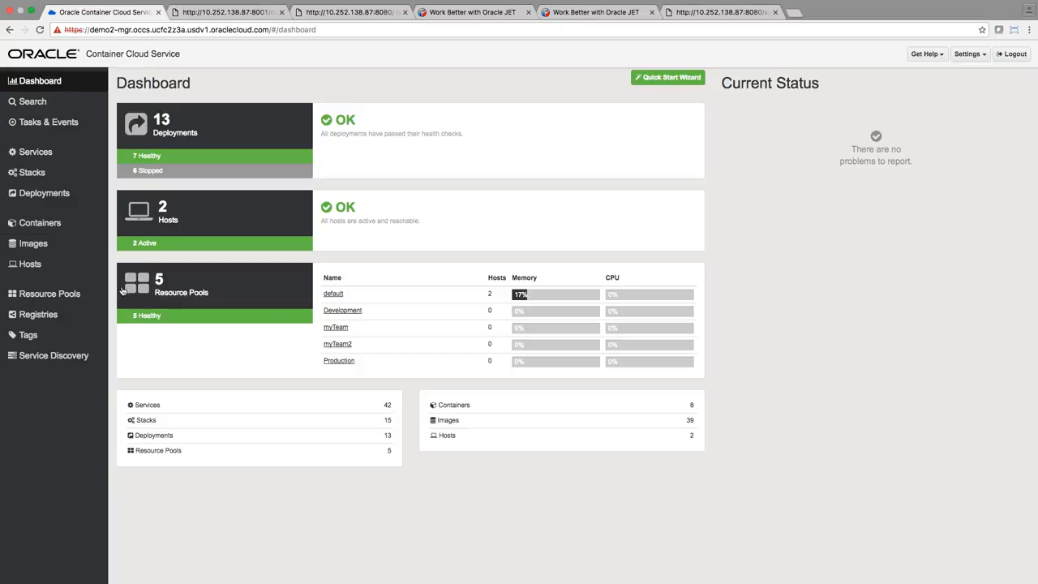
mouse_move(180, 259)
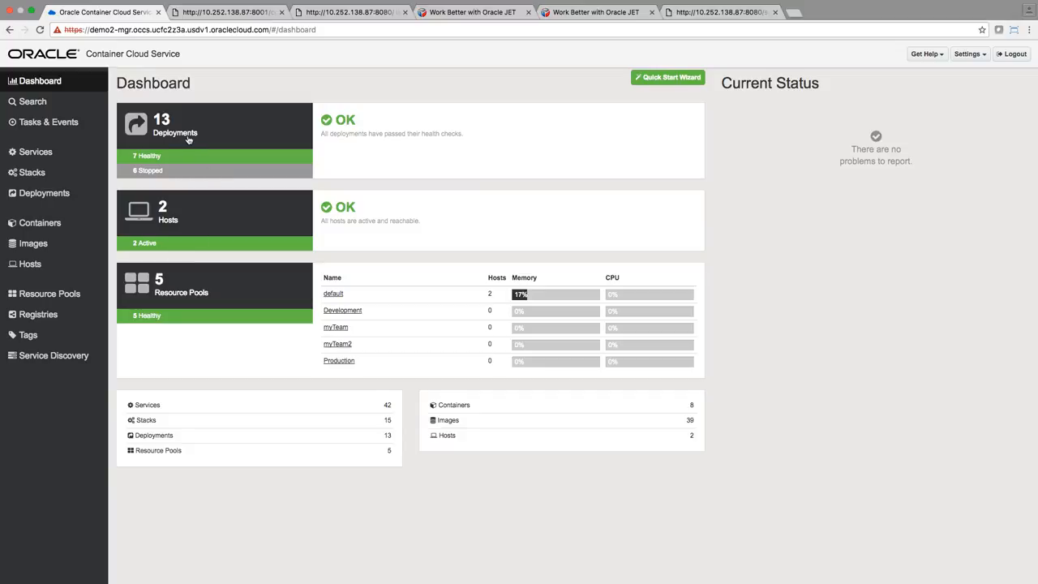
mouse_move(188, 139)
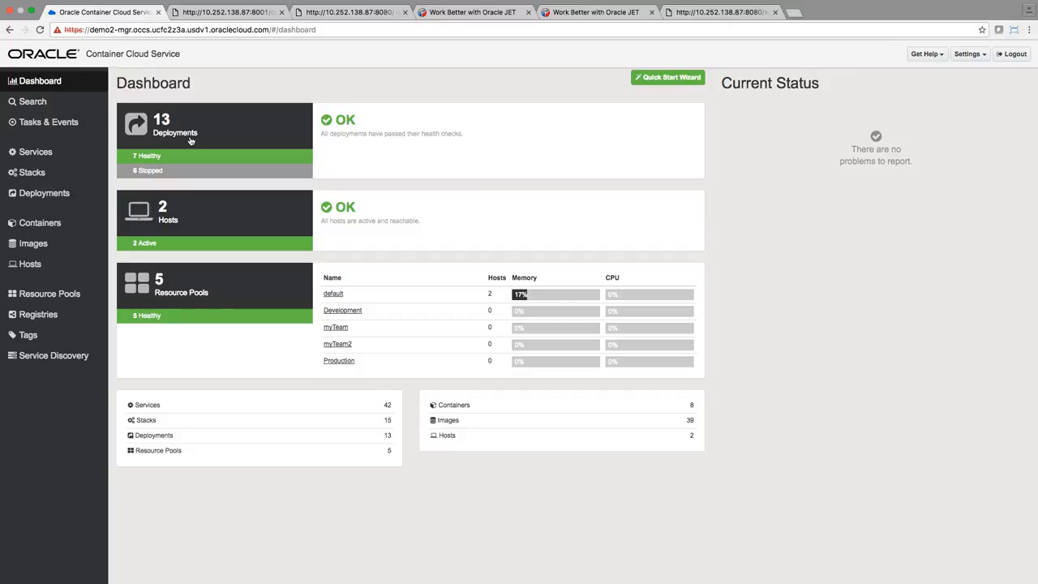
mouse_move(36, 152)
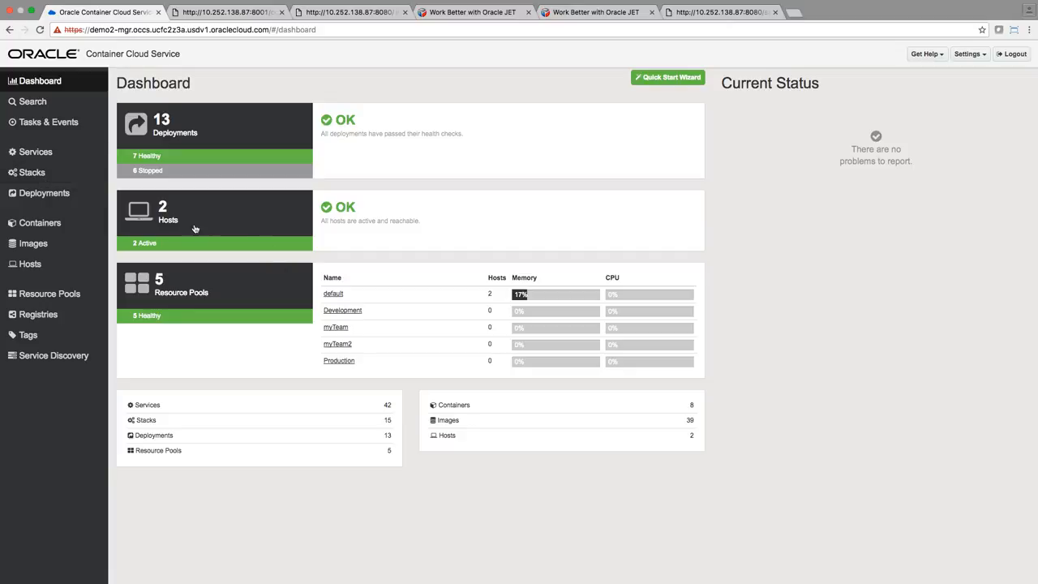
mouse_move(220, 235)
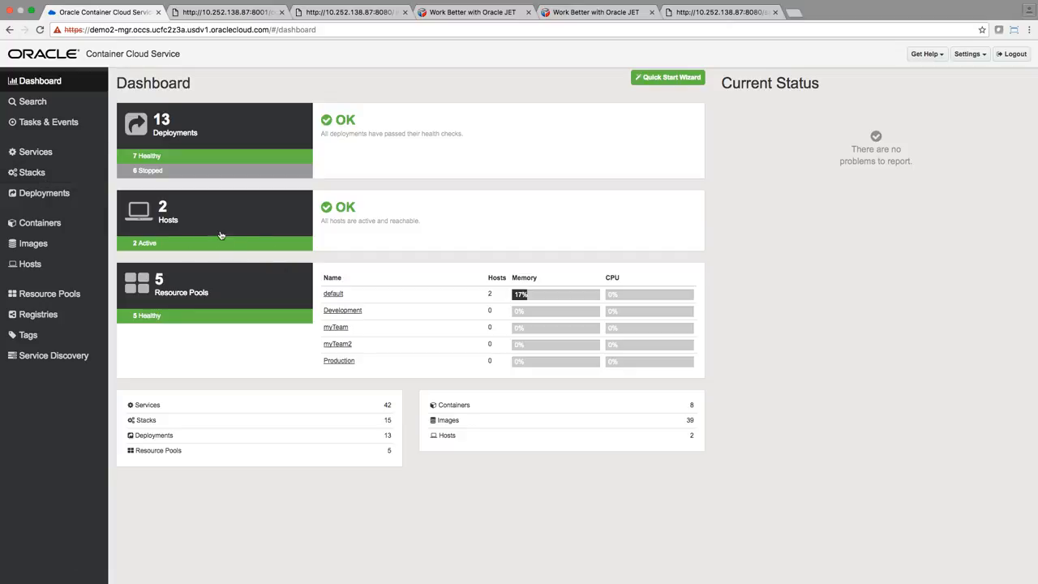
click(30, 262)
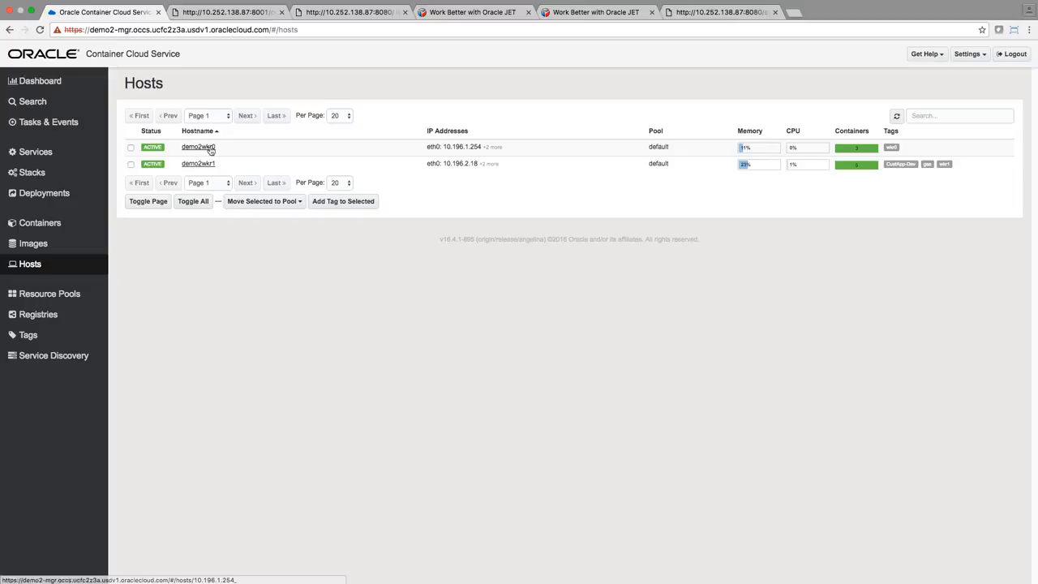
mouse_move(198, 162)
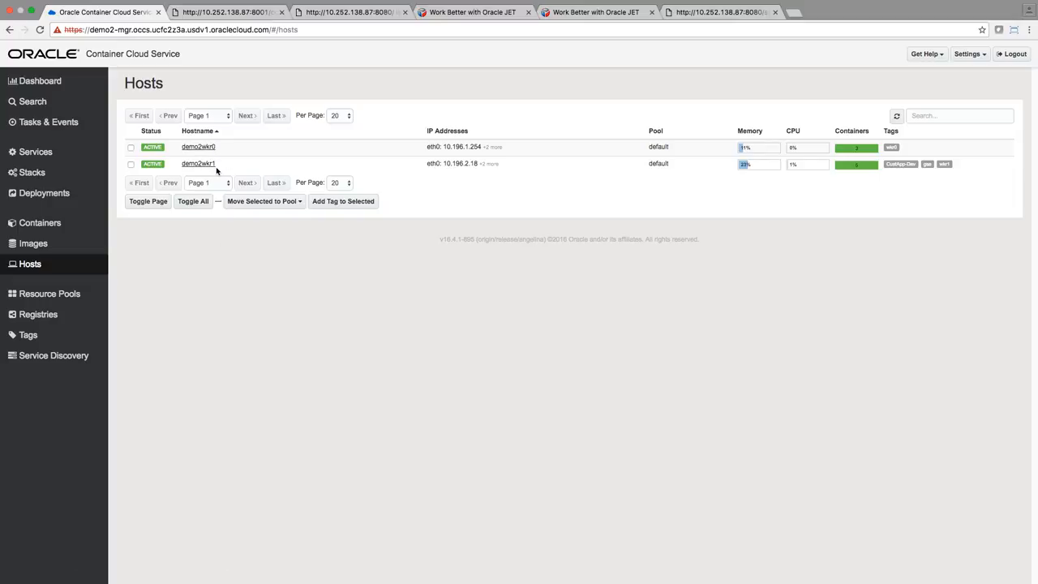
click(39, 81)
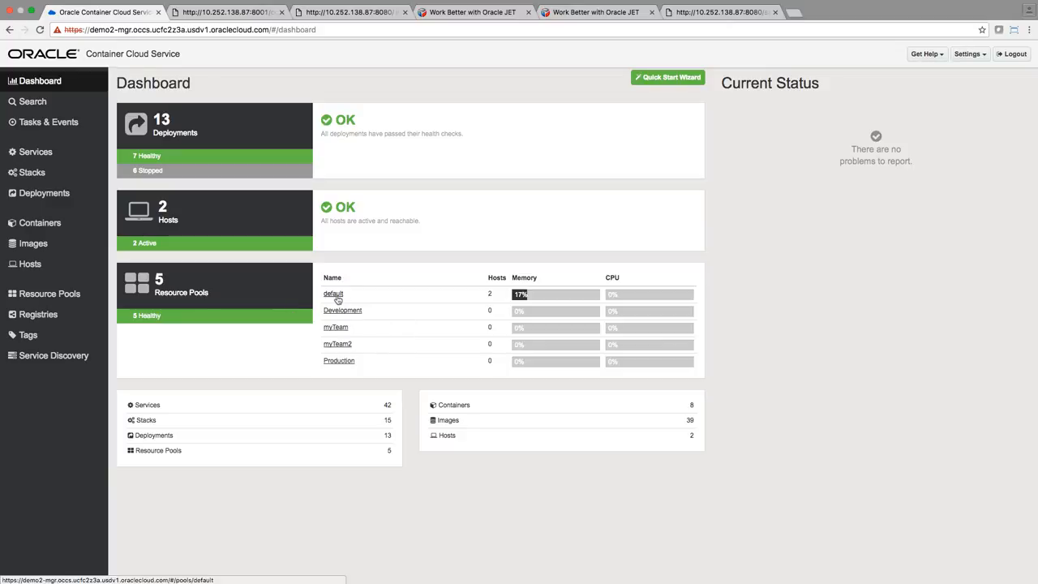
View the Resource Pools page with default holding both hosts, cancelling the New Host Pool form.
click(48, 294)
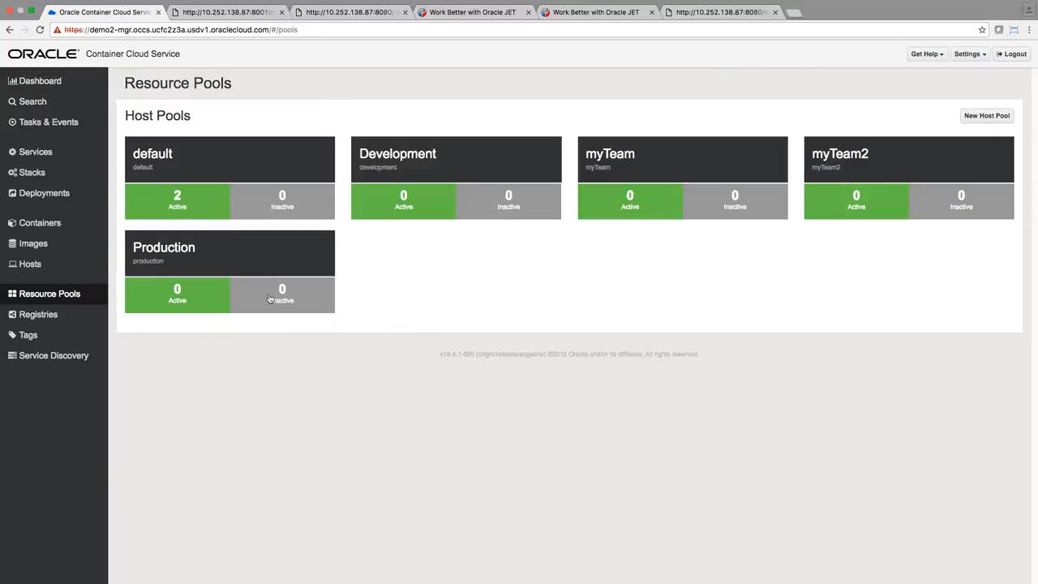
mouse_move(399, 214)
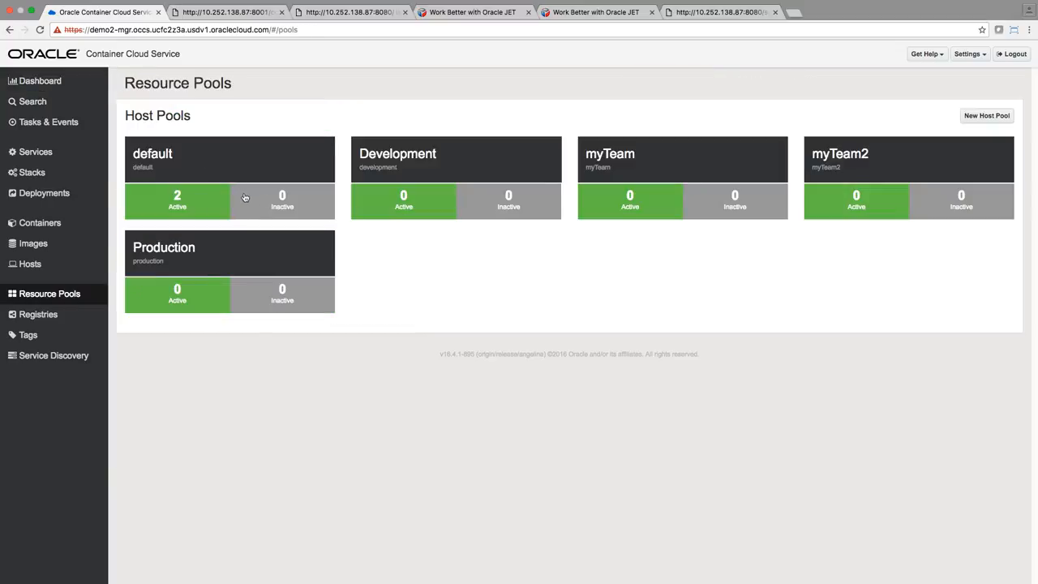
mouse_move(374, 214)
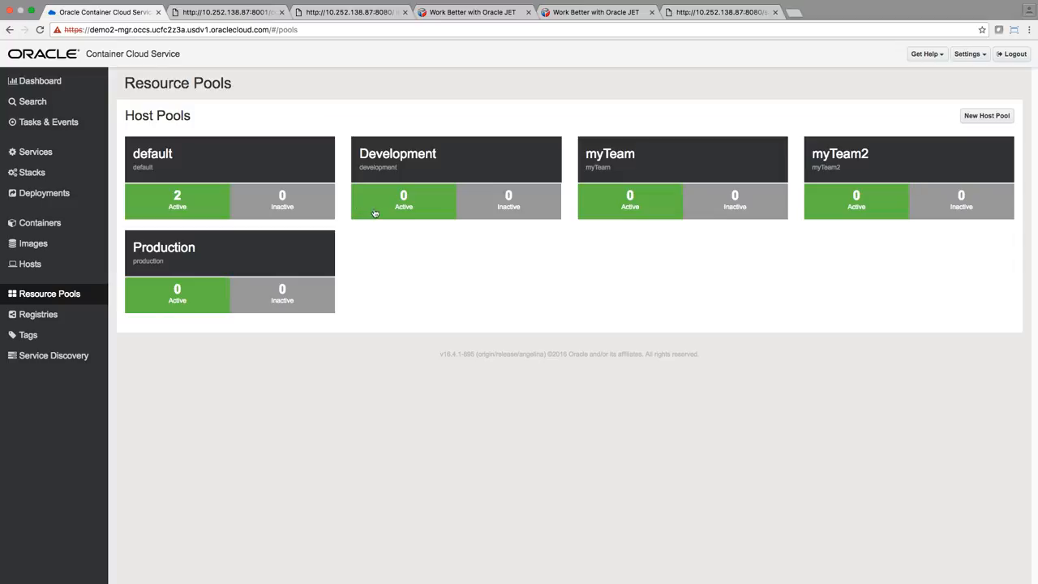
click(986, 115)
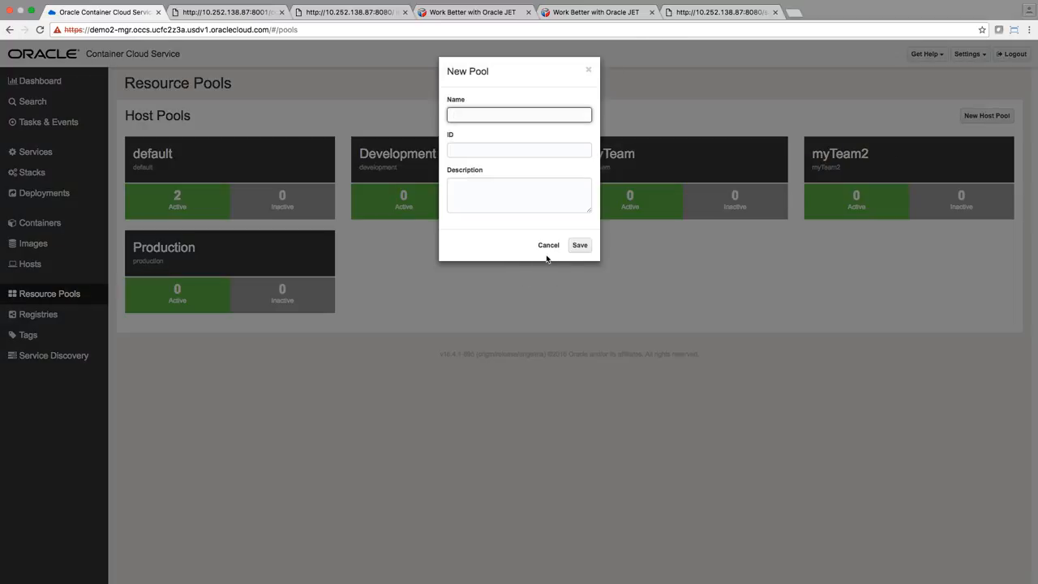
click(548, 245)
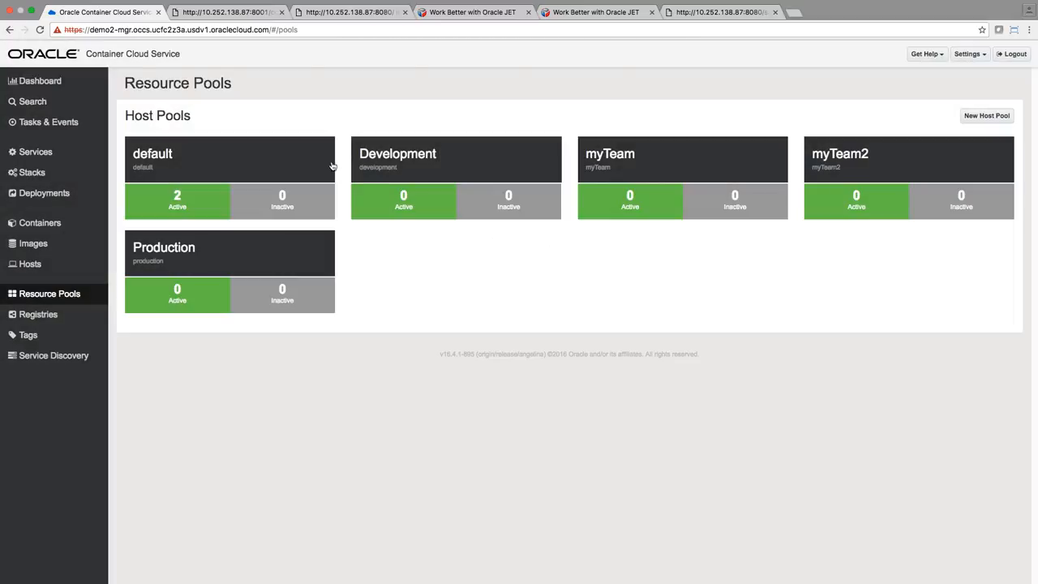
mouse_move(363, 194)
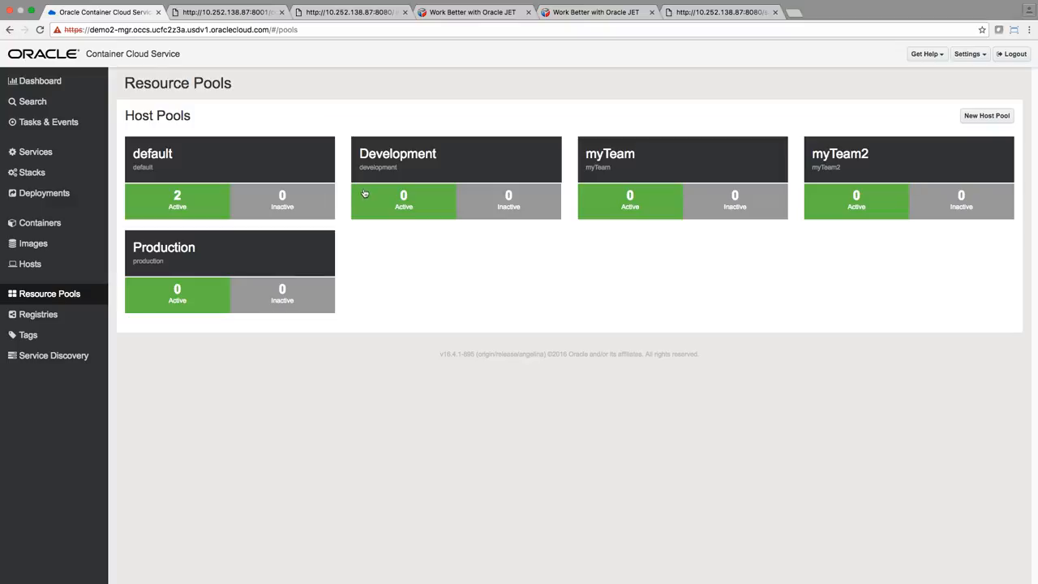
mouse_move(725, 220)
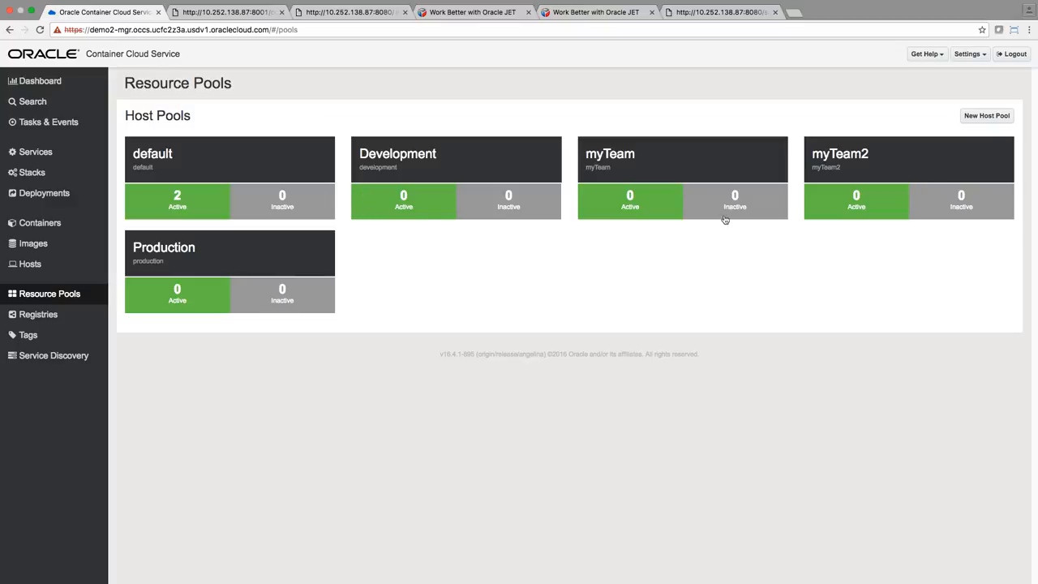
mouse_move(694, 243)
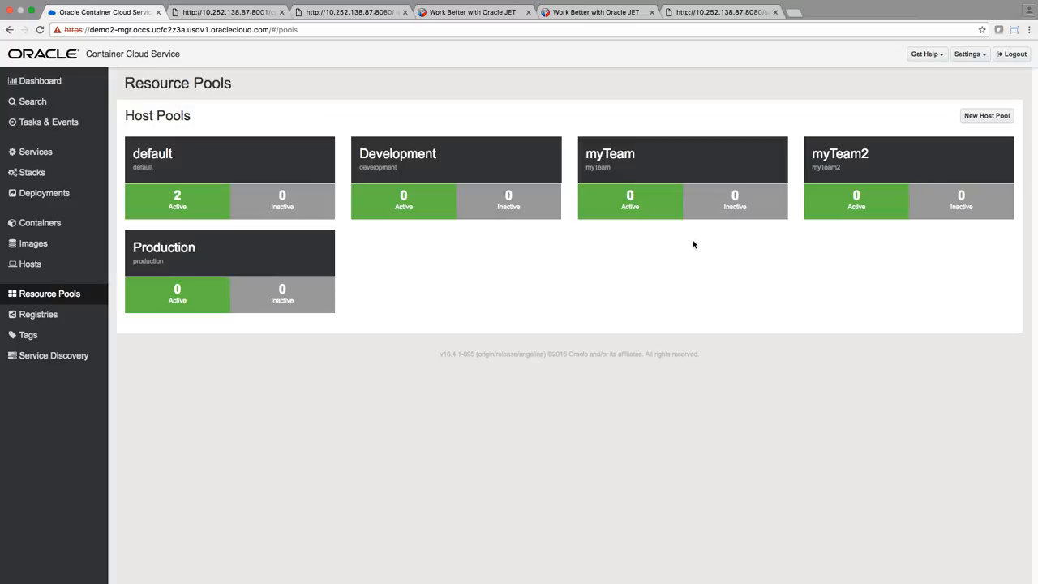
mouse_move(691, 244)
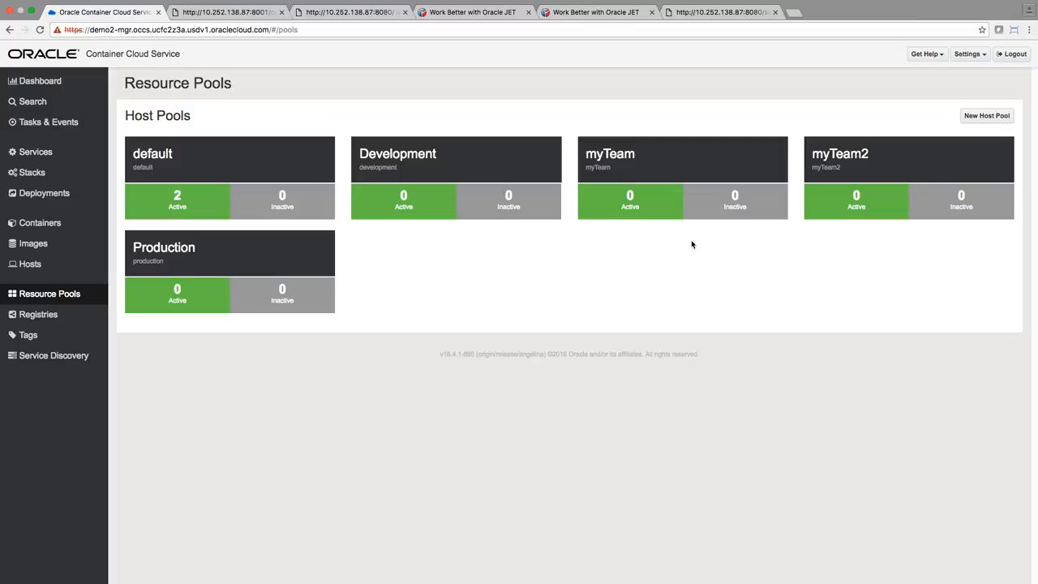
mouse_move(26, 90)
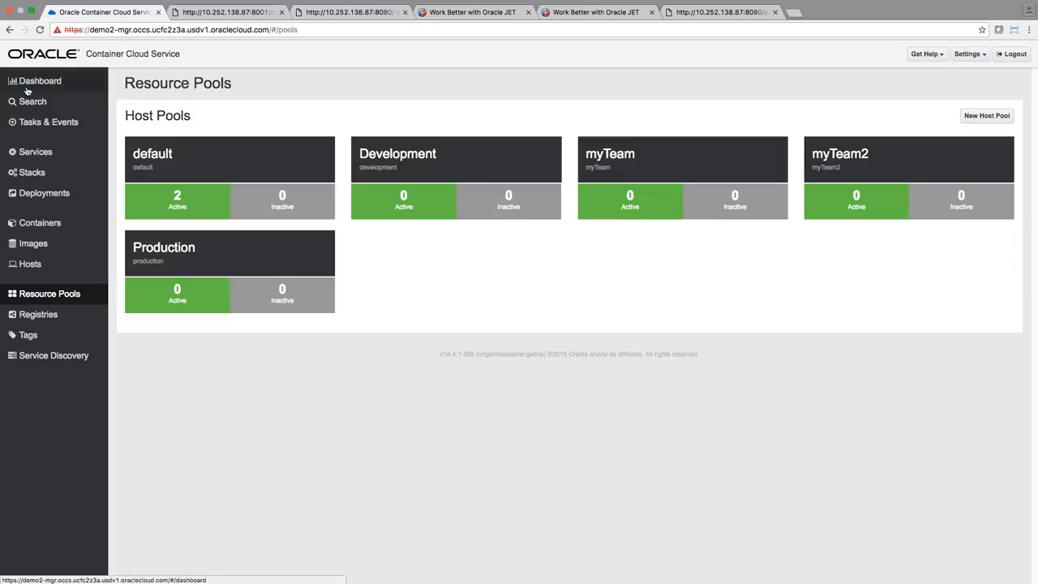
Show the Services catalog sorted alphabetically by the Name column.
click(39, 81)
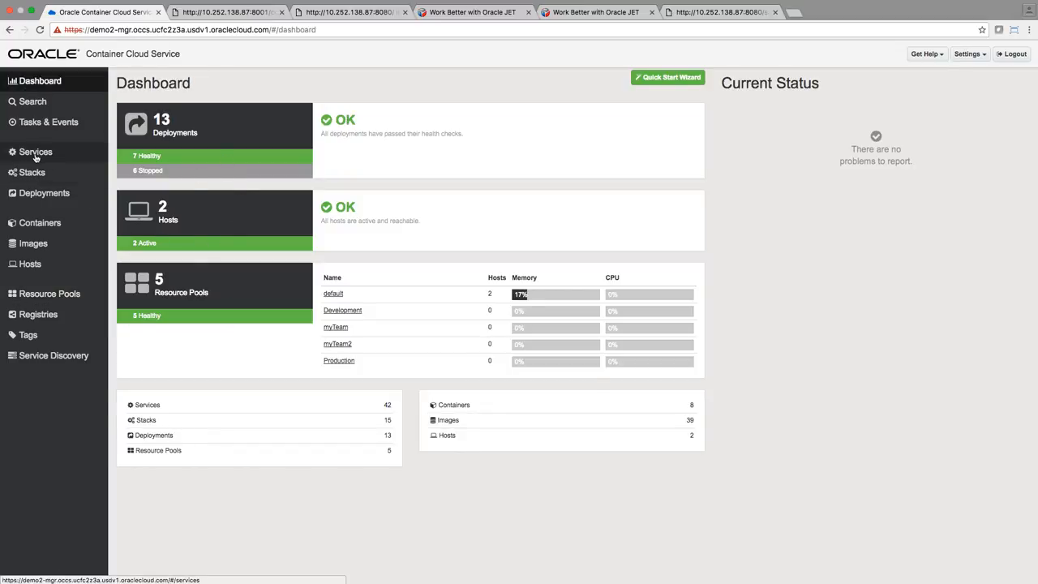
click(36, 152)
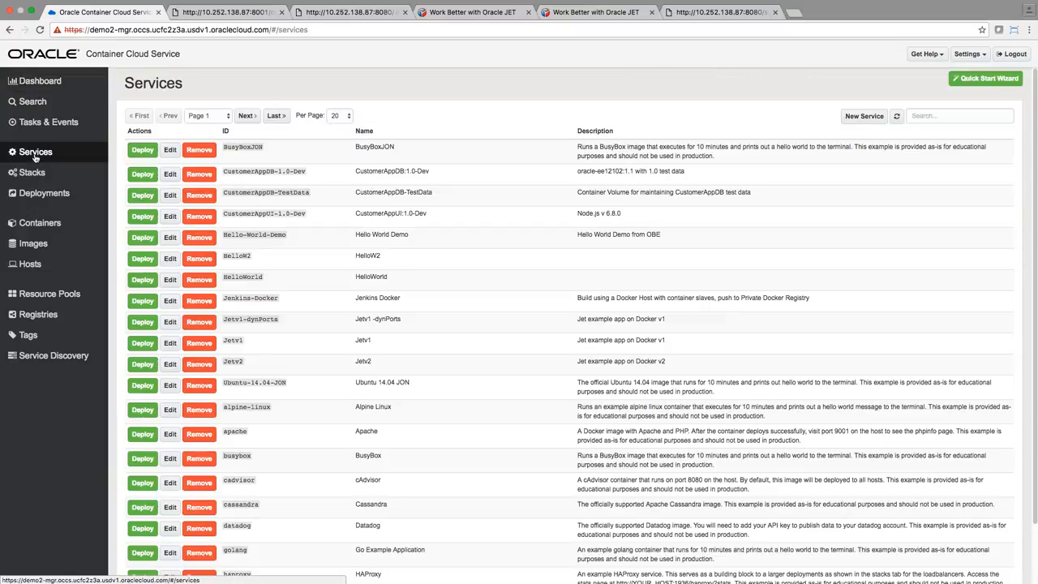
click(364, 130)
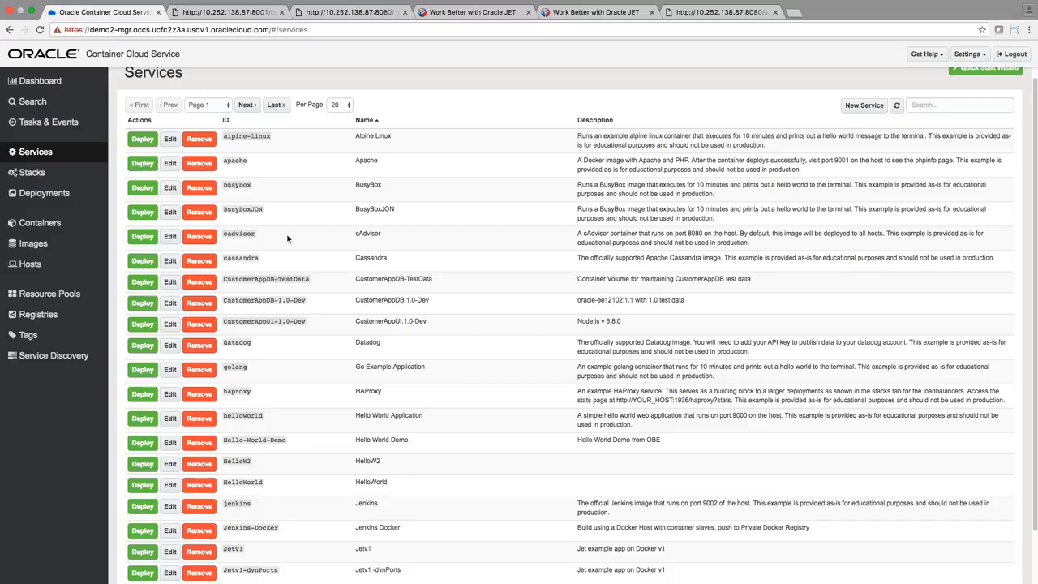
mouse_move(288, 240)
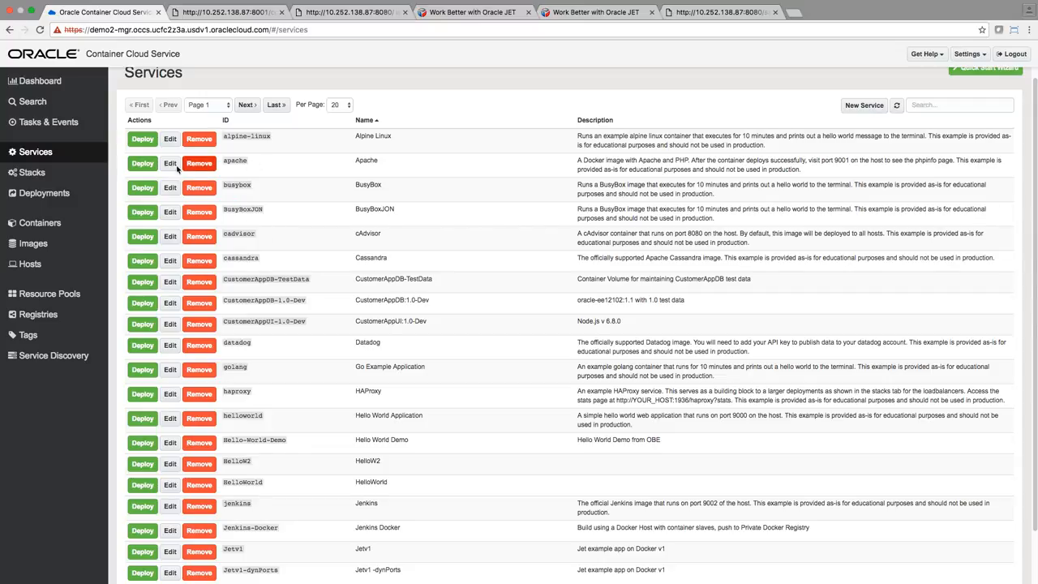
Inspect the Apache service's image name in the Service Editor, then cancel back to the Services list.
click(169, 162)
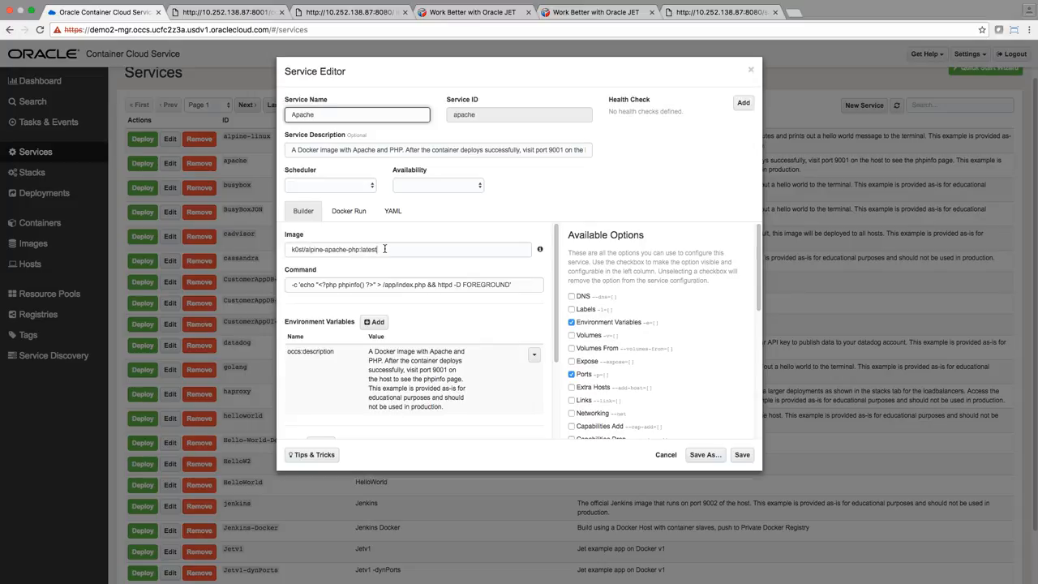
triple_click(405, 250)
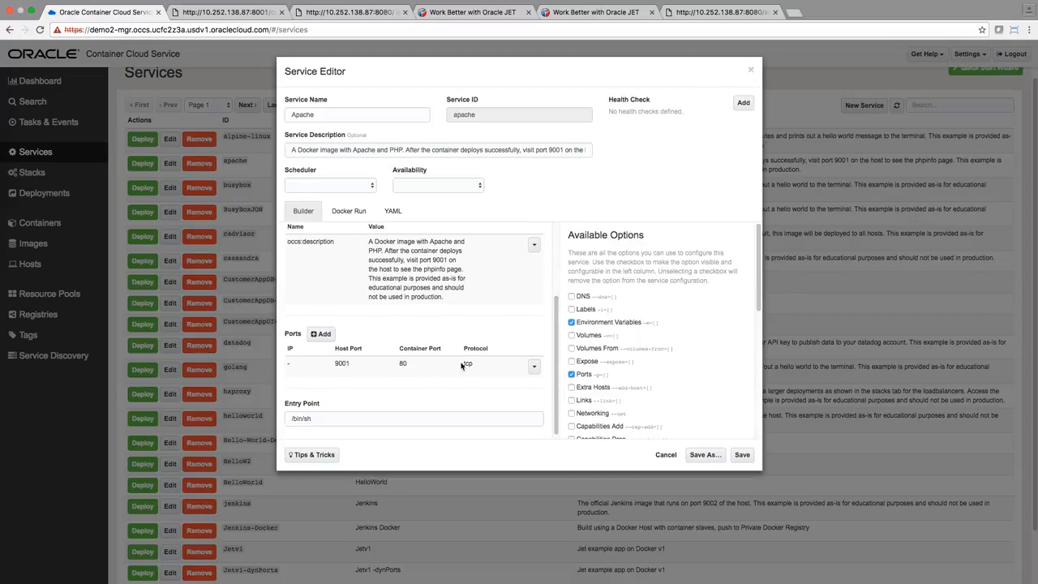
double_click(341, 363)
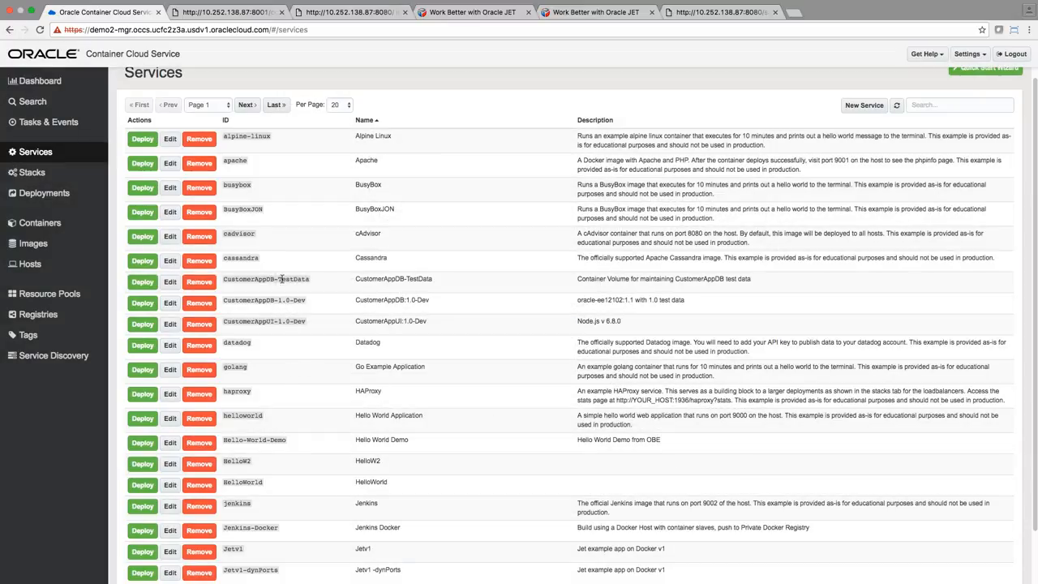
scroll(down, 3)
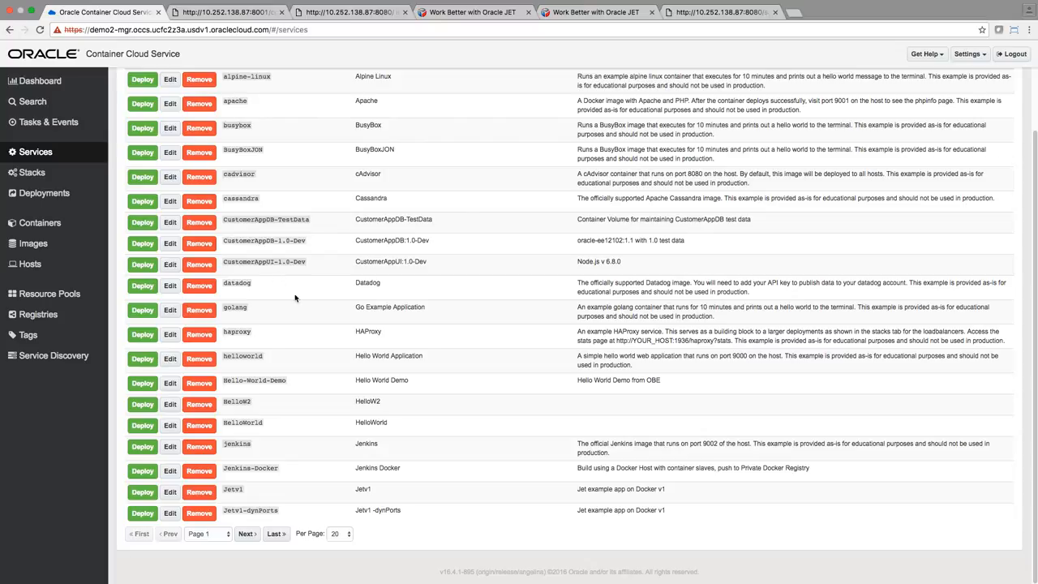
mouse_move(292, 365)
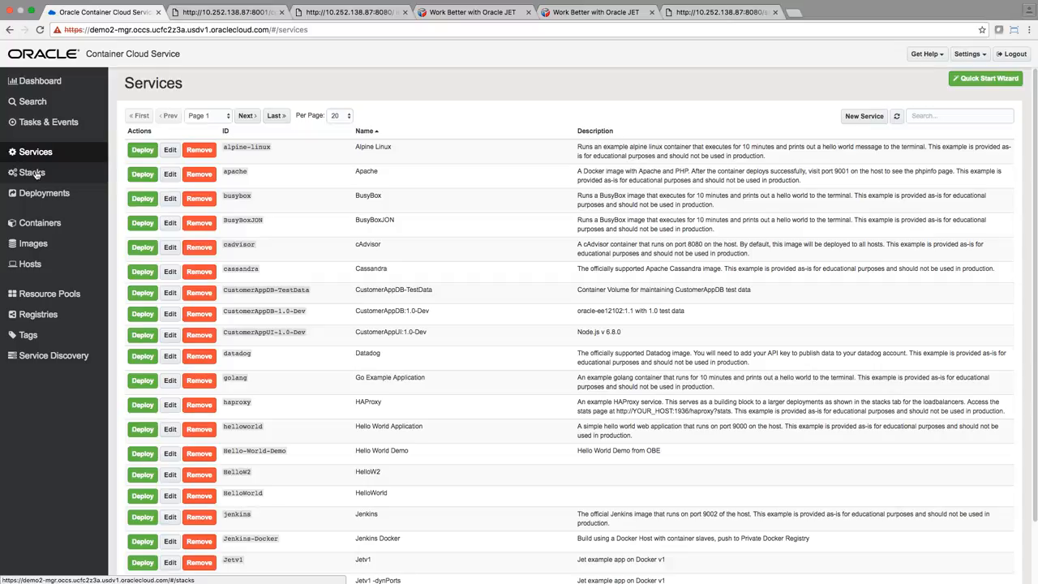
Open the WLS-multi-host-LB stack from the Stacks list in the stack editor.
click(32, 172)
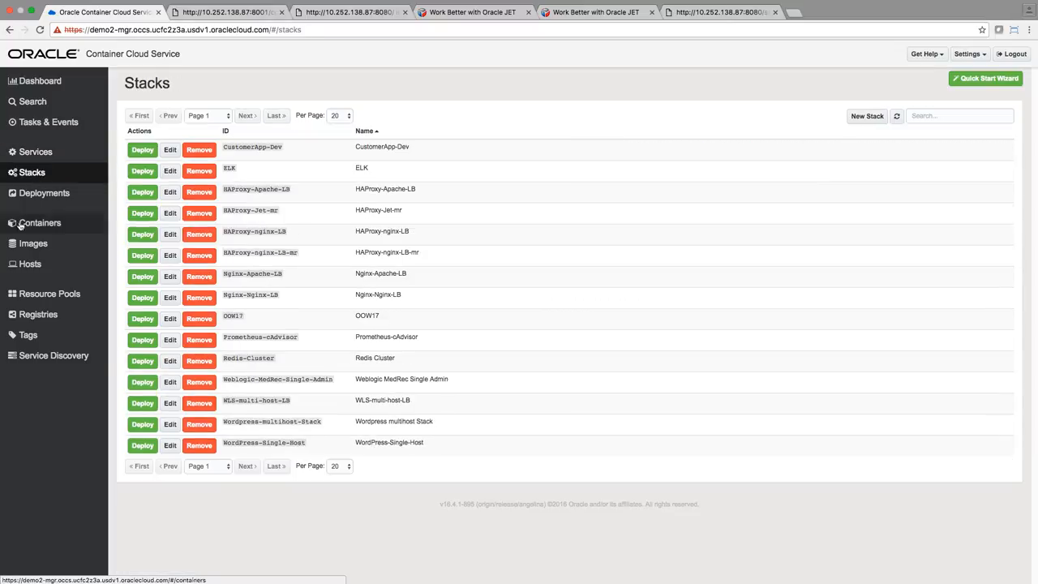
mouse_move(305, 418)
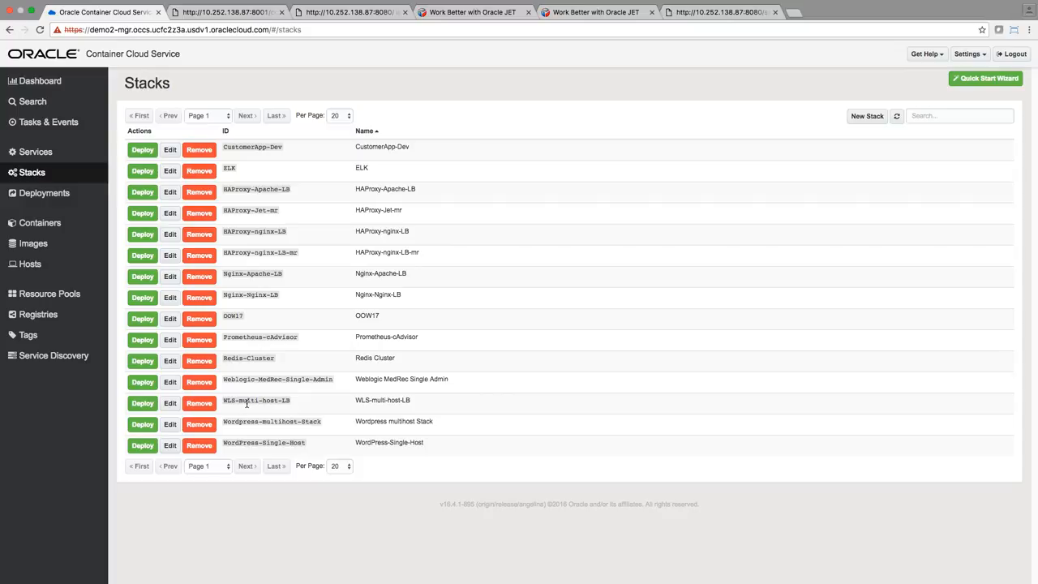
mouse_move(284, 405)
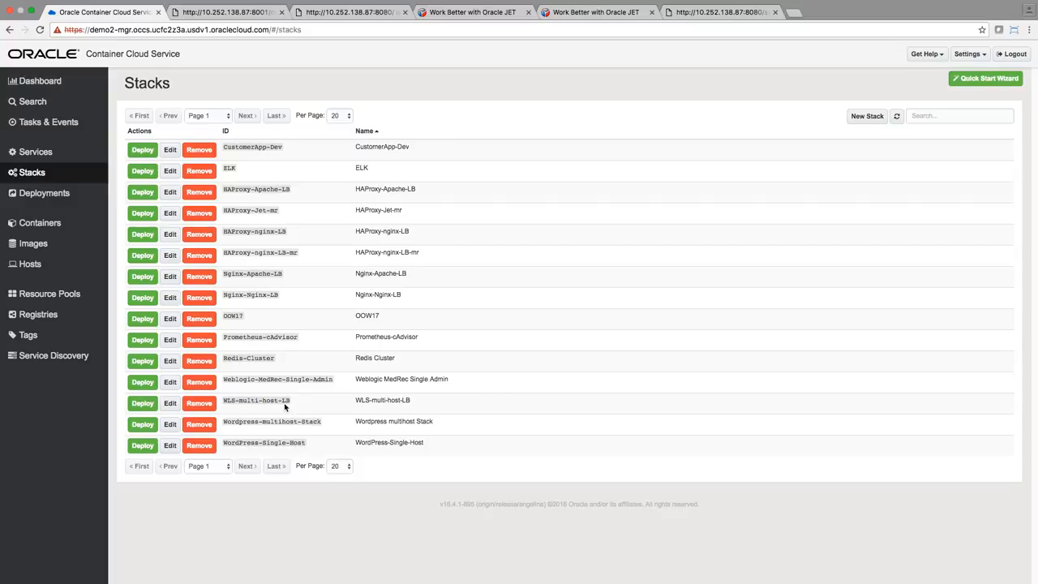
click(168, 402)
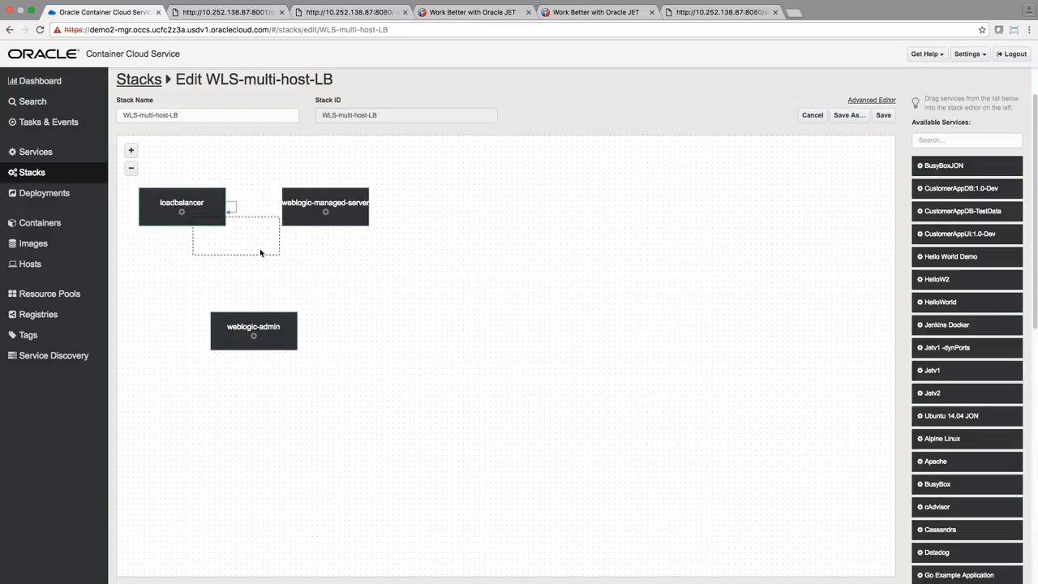
Move loadbalancer to the canvas centre and review weblogic-admin's settings without saving.
drag(181, 205, 377, 289)
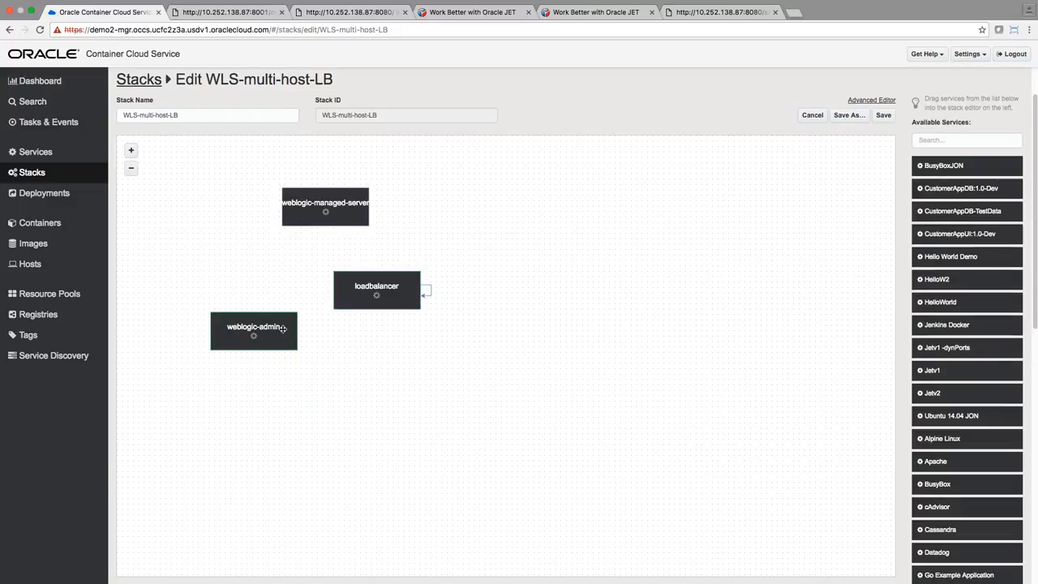
double_click(253, 326)
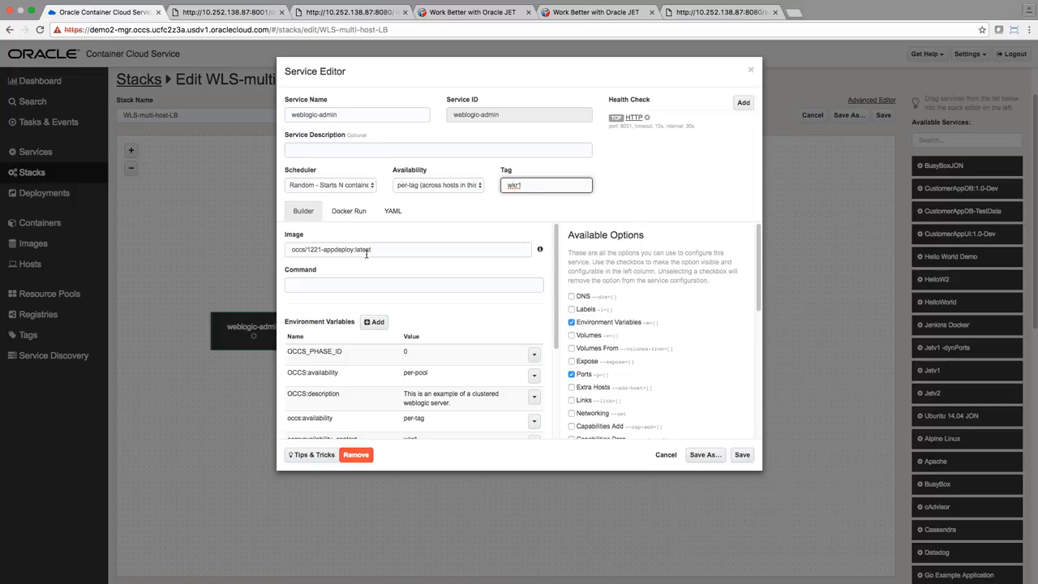
click(409, 249)
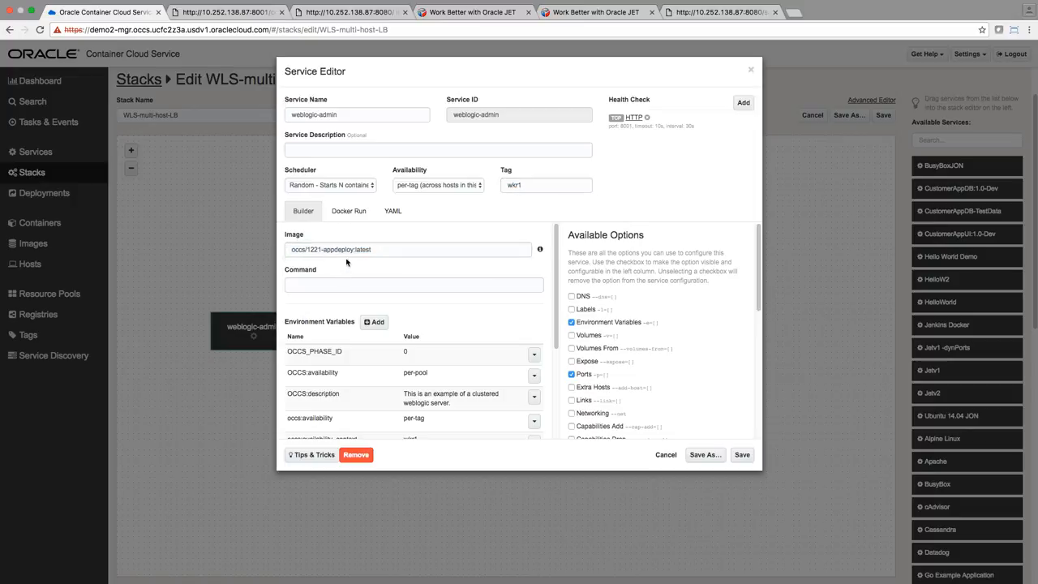
mouse_move(376, 258)
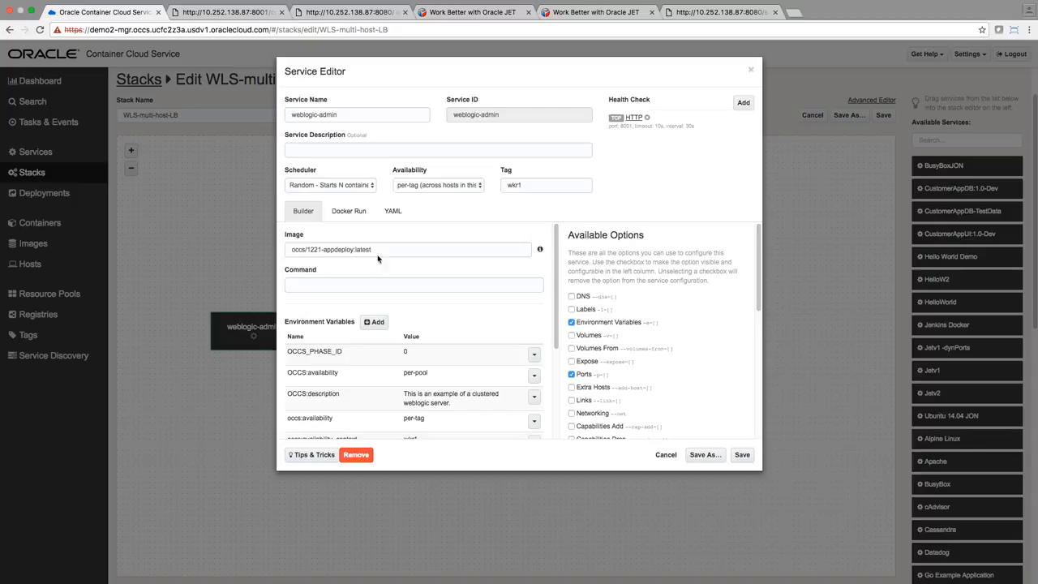
scroll(down, 3)
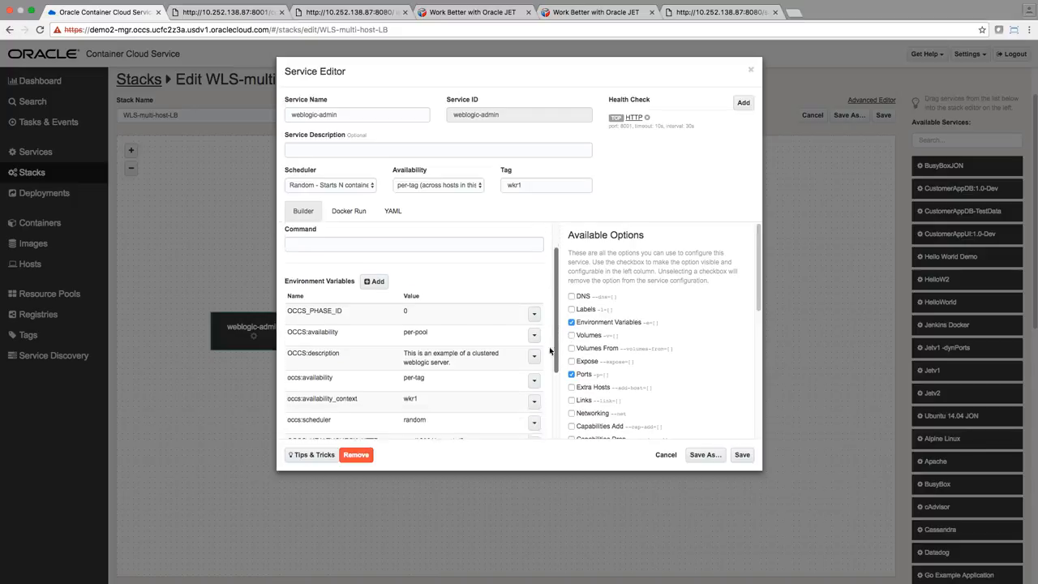
scroll(down, 3)
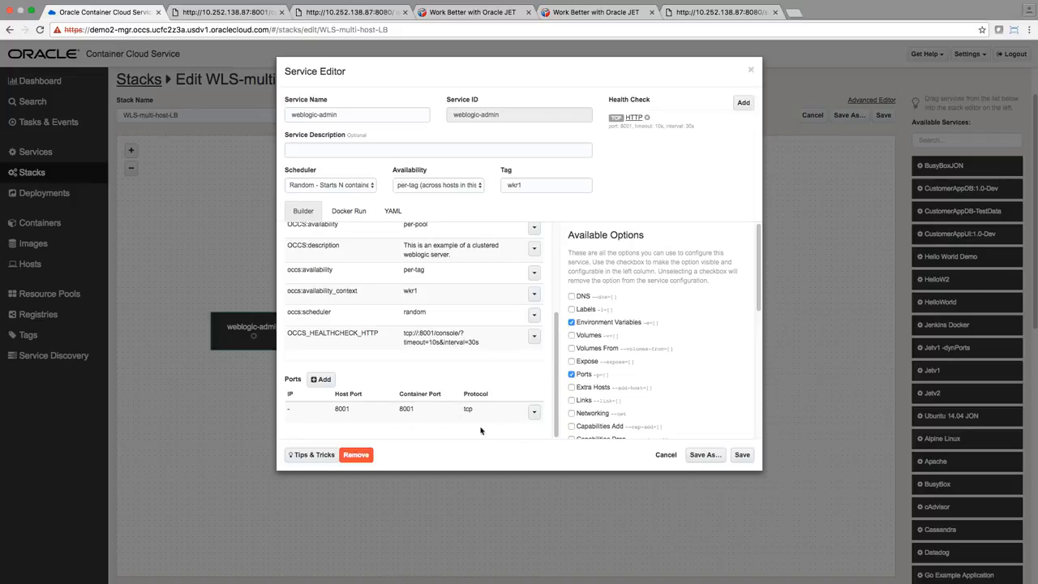
click(666, 454)
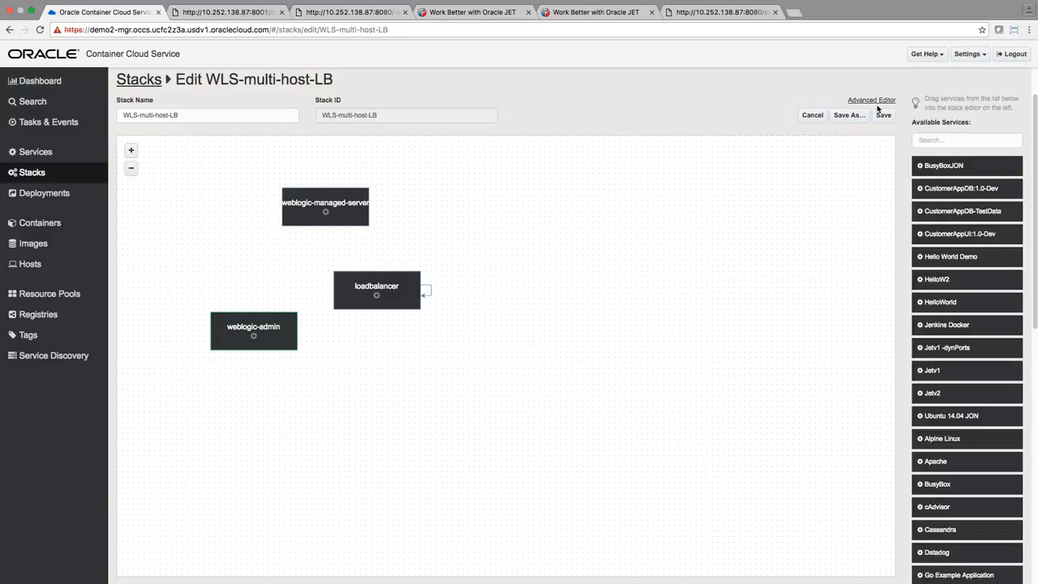
Review the stack's YAML in the Advanced Editor and return to the Stacks list.
click(873, 101)
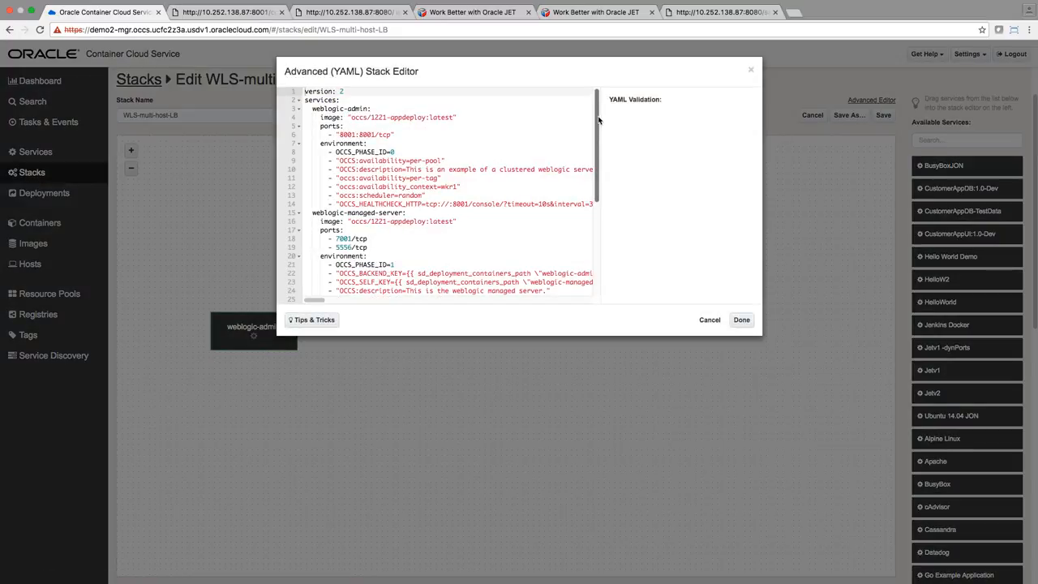
scroll(down, 3)
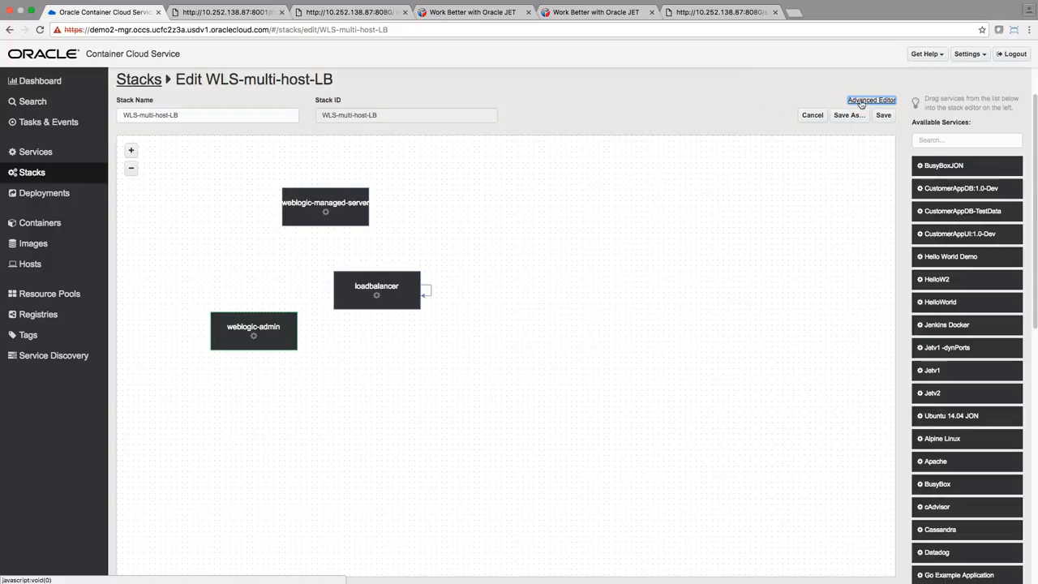
click(812, 113)
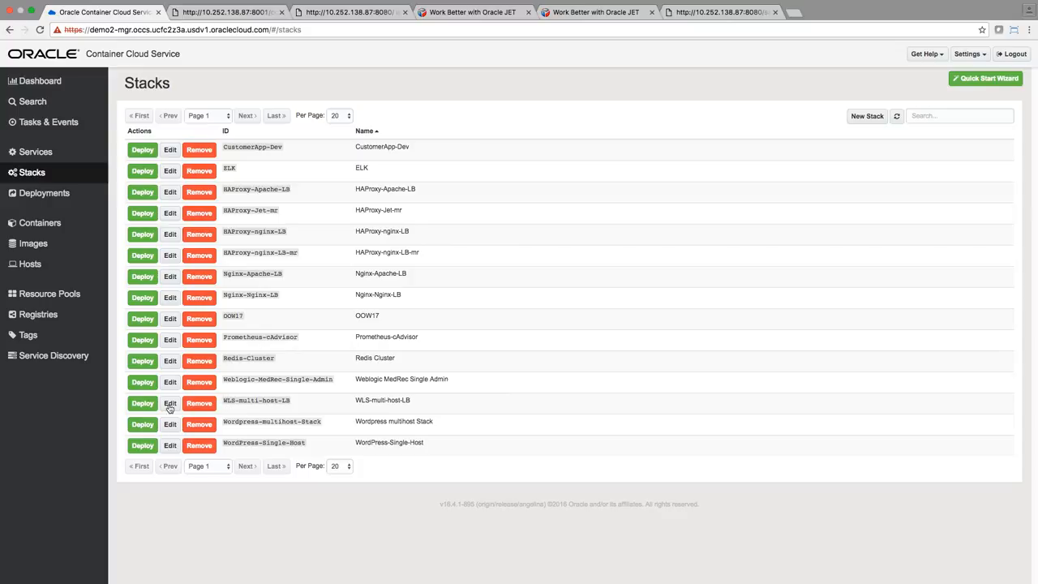
Deploy WLS-multi-host-LB keeping the default orchestration settings.
click(143, 402)
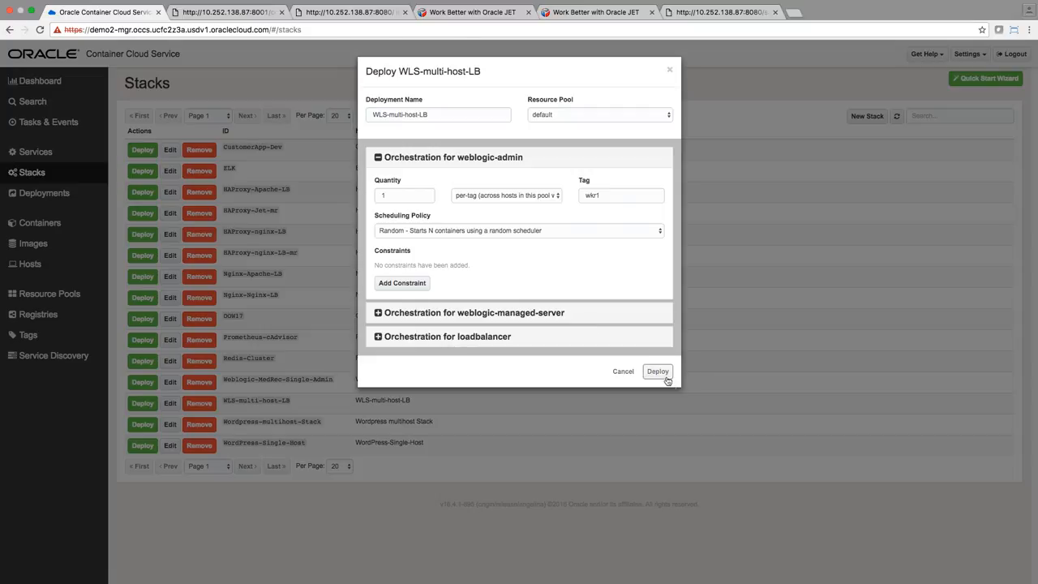
click(659, 370)
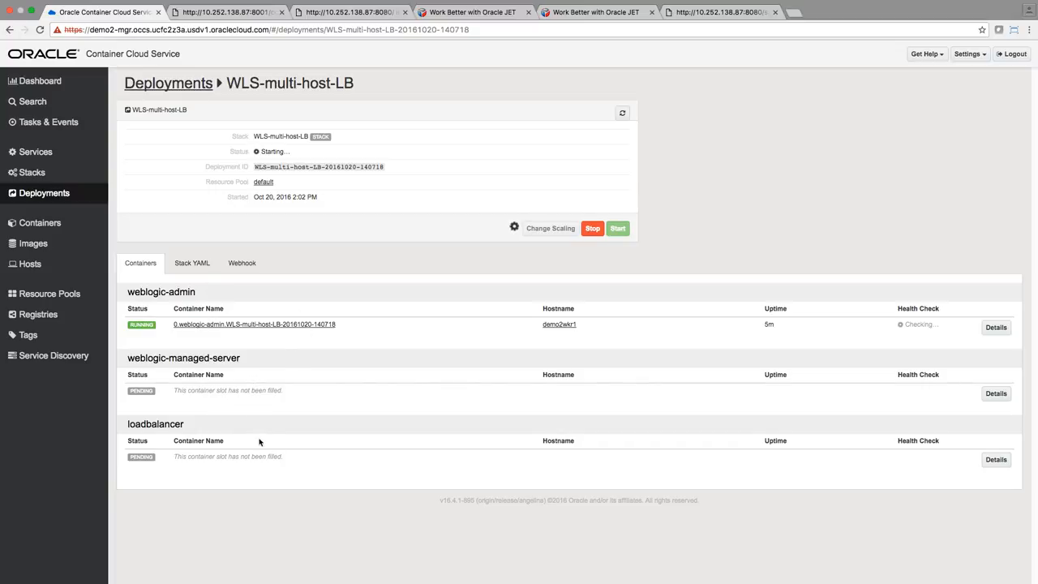
mouse_move(253, 458)
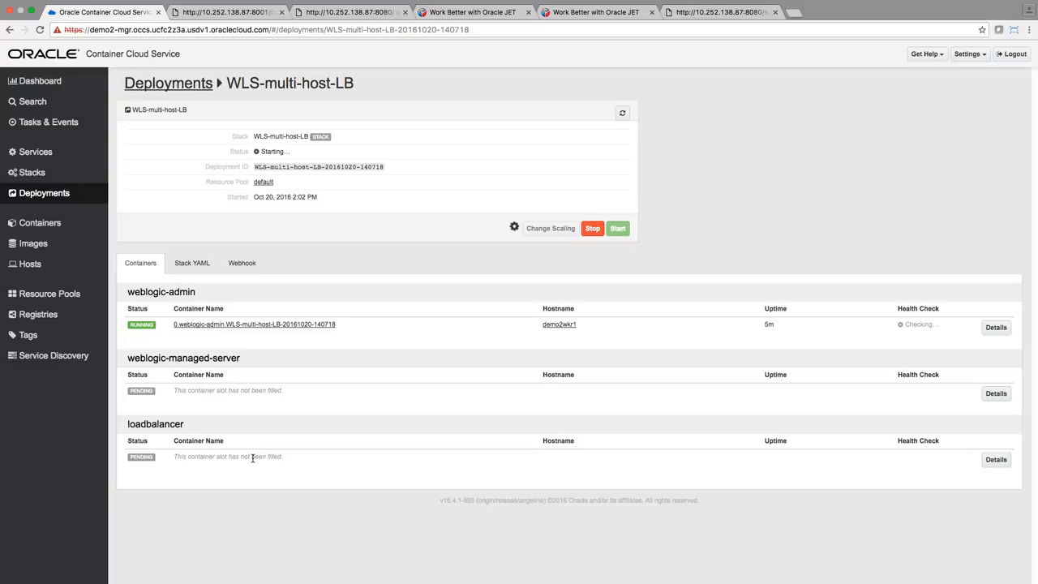
mouse_move(555, 341)
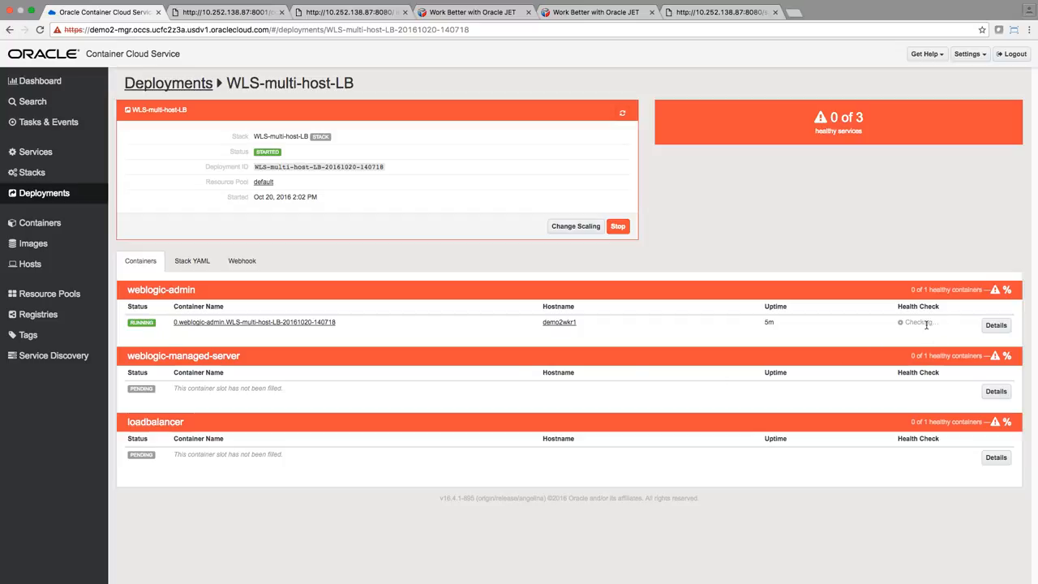
mouse_move(840, 336)
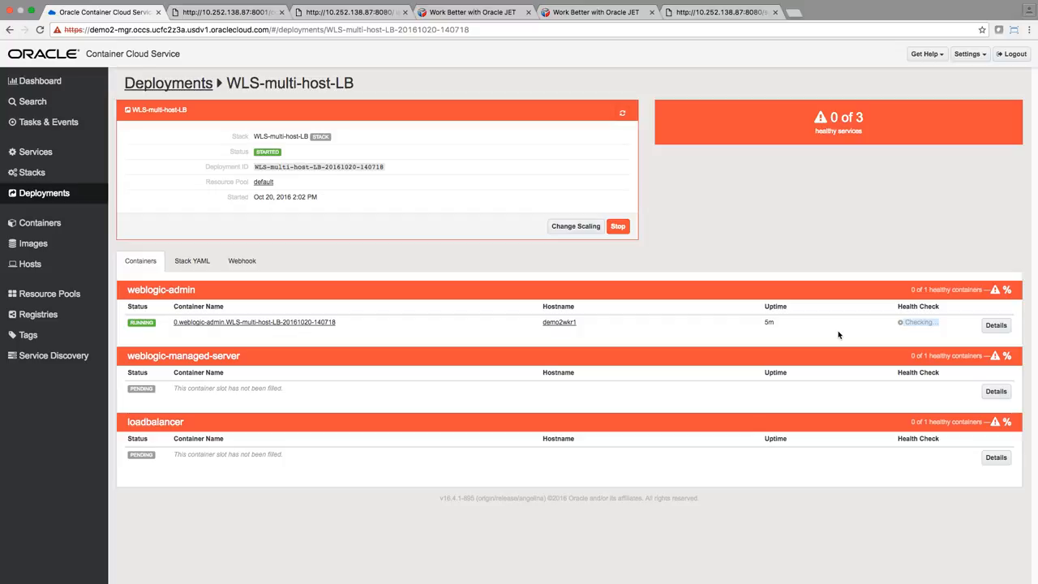
mouse_move(865, 331)
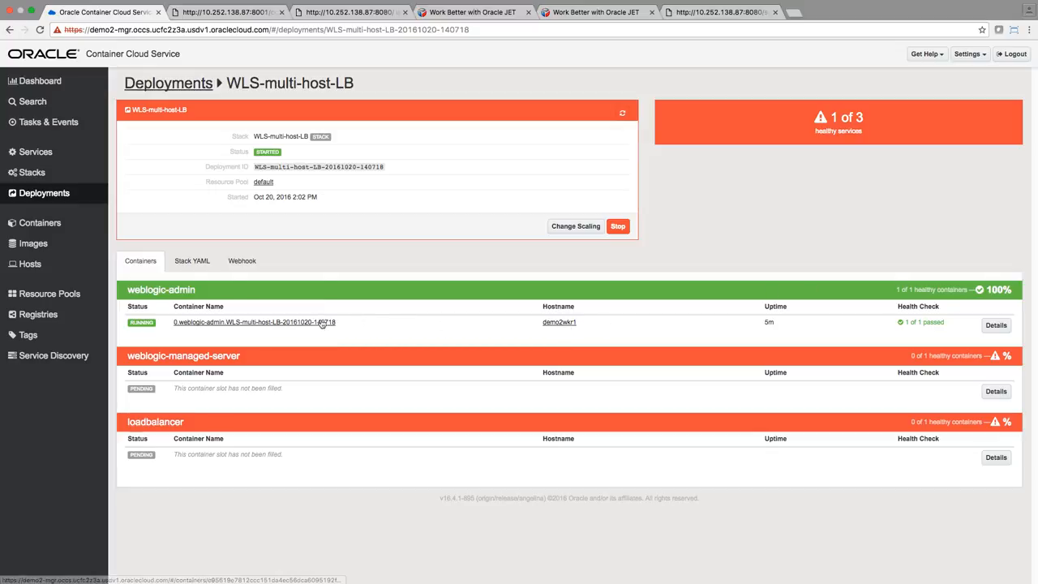
mouse_move(558, 321)
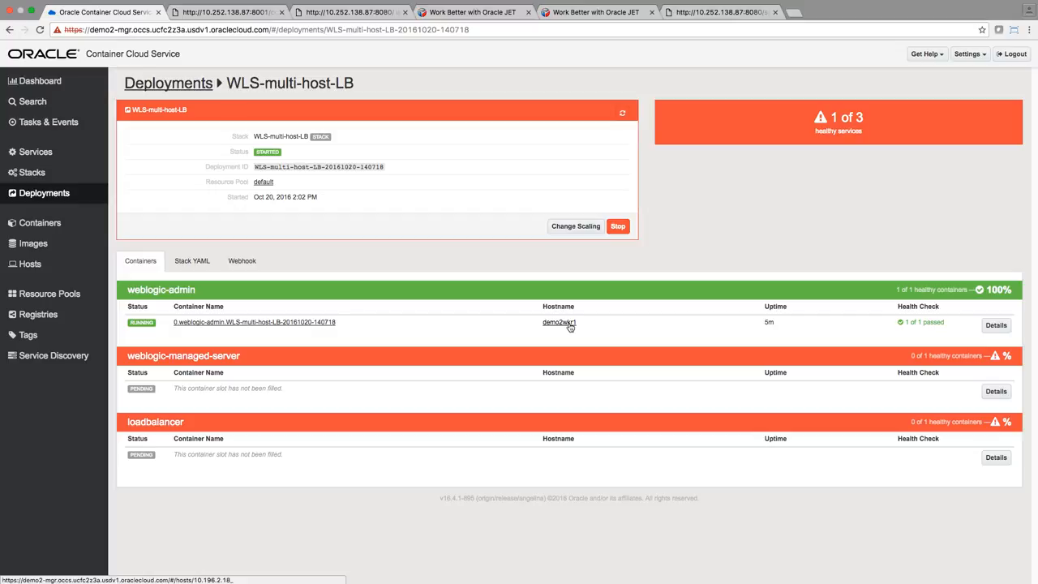
Check host demo2wkr1's details and open a new browser tab for the WebLogic server.
click(558, 321)
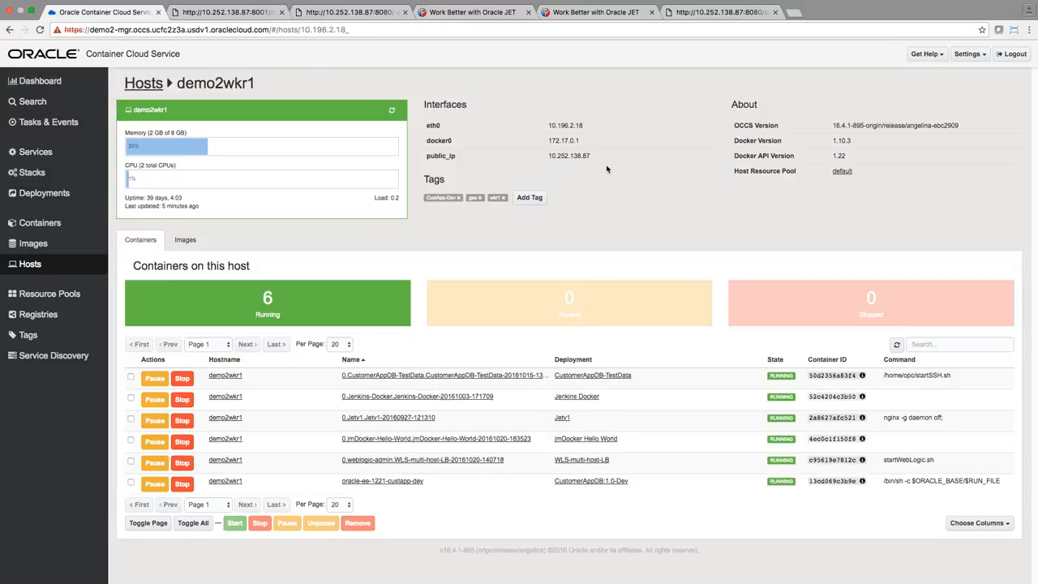
double_click(568, 156)
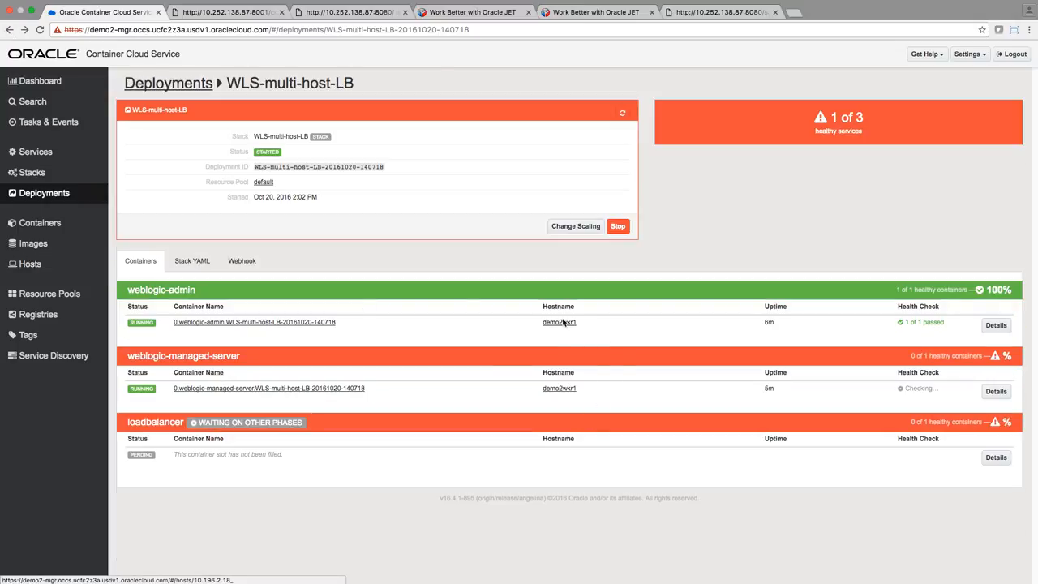
mouse_move(870, 69)
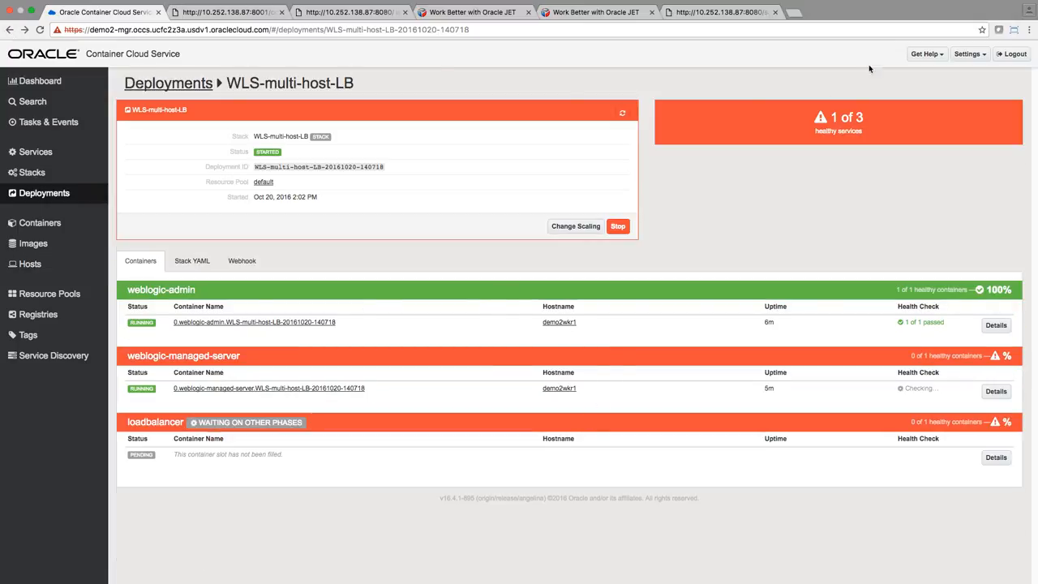
click(793, 11)
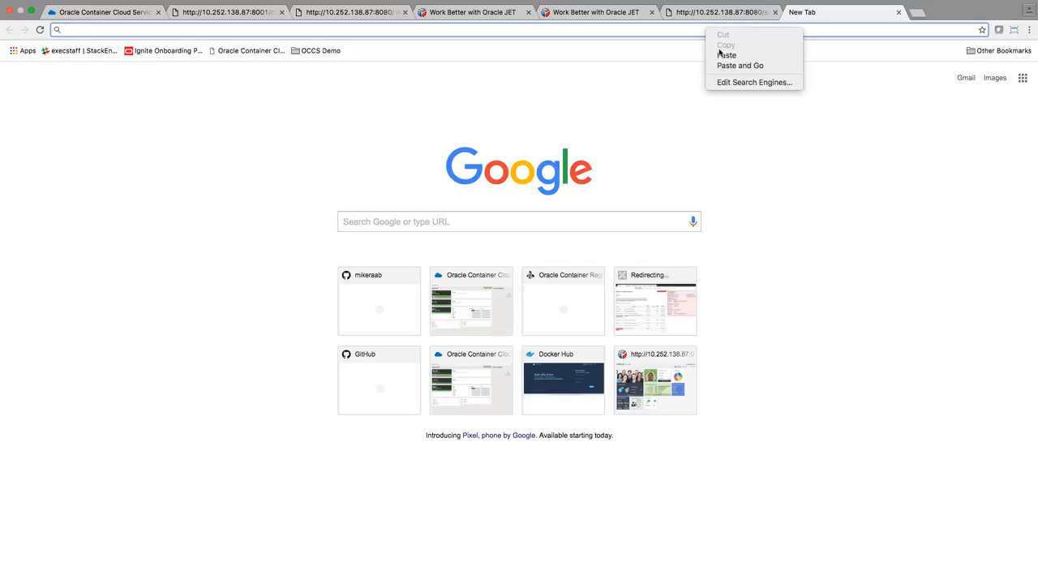
Load 10.252.138.87:8001/console and sign in as weblogic, retrying Login until it succeeds.
click(727, 55)
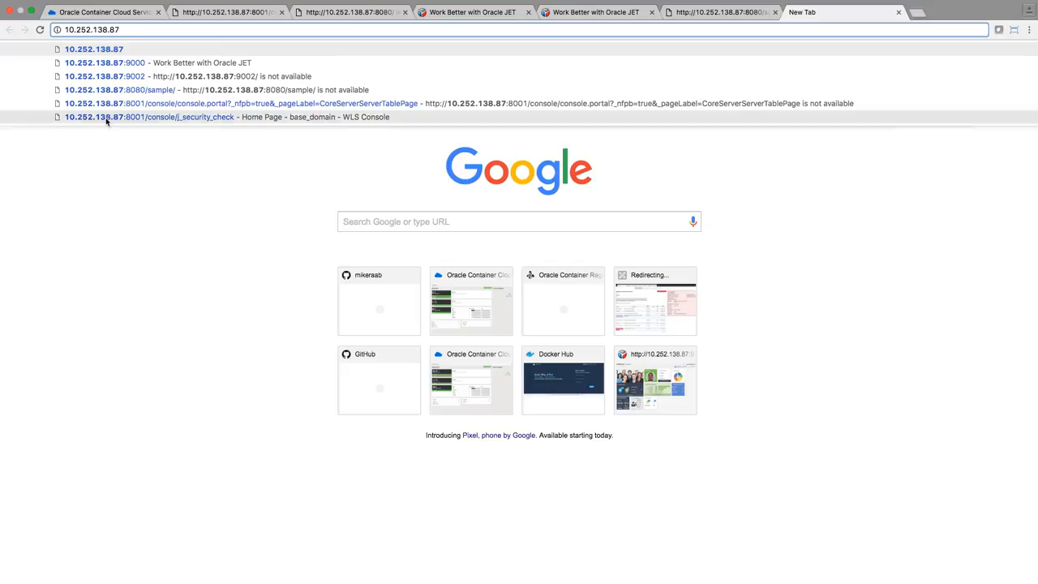
click(150, 117)
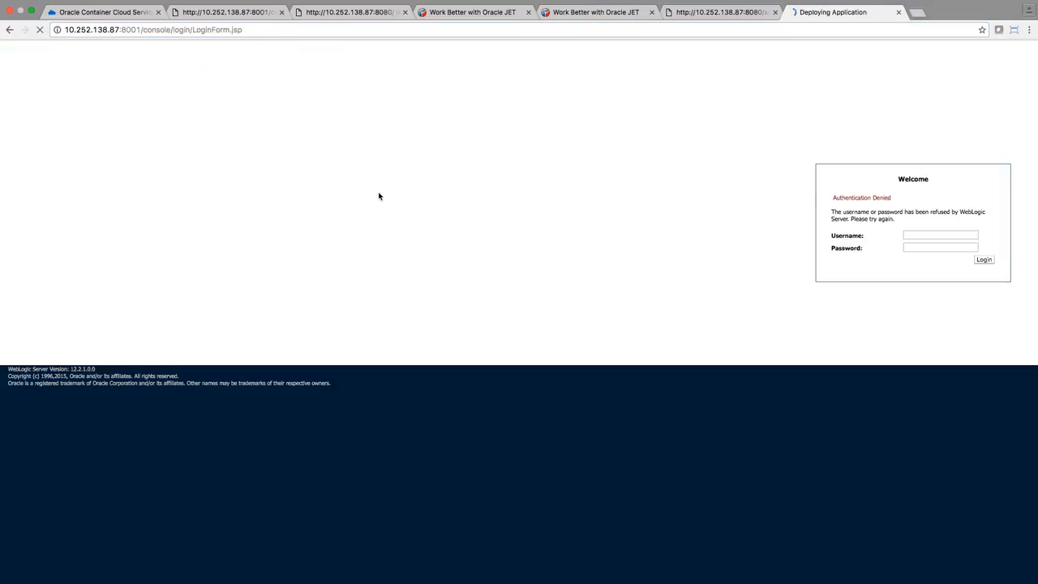
click(941, 235)
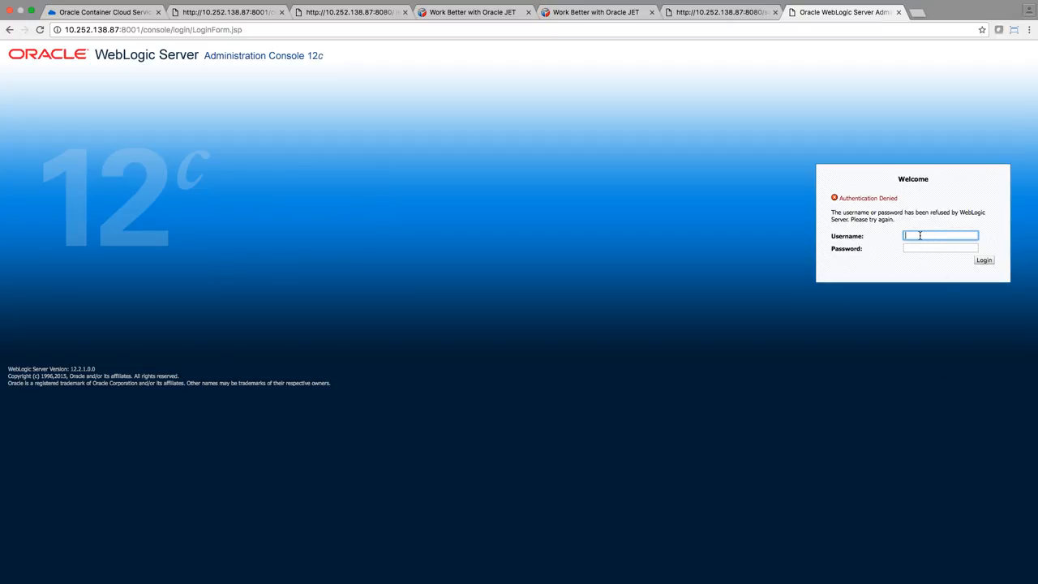
text(weblogic)
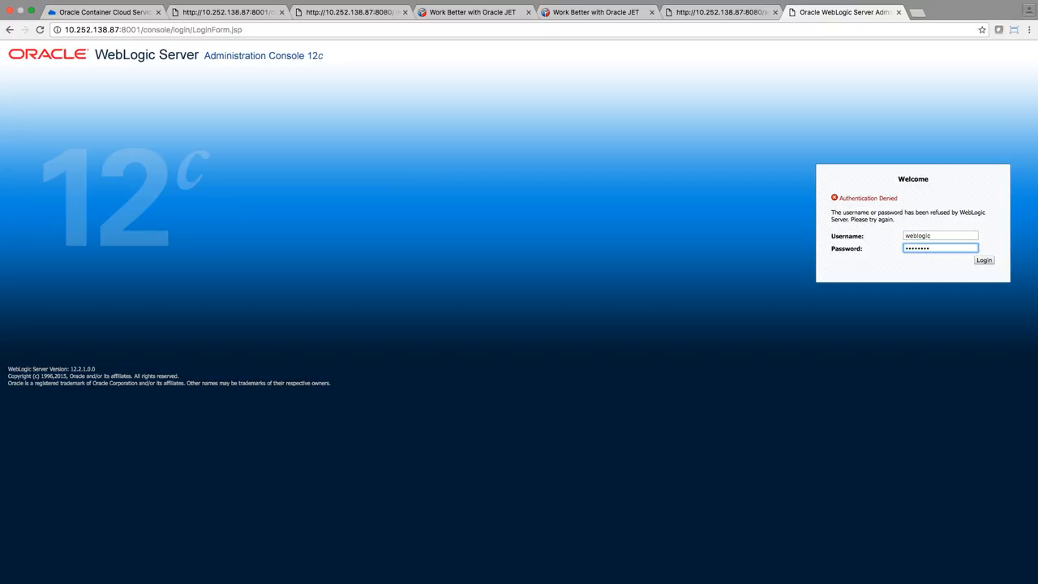
click(983, 259)
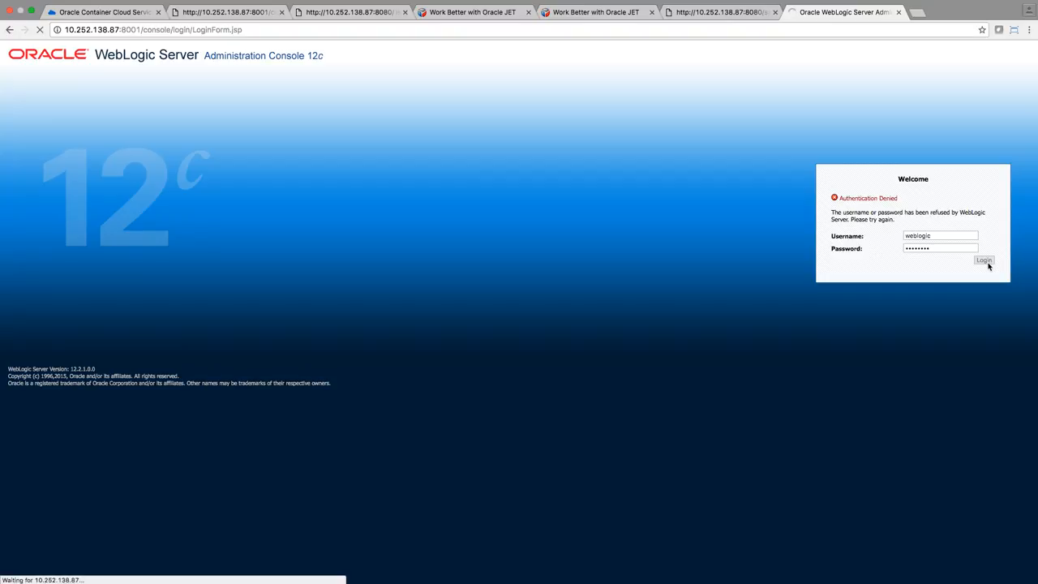
click(983, 260)
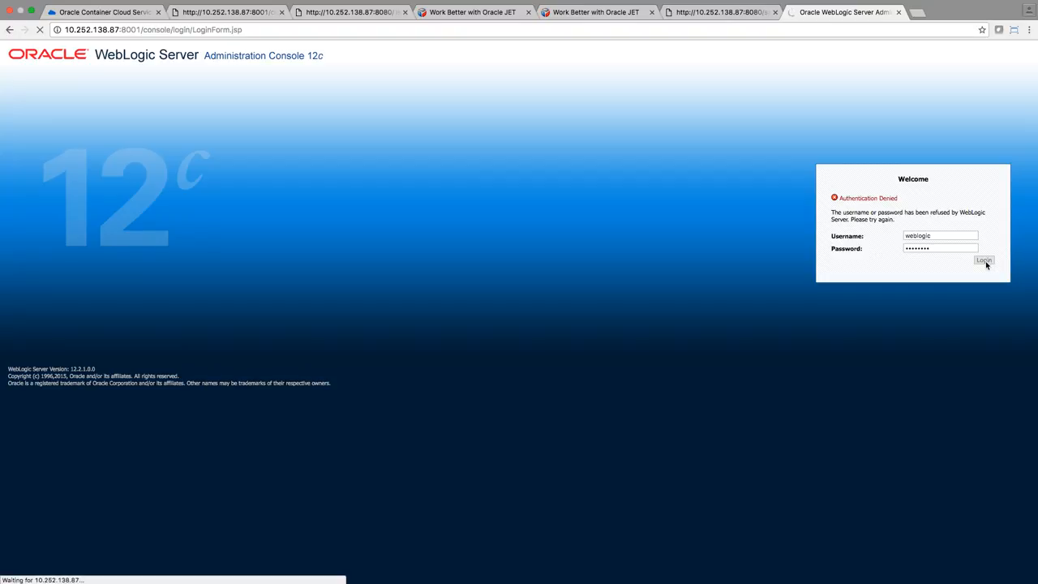
click(983, 260)
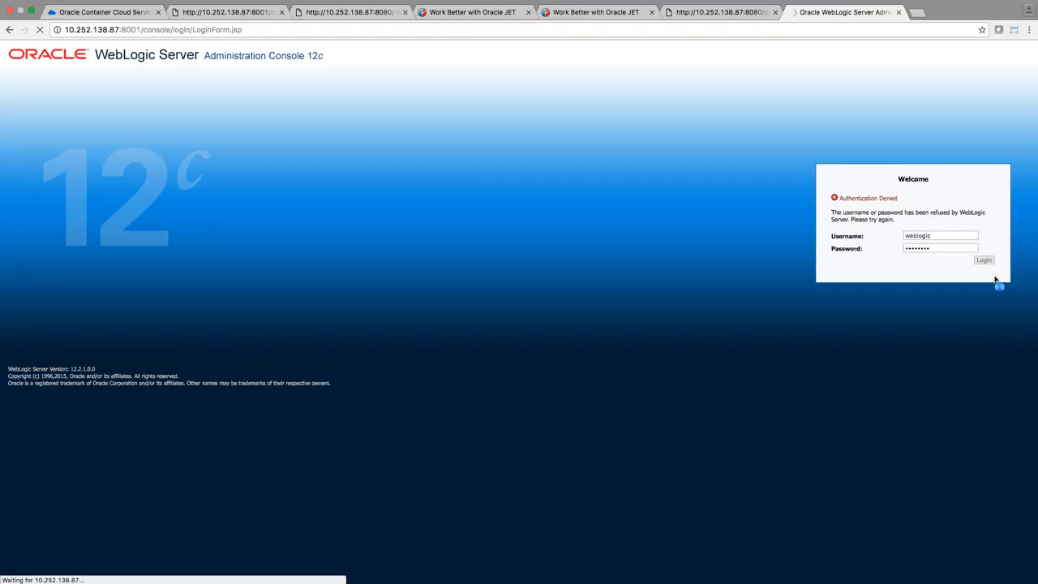
click(983, 260)
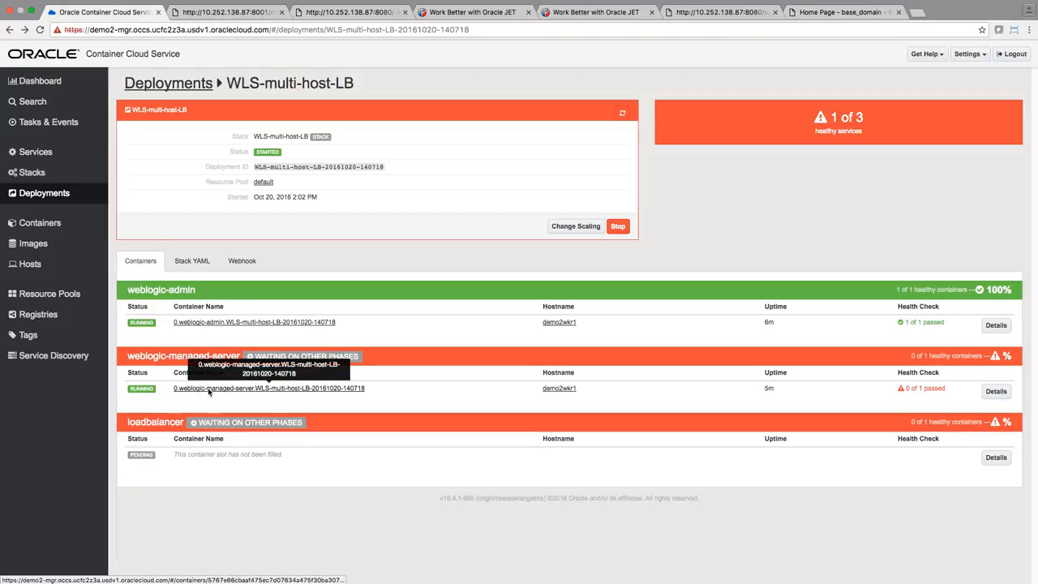
mouse_move(467, 401)
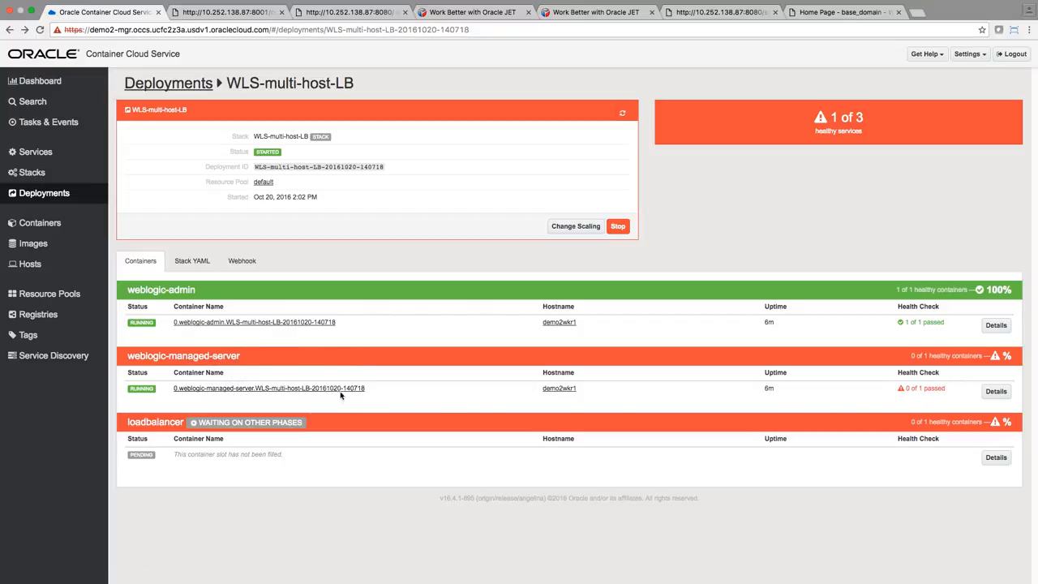
mouse_move(819, 409)
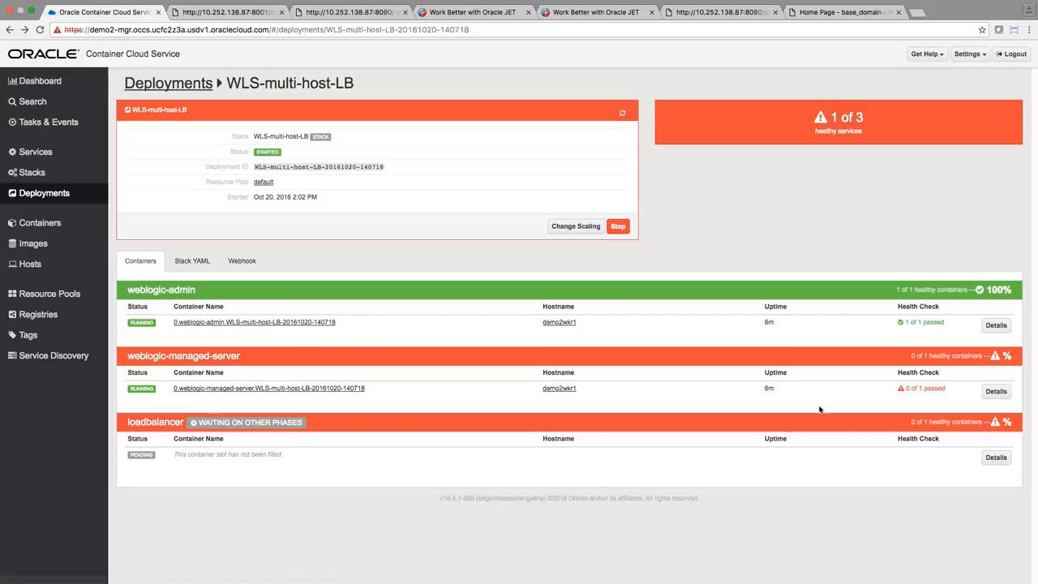
mouse_move(909, 401)
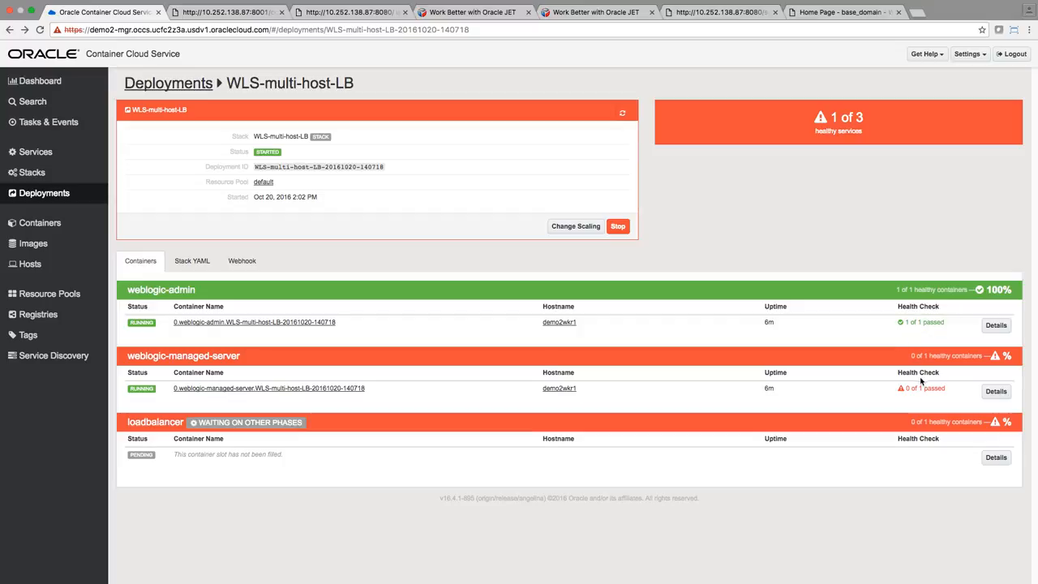
mouse_move(915, 331)
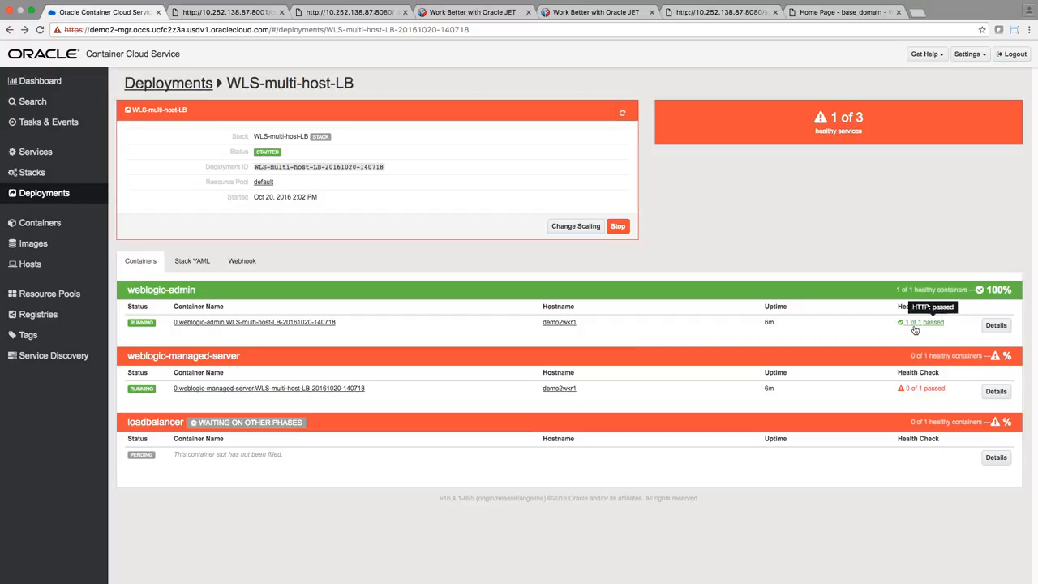
mouse_move(224, 334)
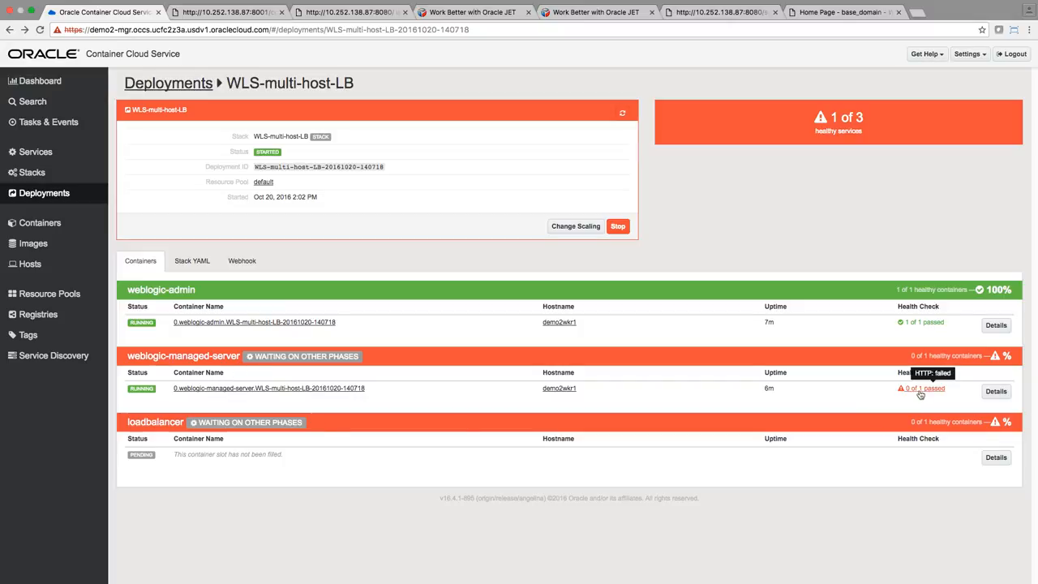
mouse_move(925, 406)
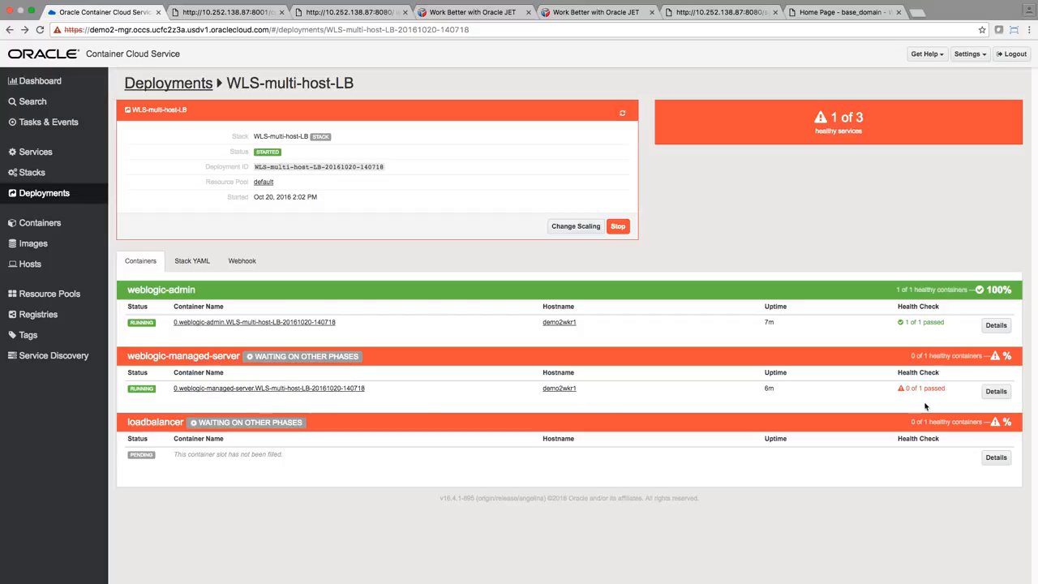
mouse_move(81, 434)
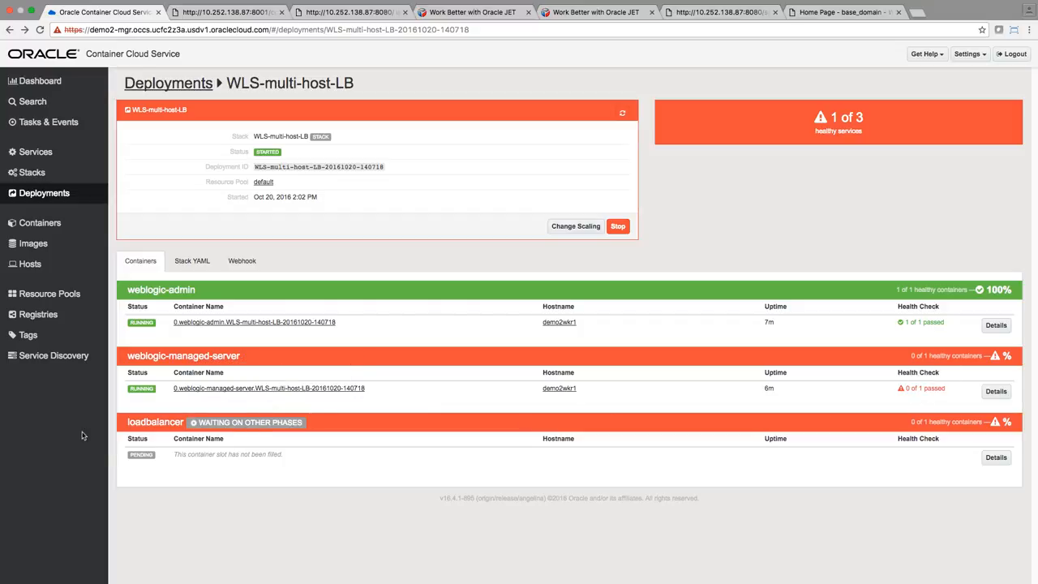
mouse_move(873, 475)
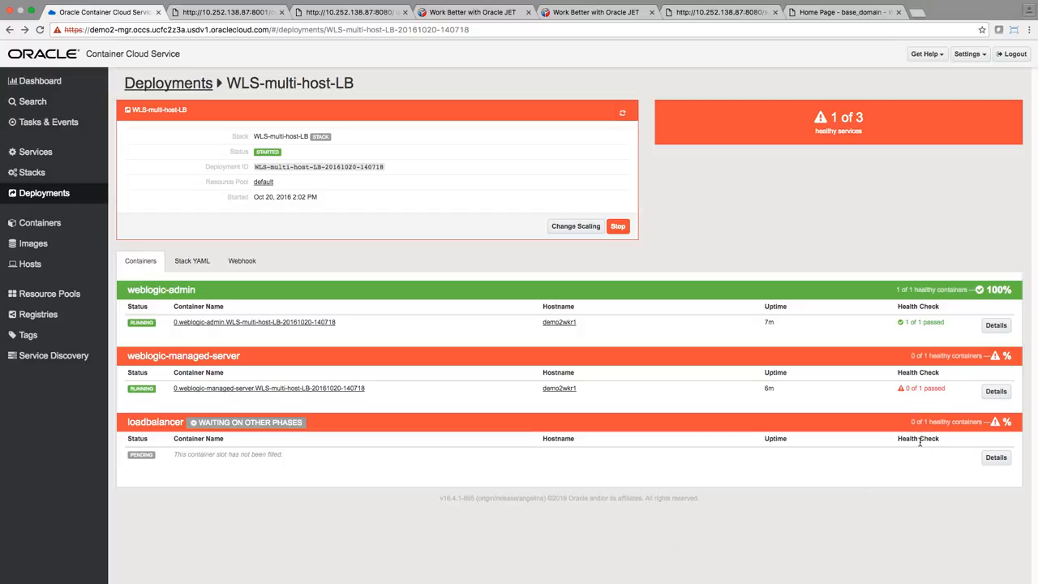
mouse_move(925, 393)
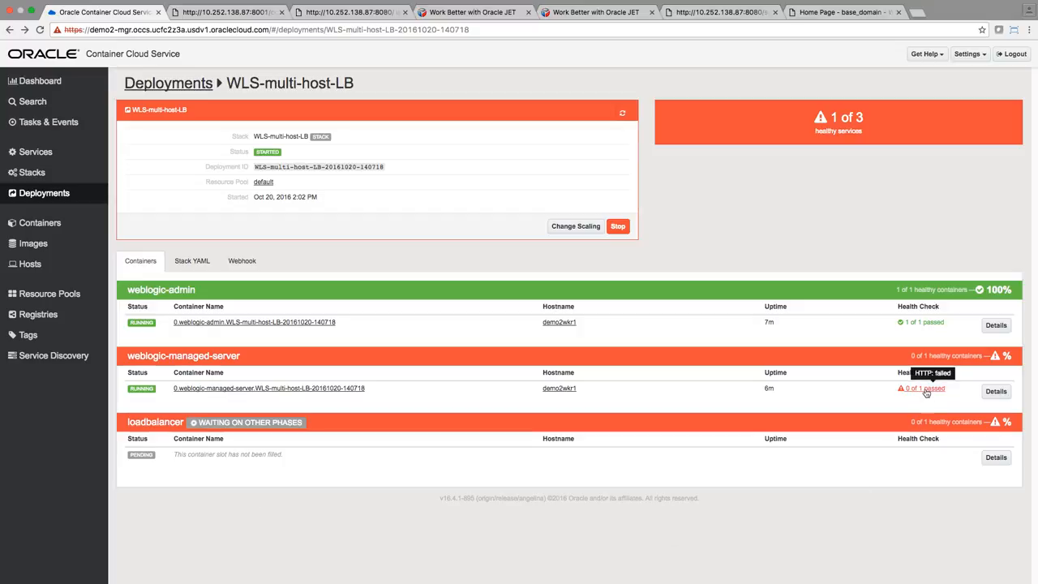
mouse_move(198, 331)
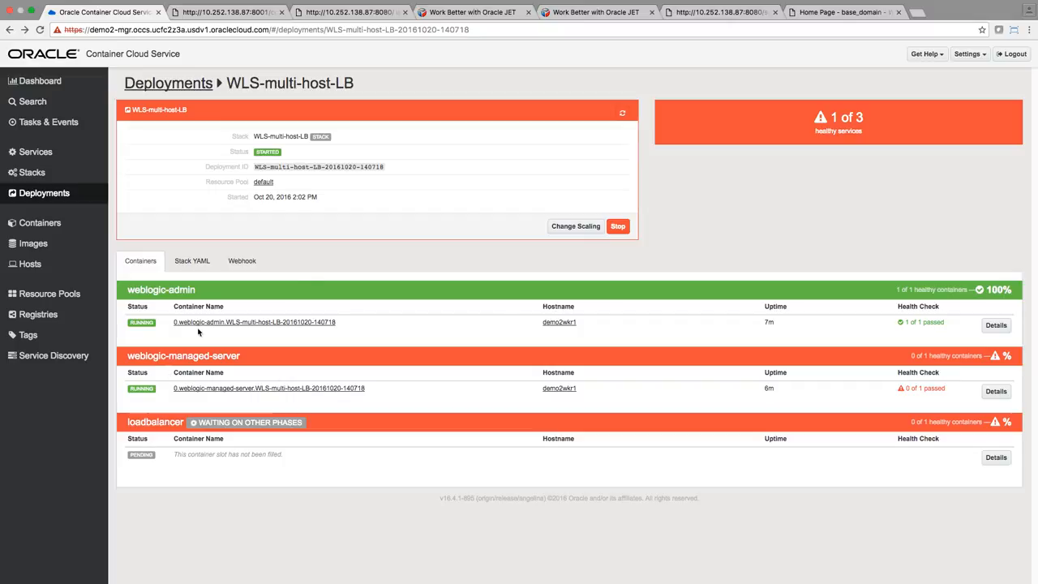
mouse_move(219, 388)
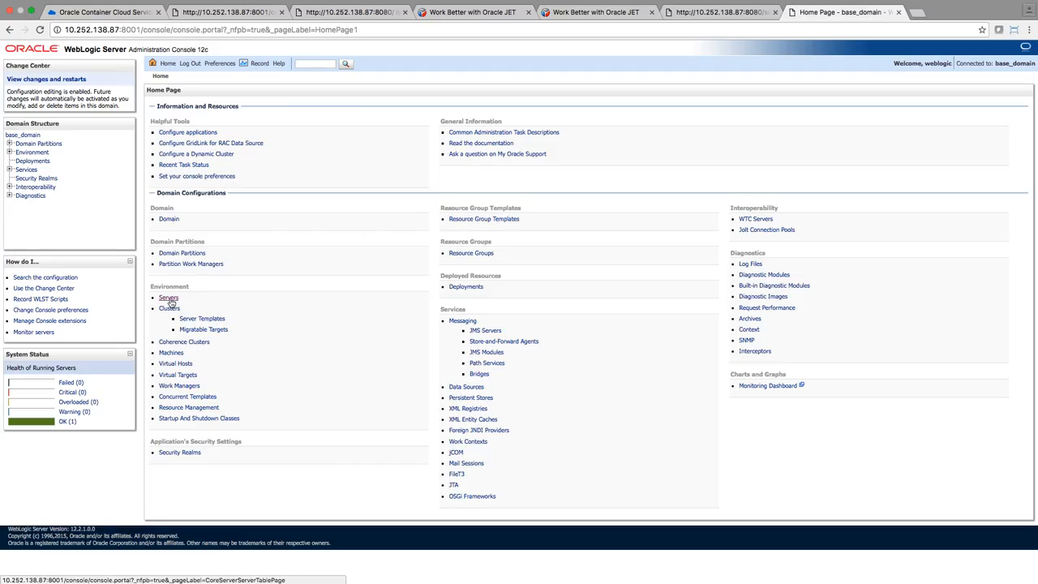
View the Summary of Servers listing AdminServer and the managed server running with OK health.
click(169, 299)
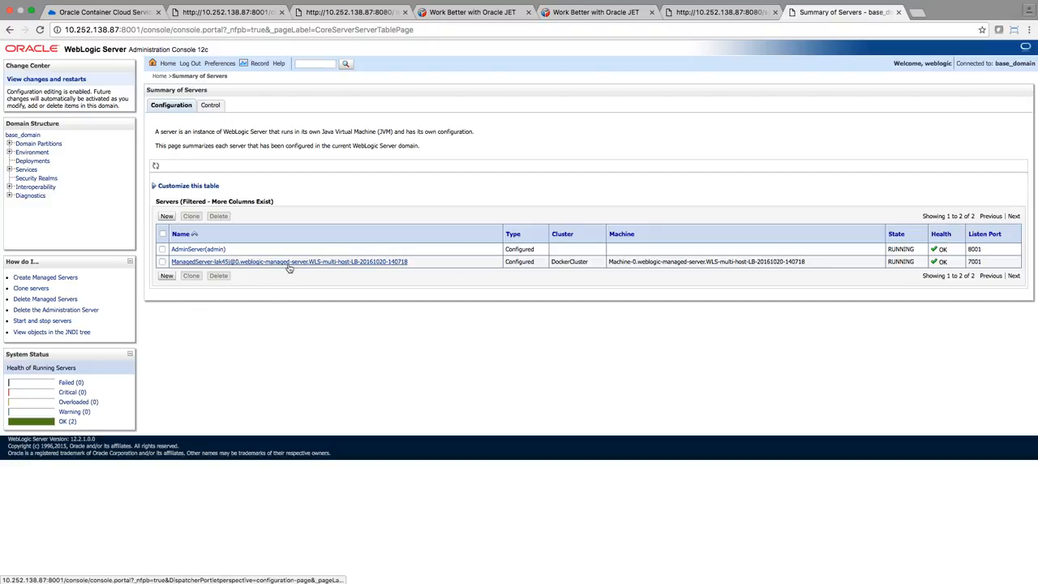
mouse_move(256, 261)
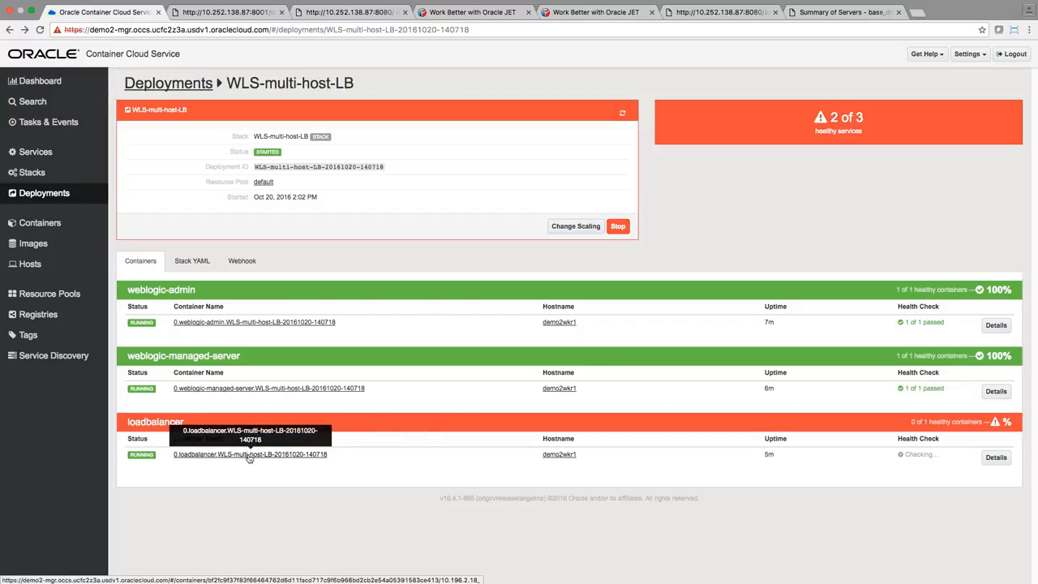
mouse_move(899, 463)
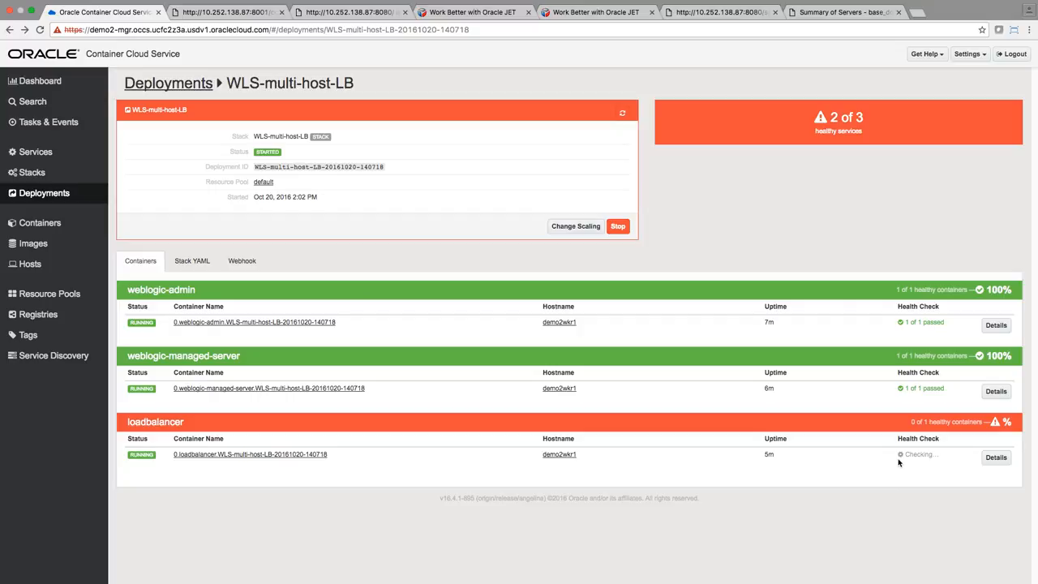
mouse_move(902, 461)
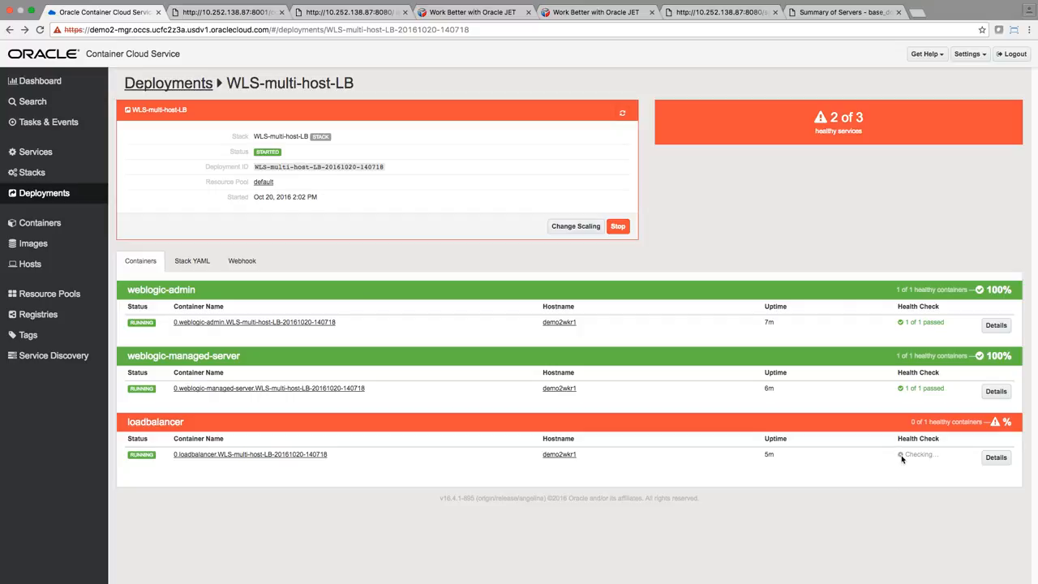
mouse_move(335, 456)
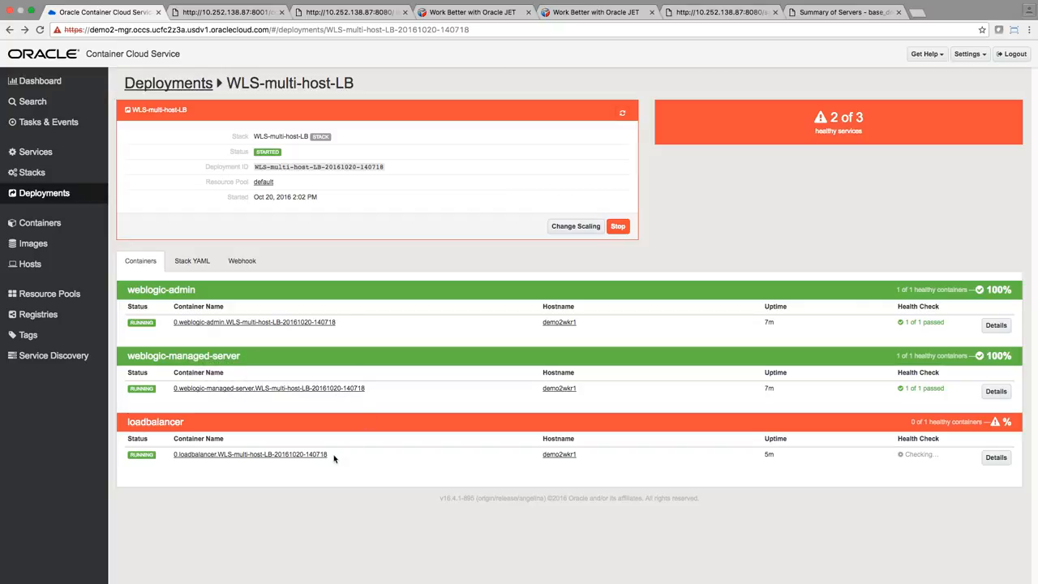
mouse_move(327, 458)
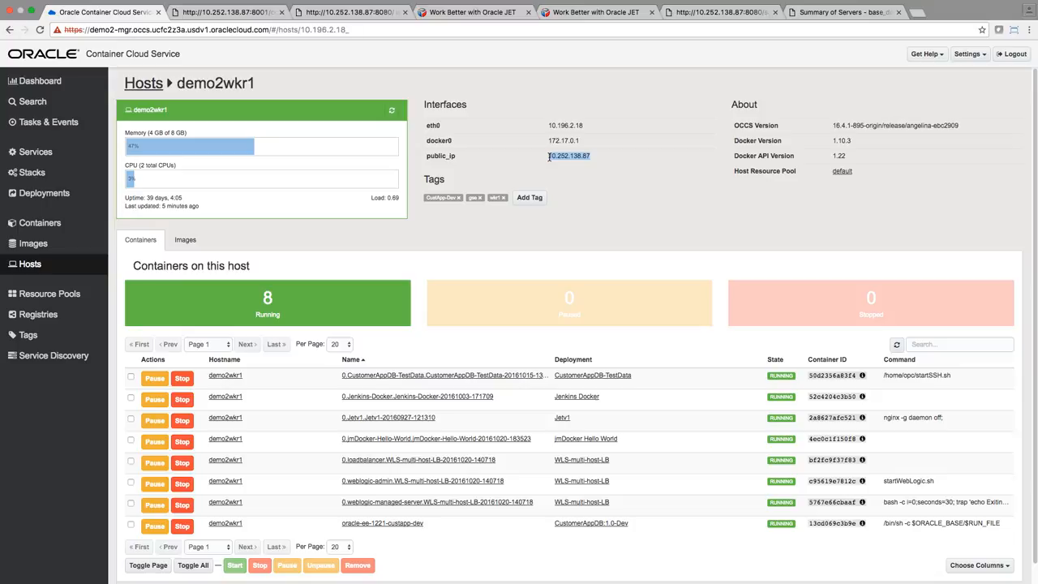
Copy the demo2wkr1 host's public_ip value from its host page.
right_click(568, 156)
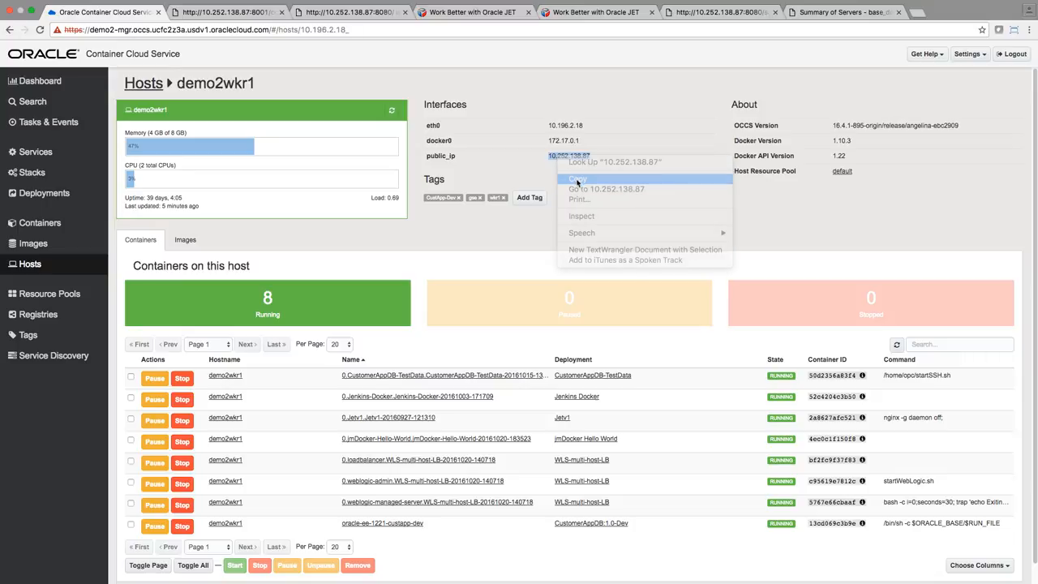
click(578, 178)
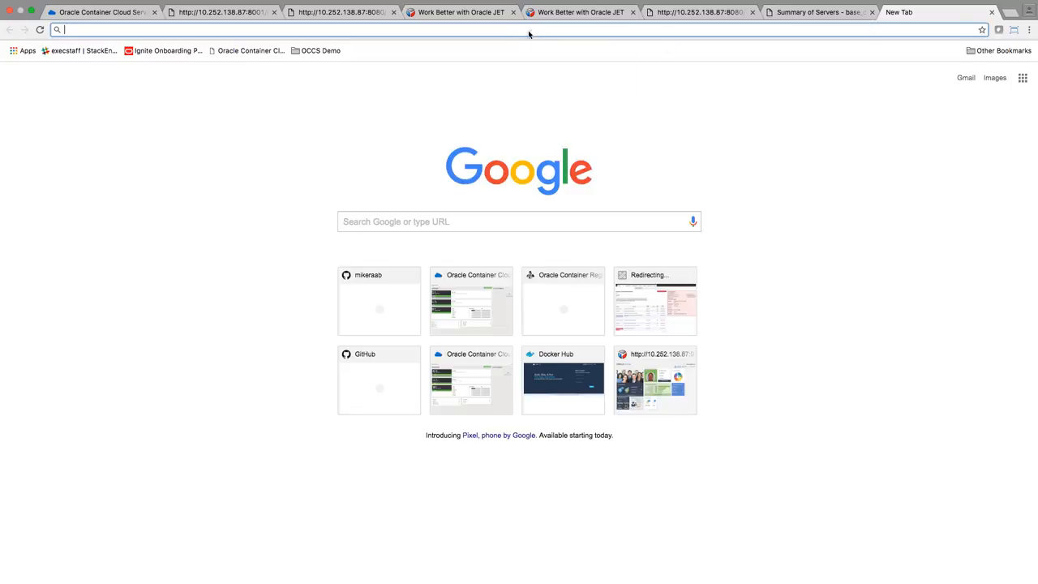
Load 10.252.138.87:8080/sample/ showing a request served by managed server 0, then return to Container Cloud Service.
text(10.252.138.87:8080/sample/)
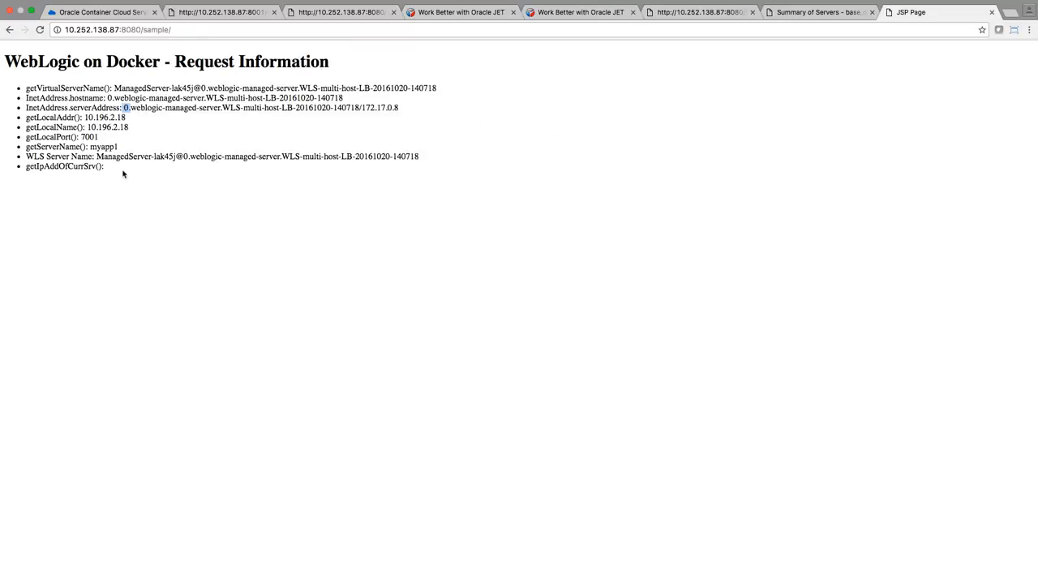
click(41, 29)
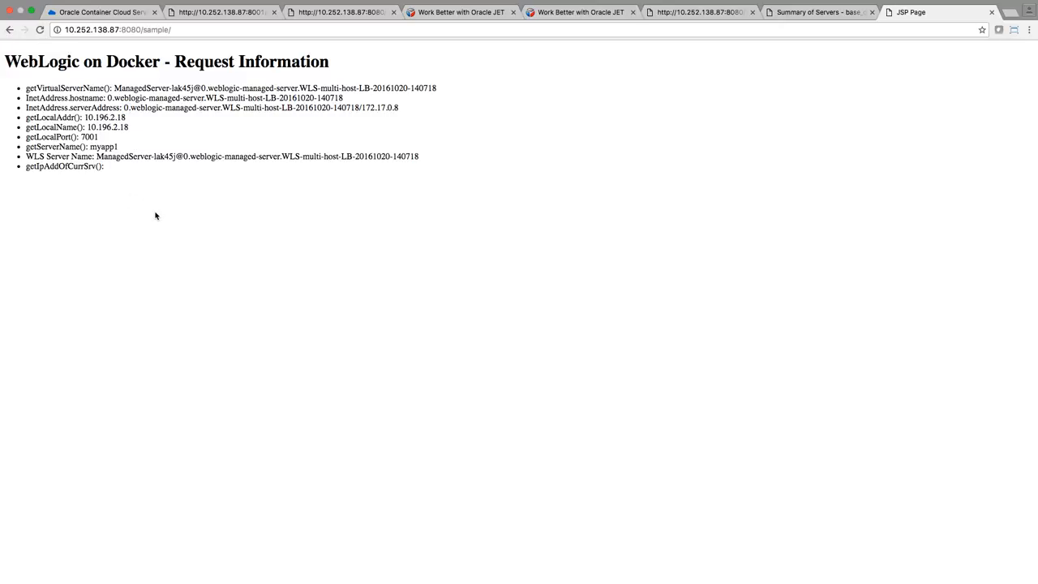
click(123, 6)
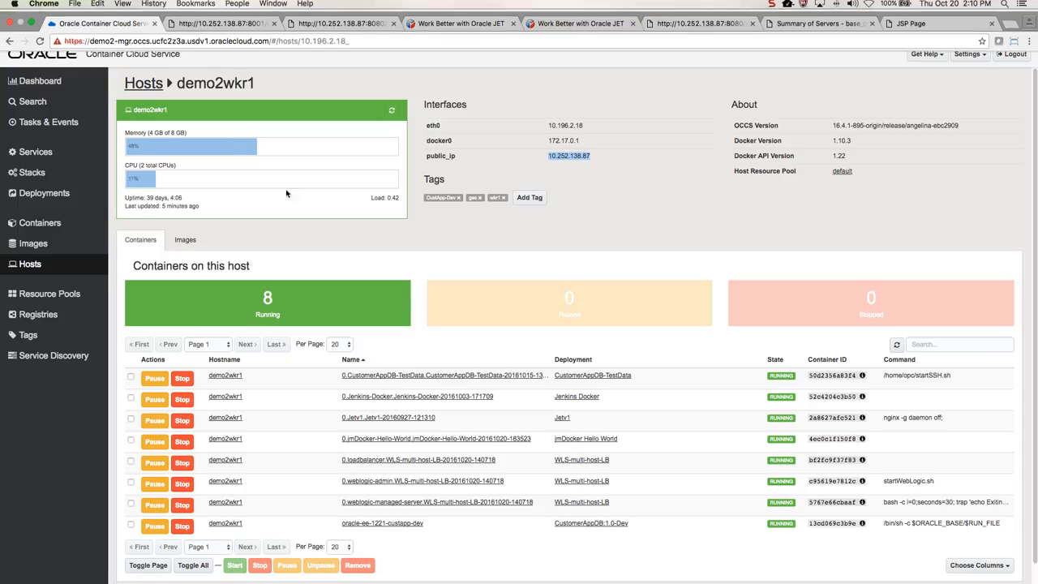
View the WLS-multi-host-LB deployment from the Deployments list, showing 3 of 3 healthy.
click(44, 192)
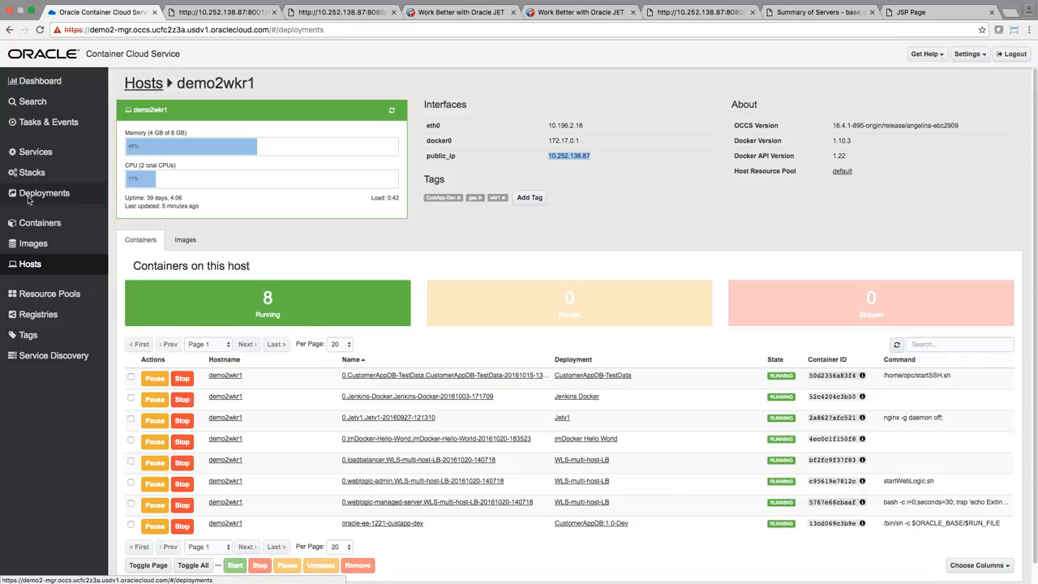
click(581, 461)
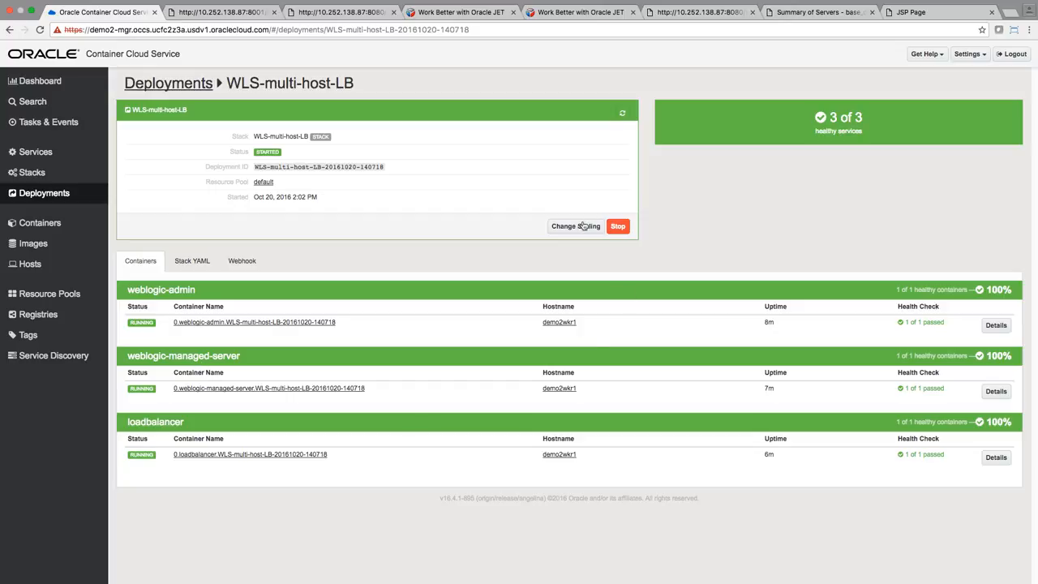
Set the weblogic-managed-server quantity to 3 in the Change Scaling dialog.
click(574, 226)
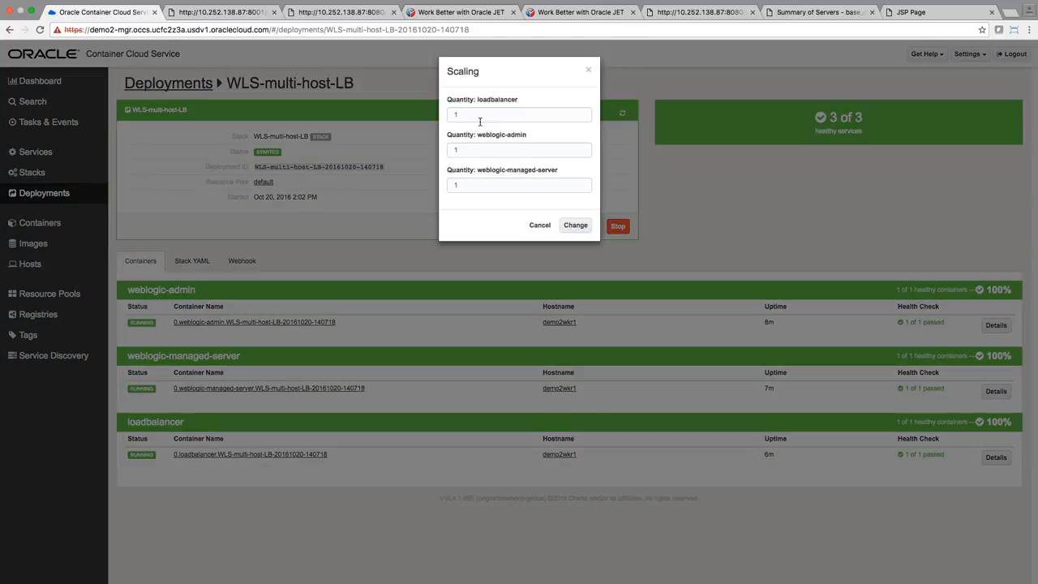
click(519, 185)
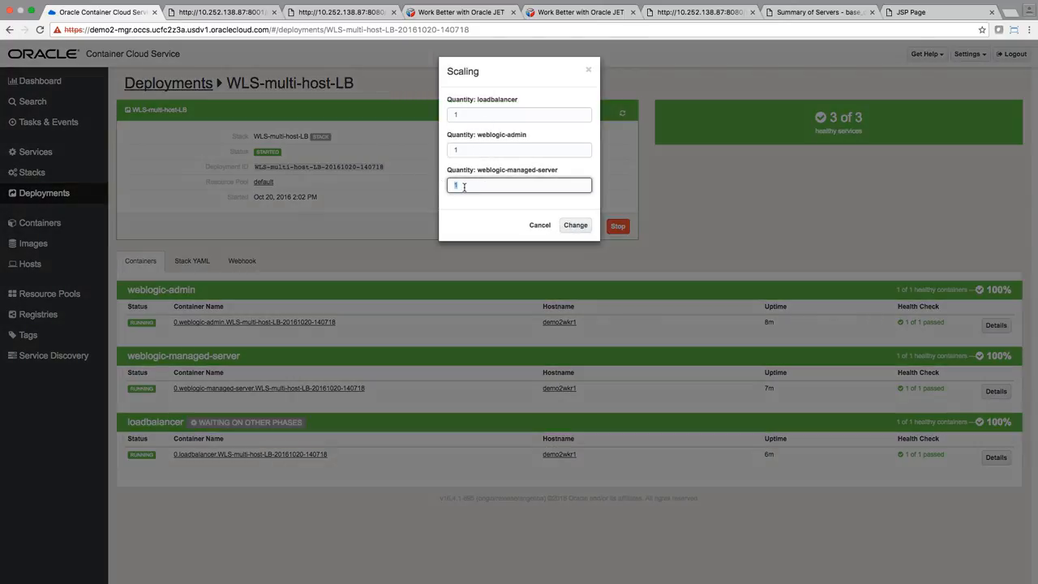
text(3)
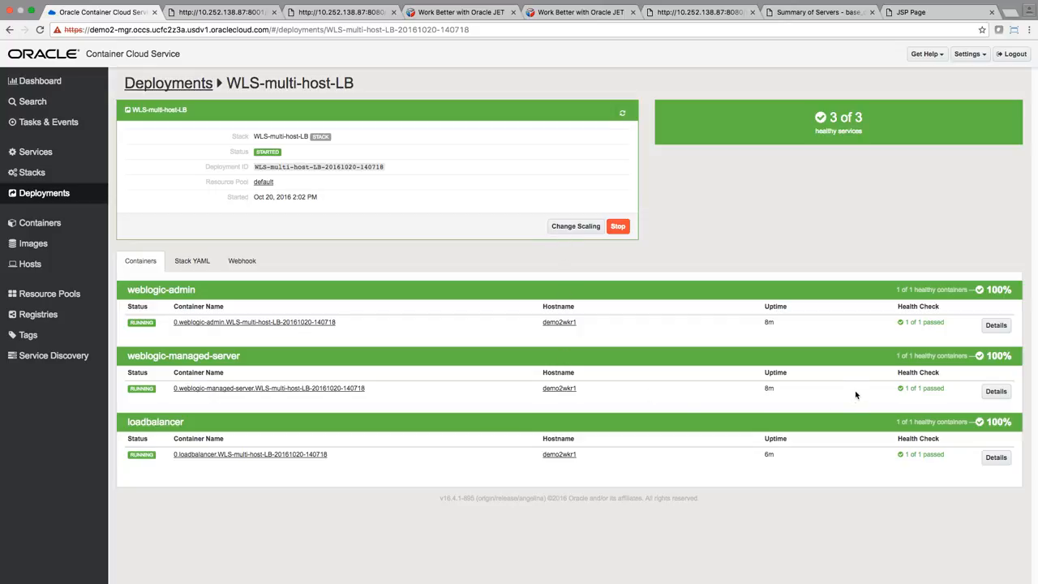
mouse_move(824, 398)
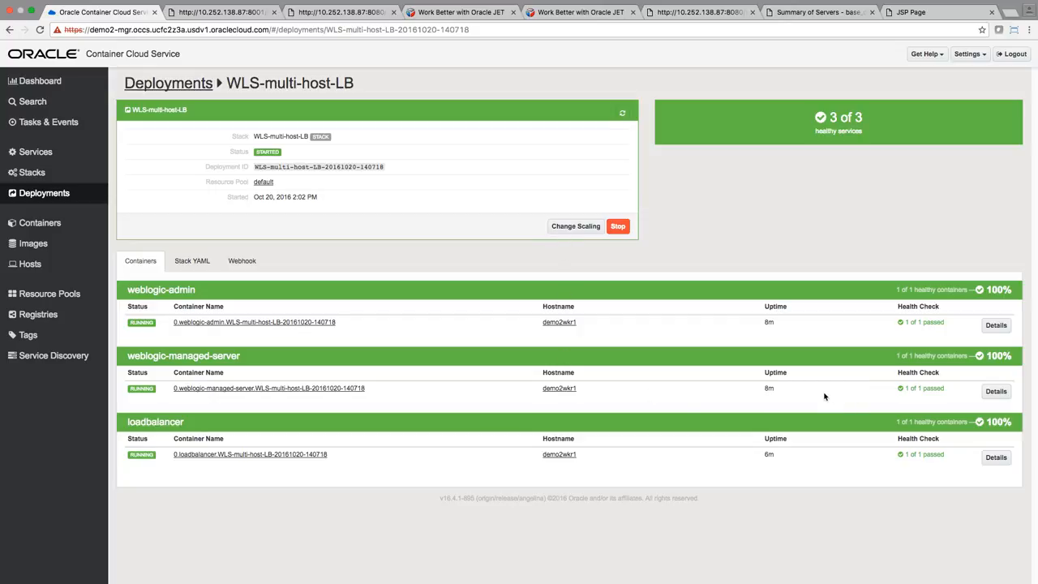
mouse_move(354, 413)
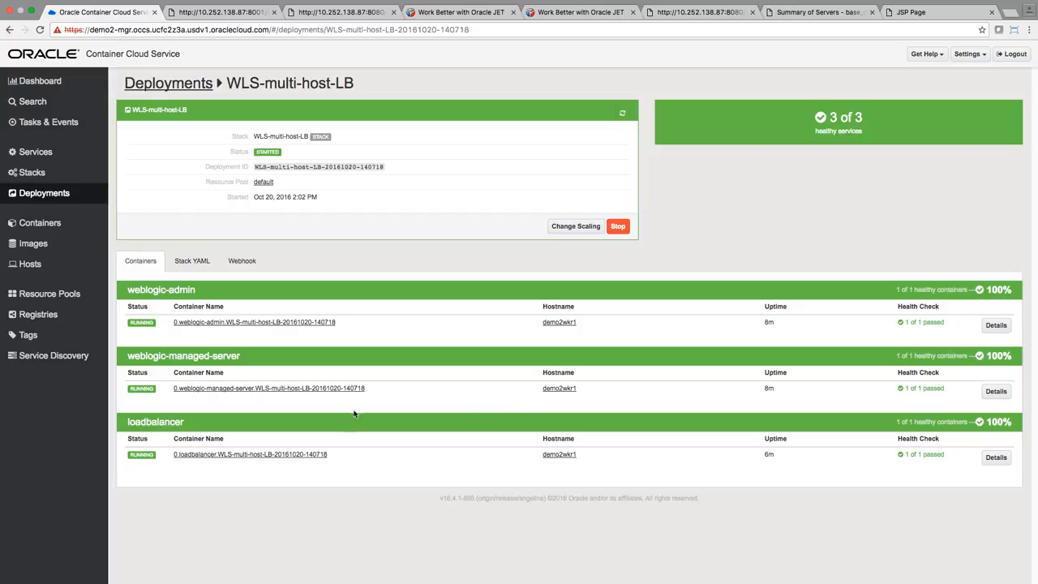
mouse_move(360, 400)
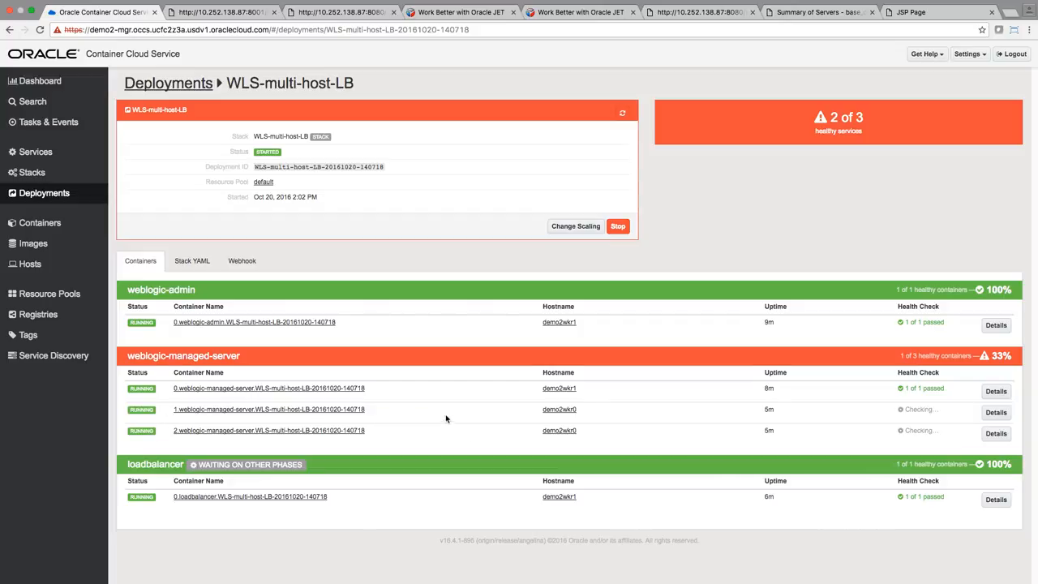
mouse_move(150, 389)
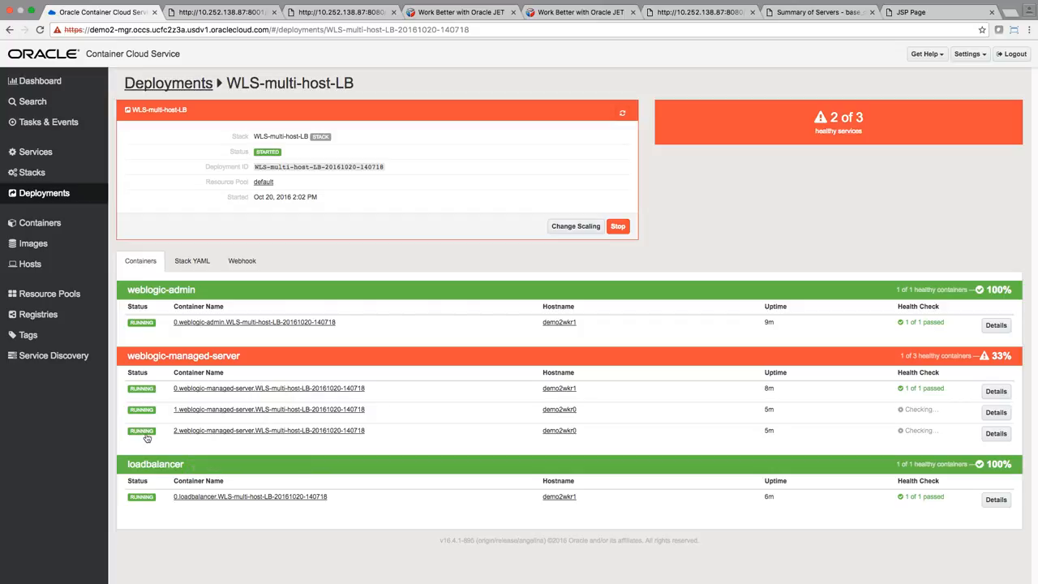
mouse_move(922, 417)
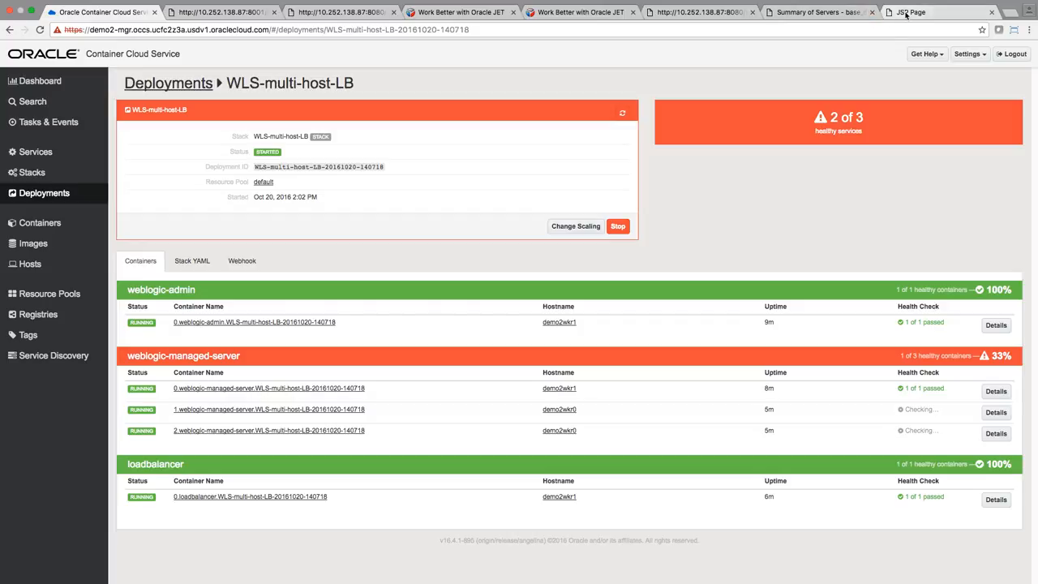
Reload the sample page twice, still answered by managed server 0.
click(909, 13)
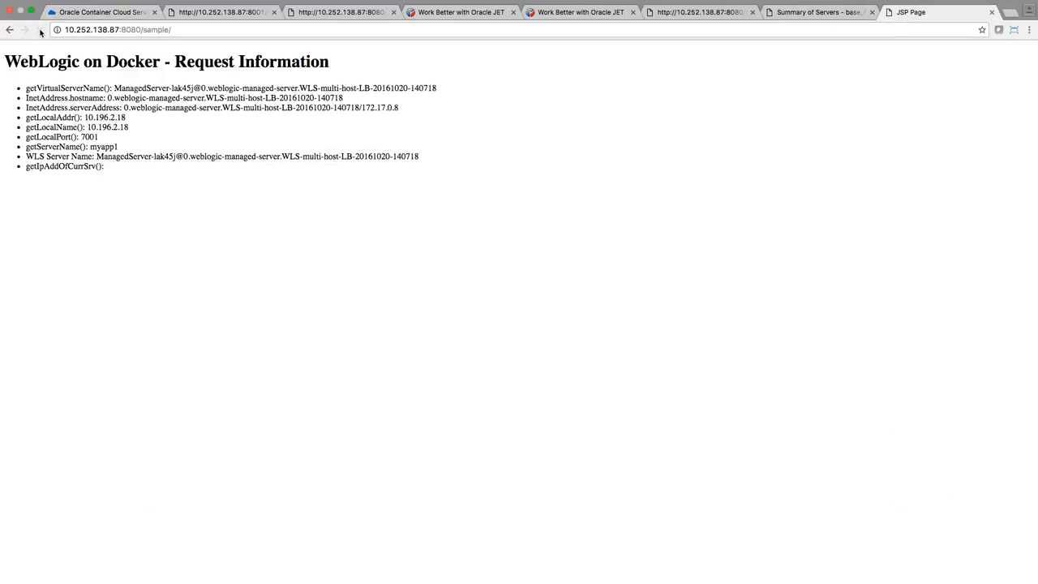
click(40, 29)
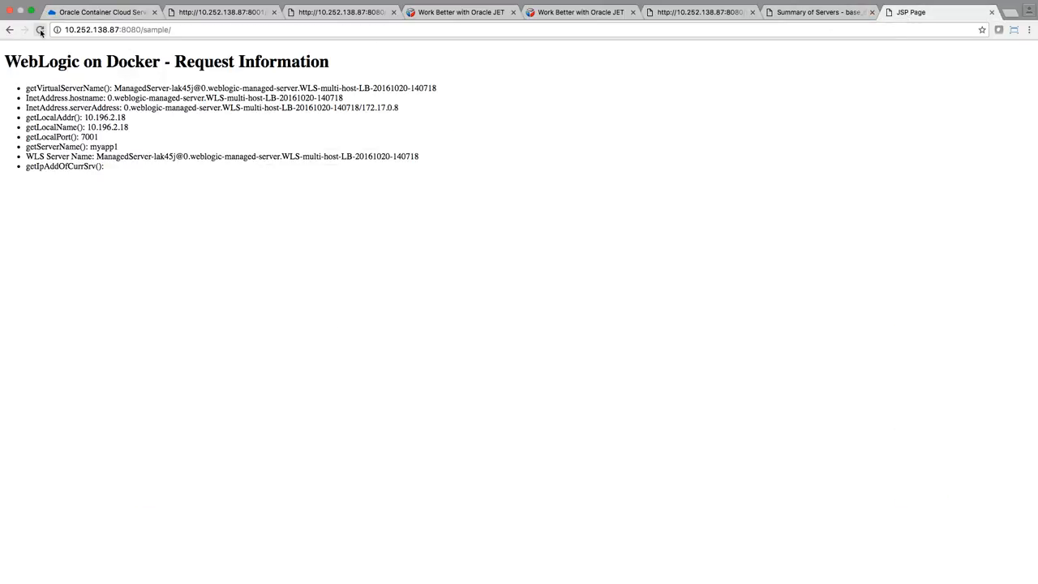
click(41, 29)
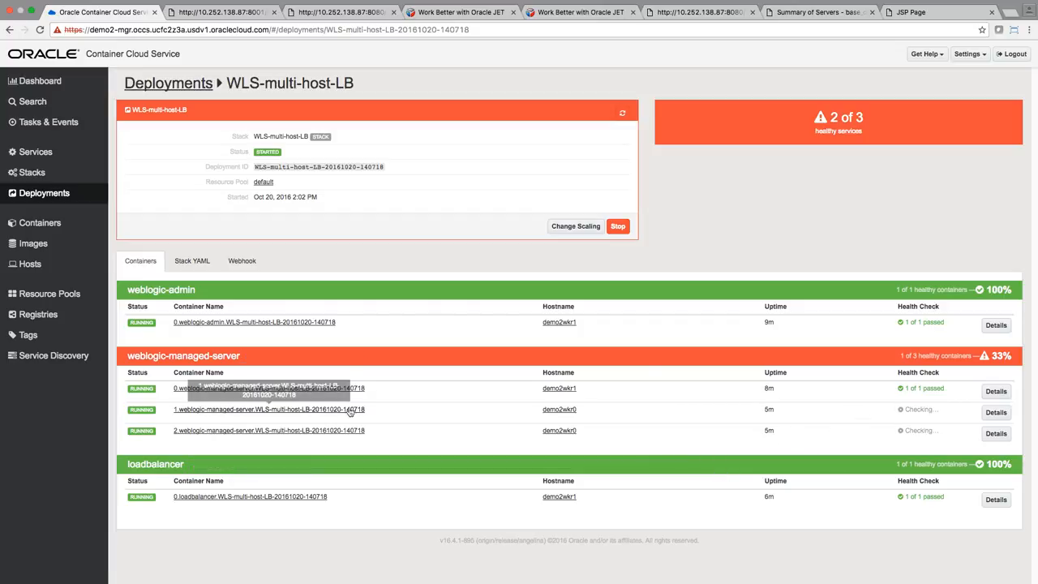
mouse_move(340, 506)
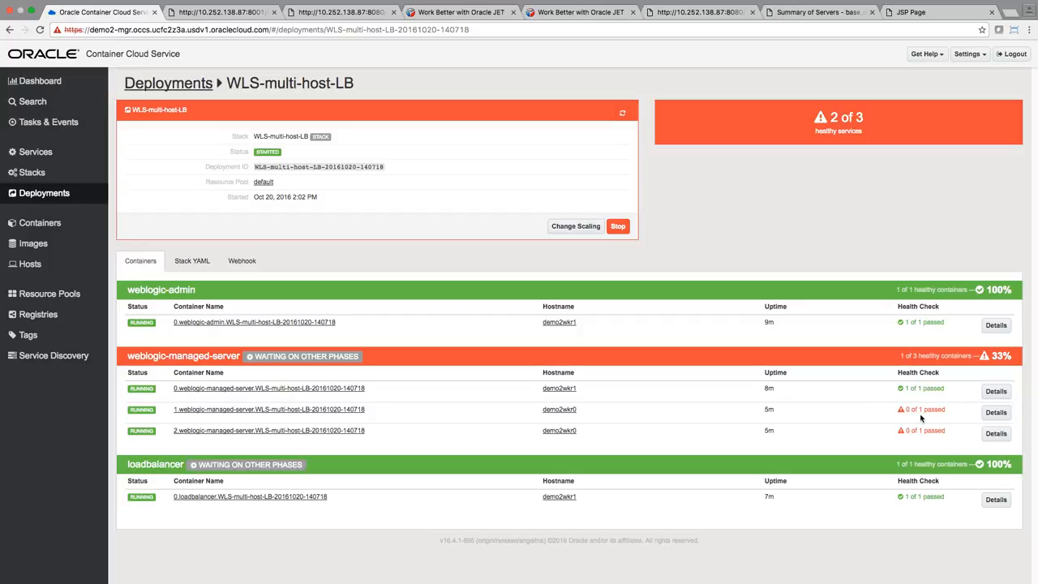
mouse_move(901, 409)
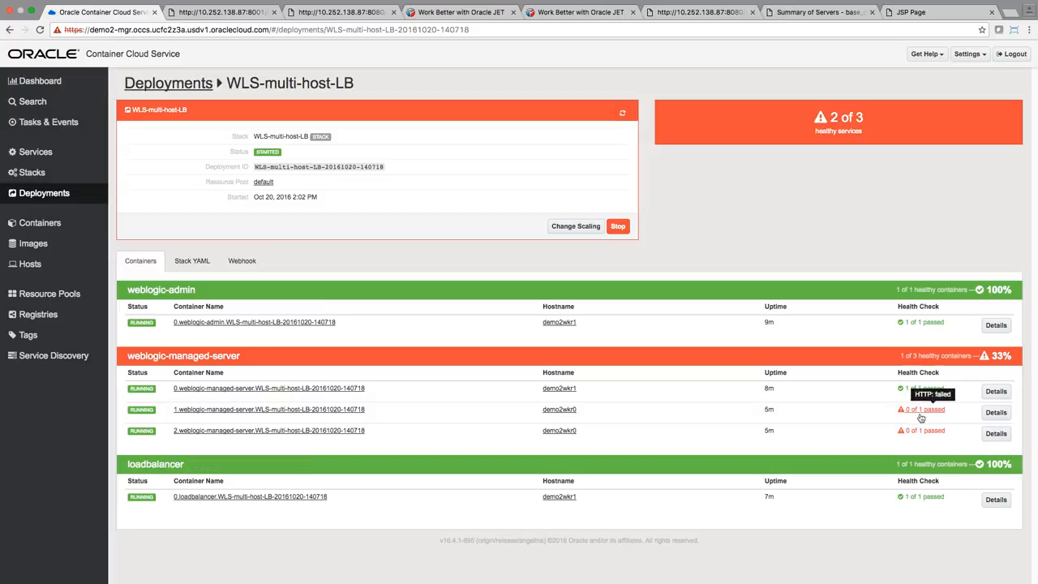
mouse_move(492, 435)
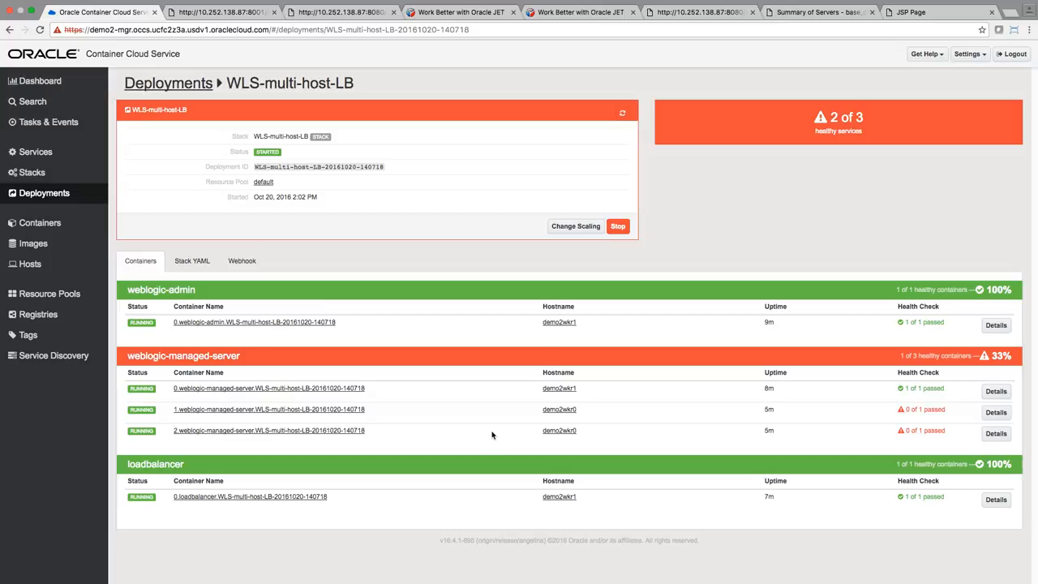
mouse_move(493, 434)
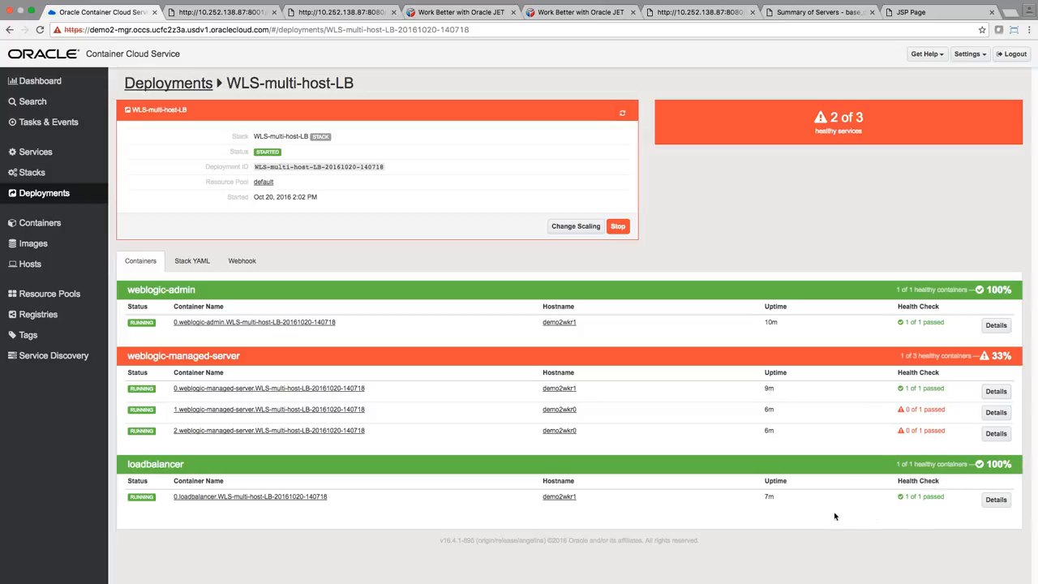
mouse_move(852, 500)
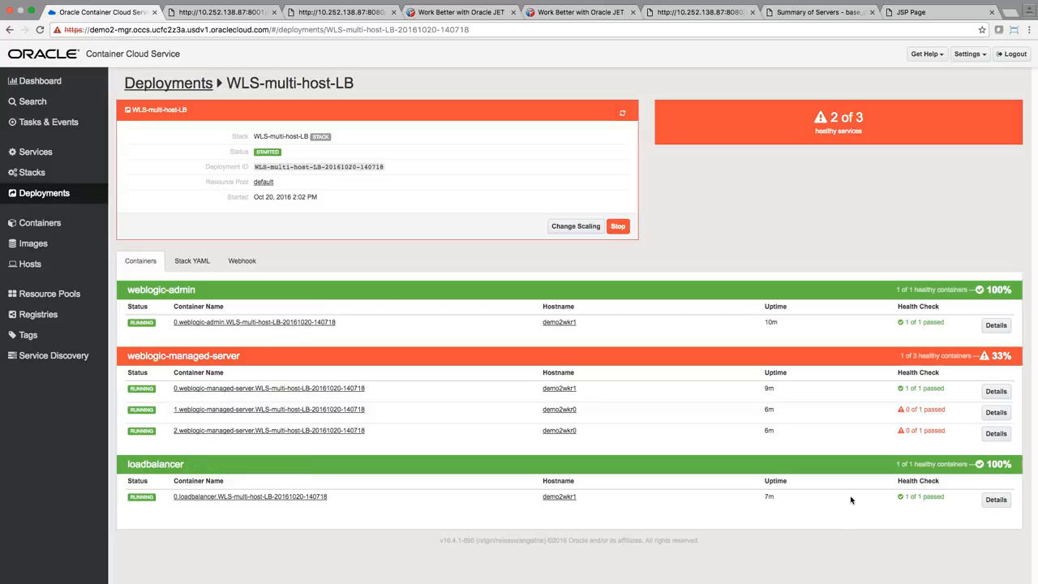
mouse_move(844, 425)
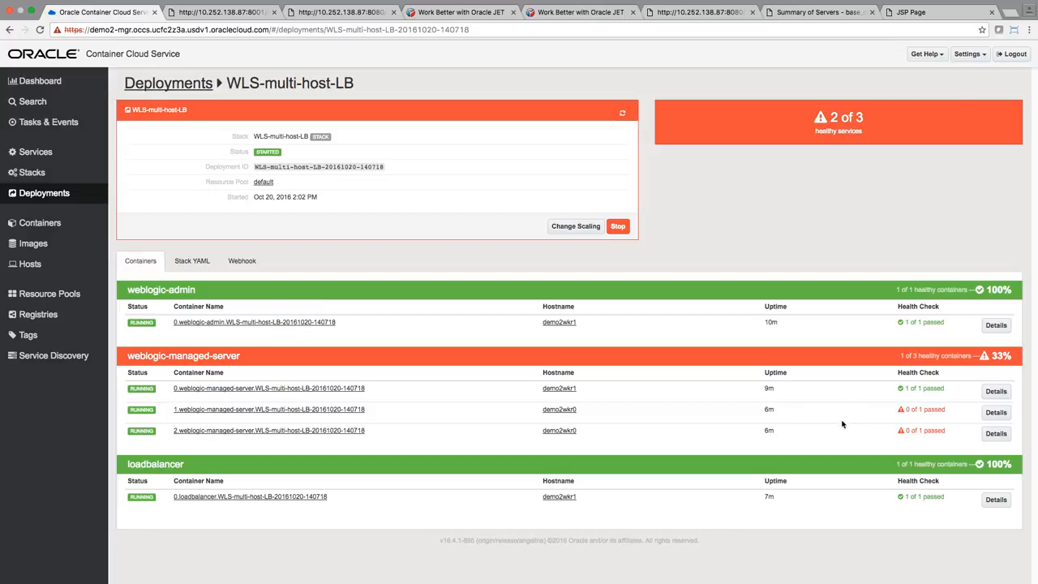
mouse_move(745, 13)
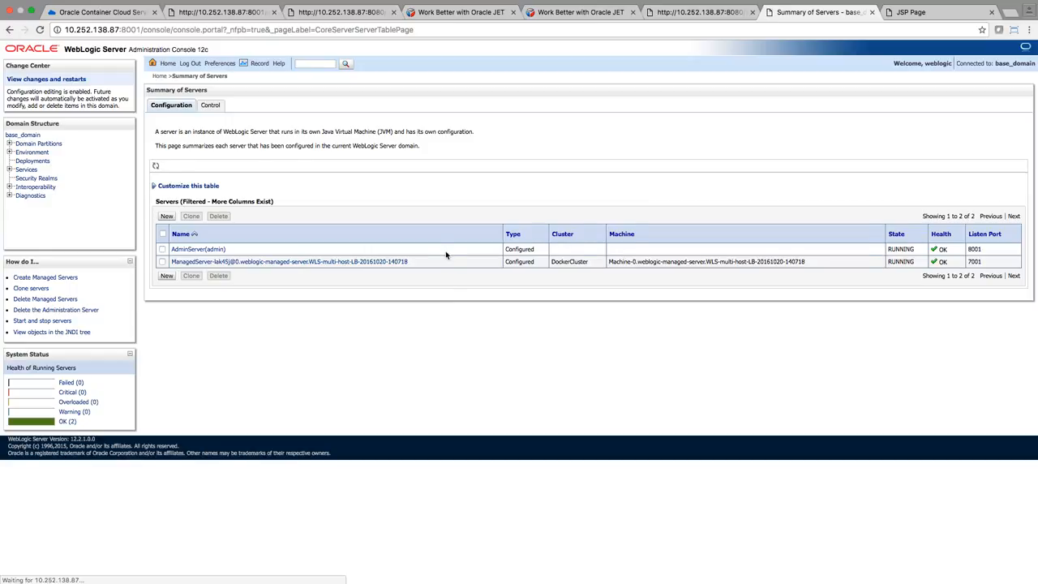
Refresh the Servers table so it lists four servers, two new ones not yet reachable.
click(156, 165)
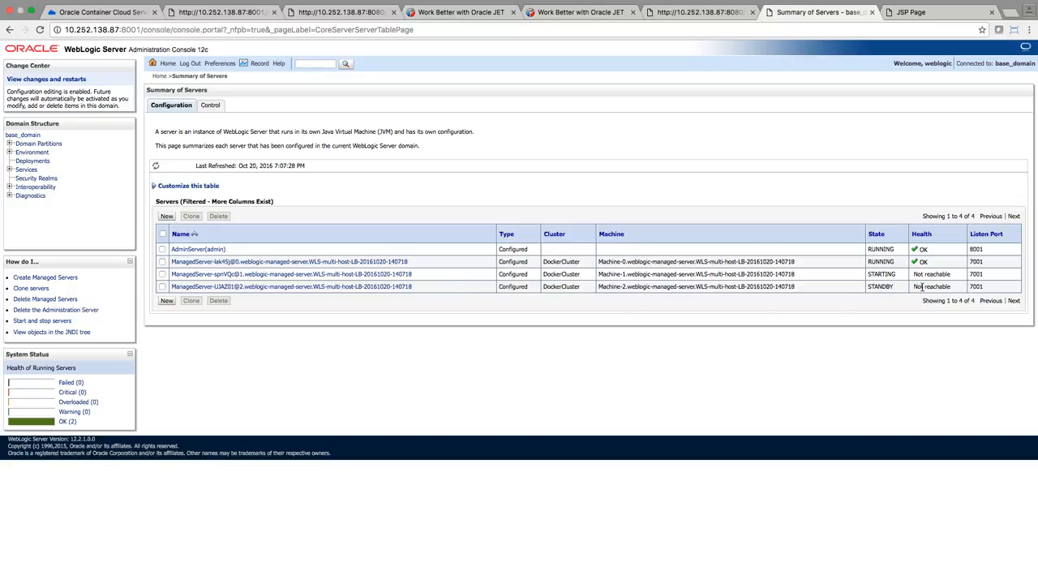
mouse_move(931, 272)
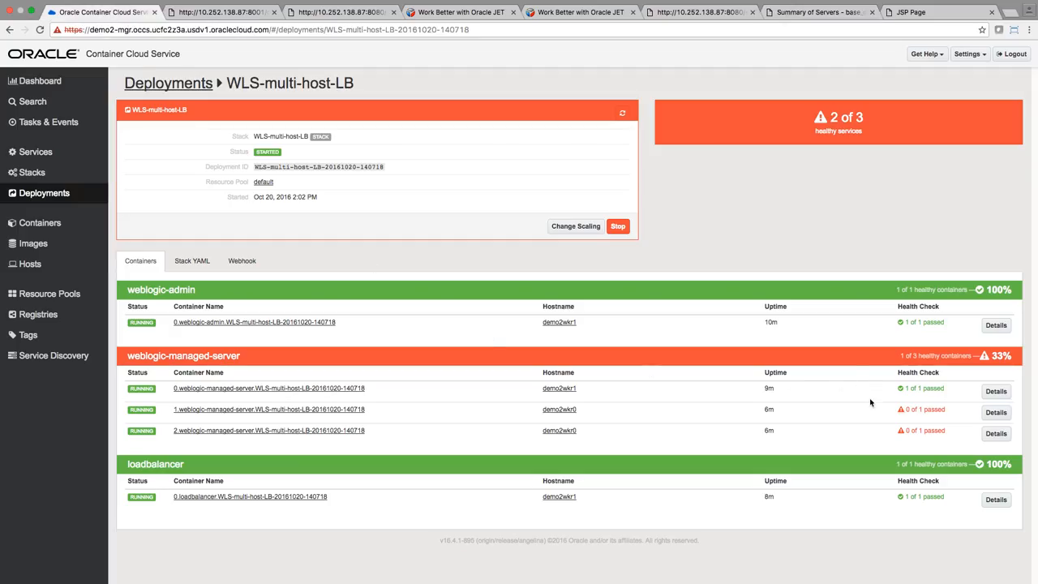
mouse_move(901, 431)
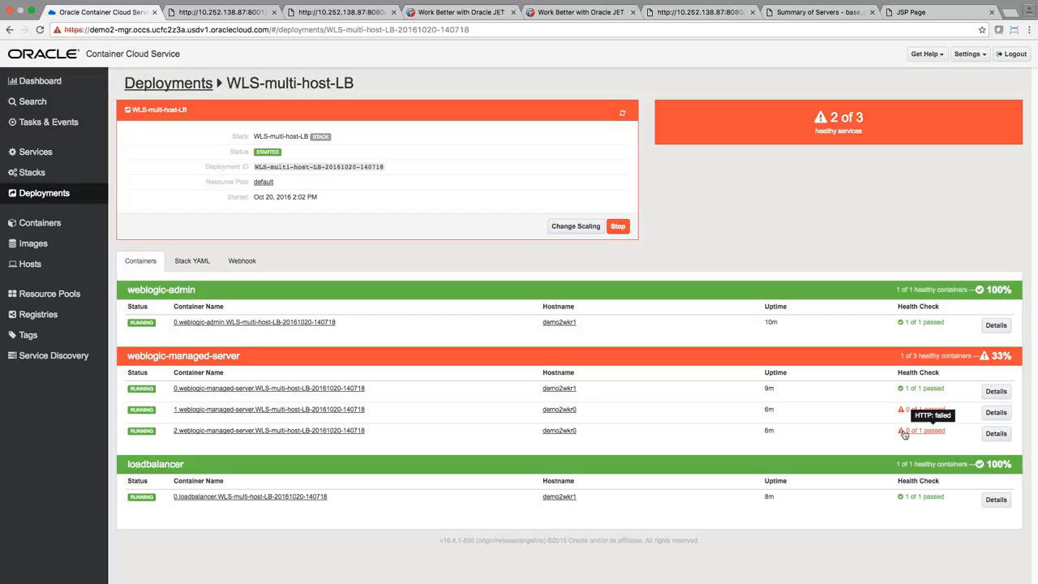
mouse_move(847, 419)
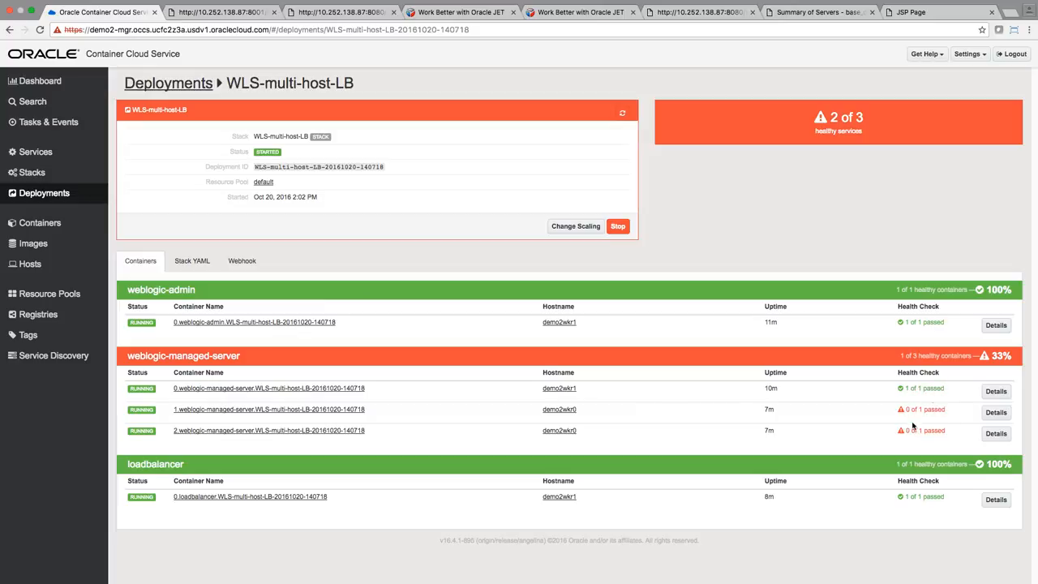
mouse_move(837, 428)
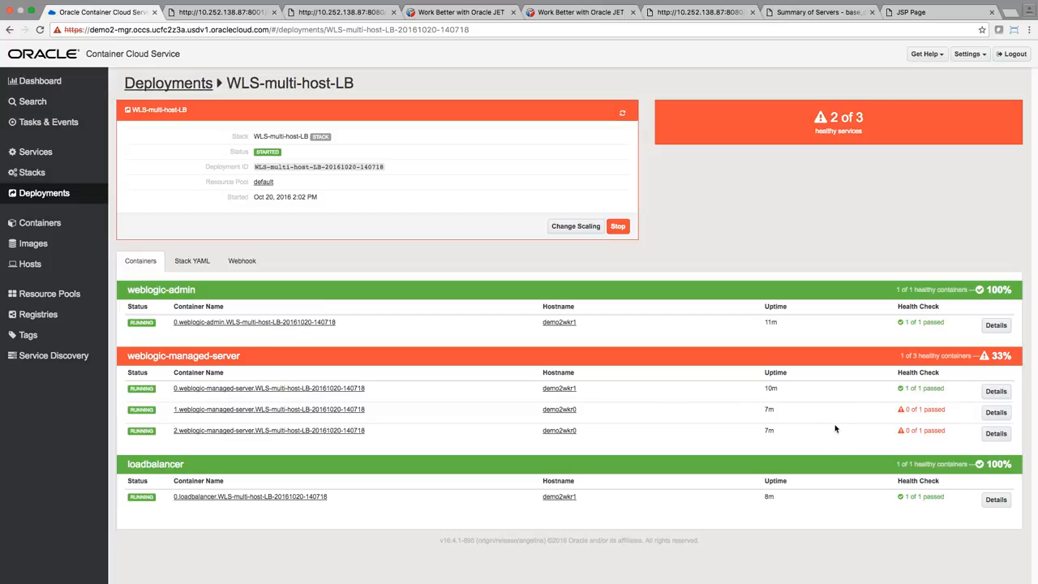
mouse_move(636, 431)
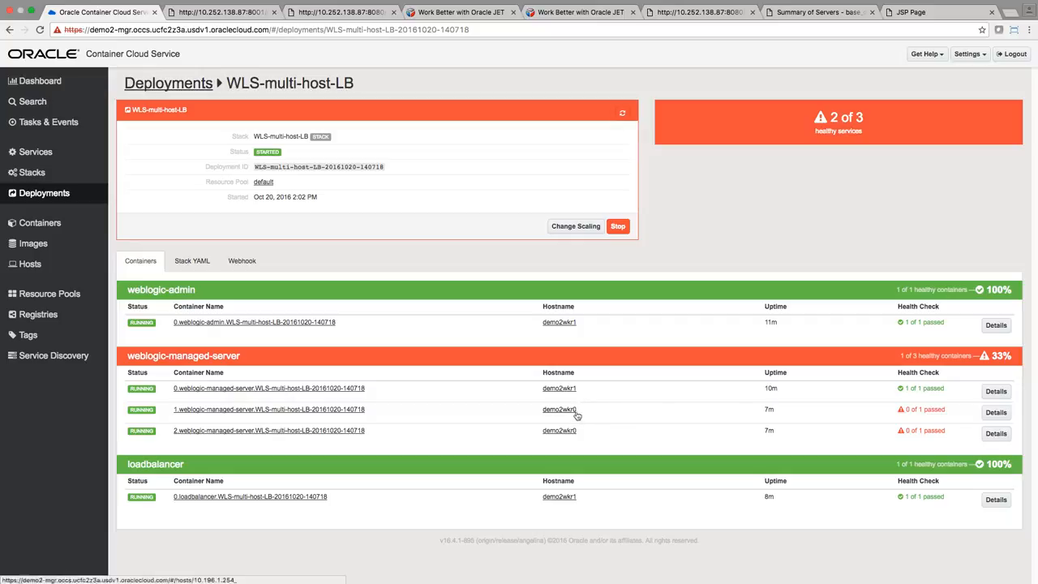
mouse_move(560, 432)
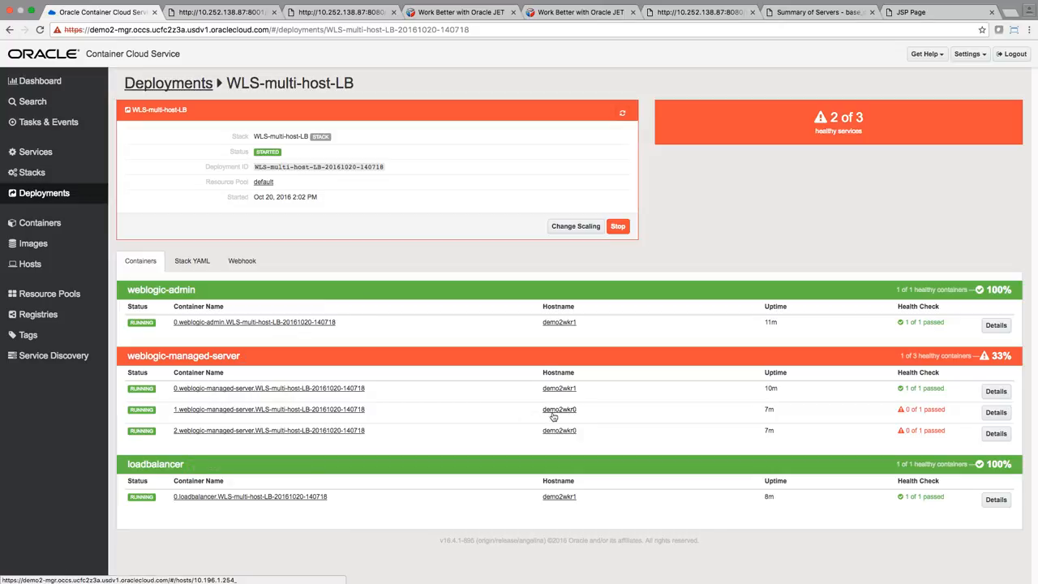
mouse_move(555, 415)
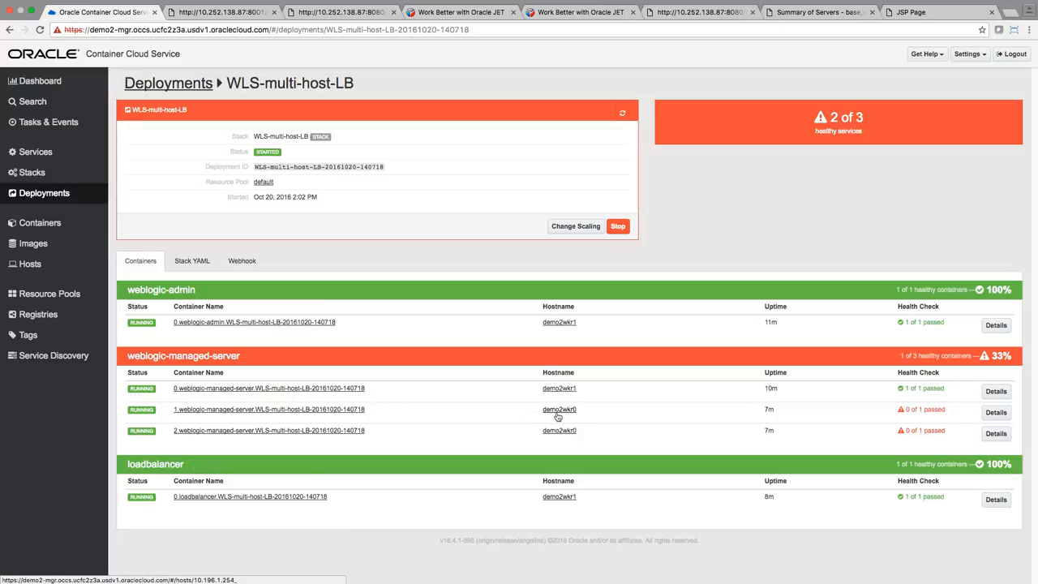
mouse_move(558, 438)
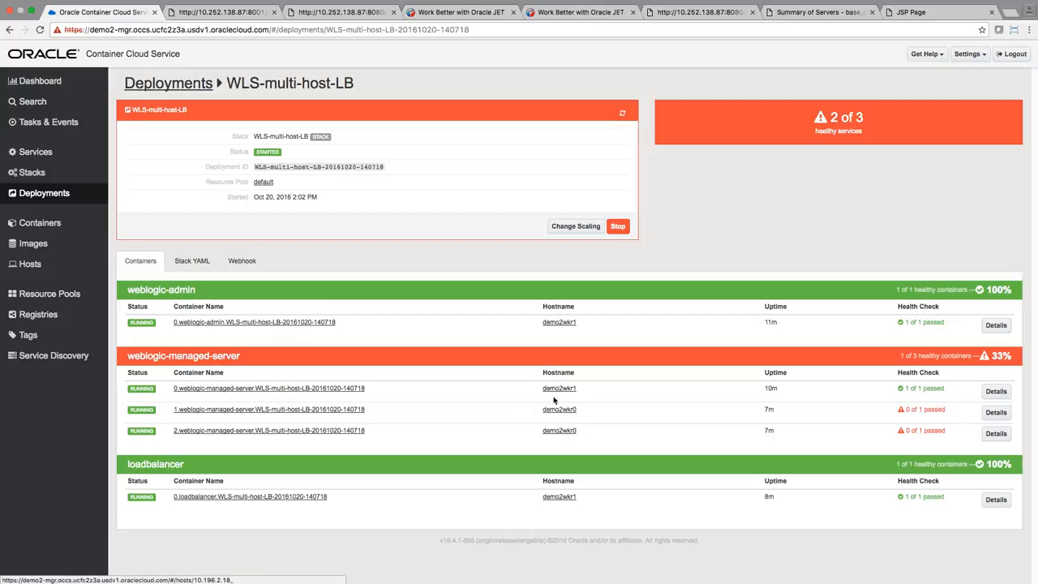
mouse_move(533, 430)
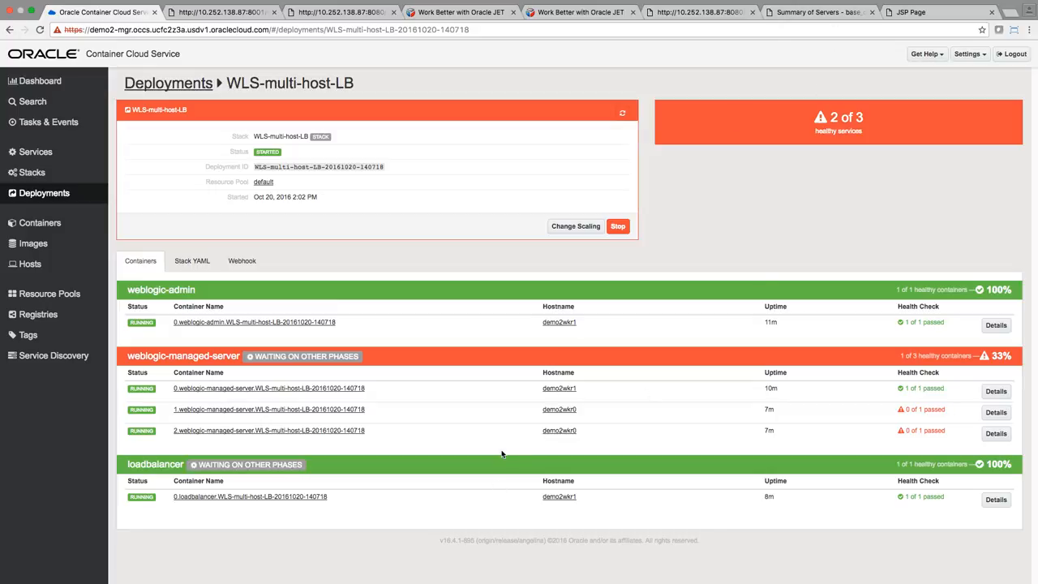
Watch WLS-multi-host-LB until managed servers 1 and 2 pass health checks, reaching 3 of 3.
click(820, 11)
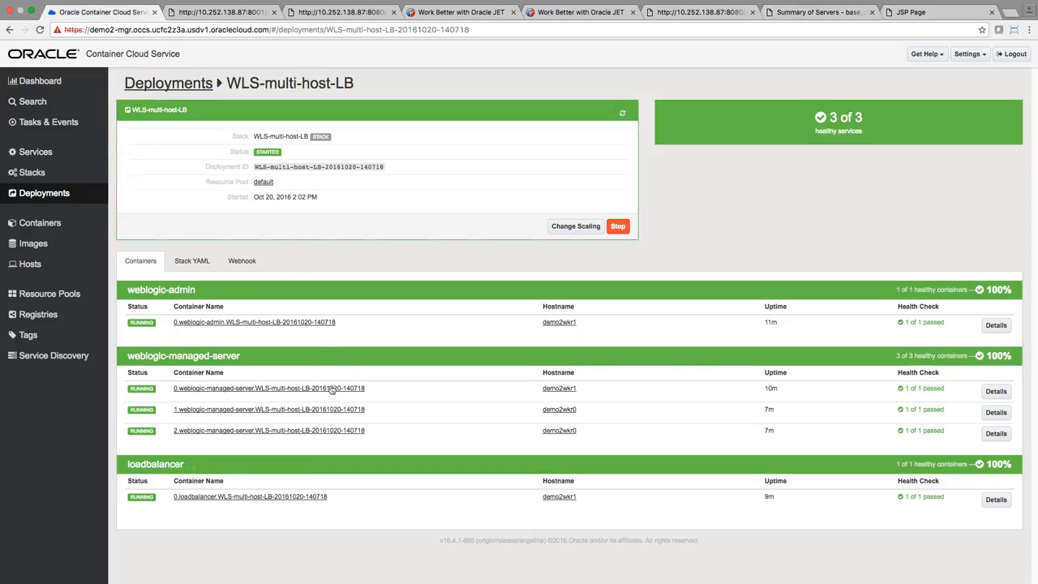
mouse_move(915, 432)
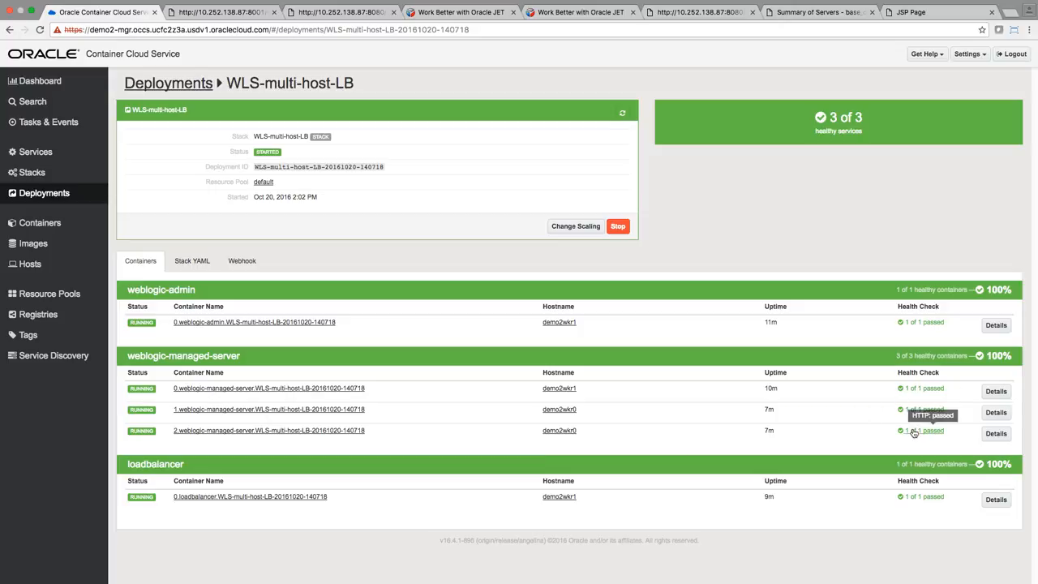
mouse_move(924, 499)
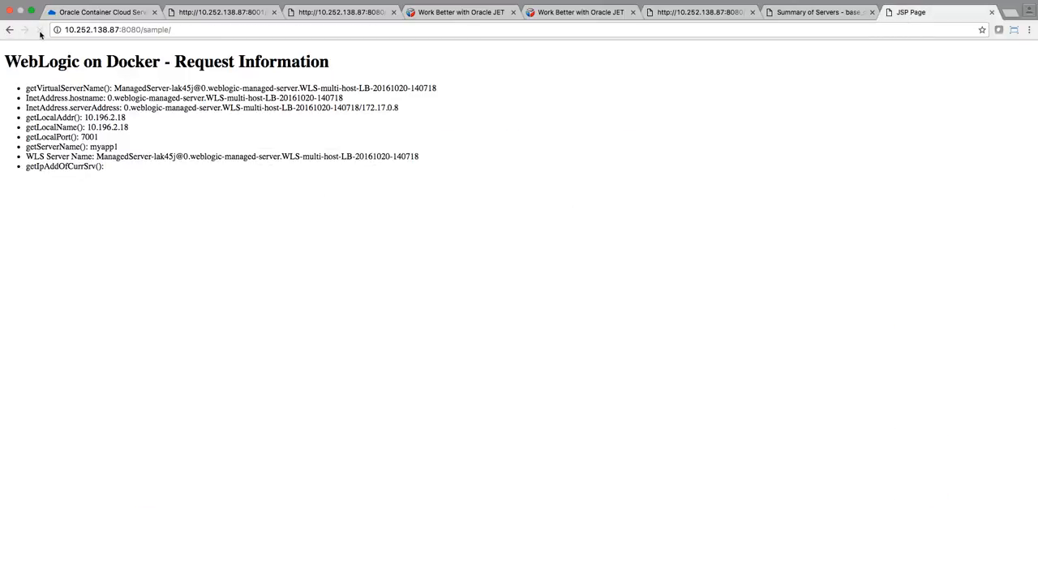
Reload the sample page repeatedly, seeing managed servers 0, 2 and 1 answer in turn, then return to the deployment overview.
click(41, 29)
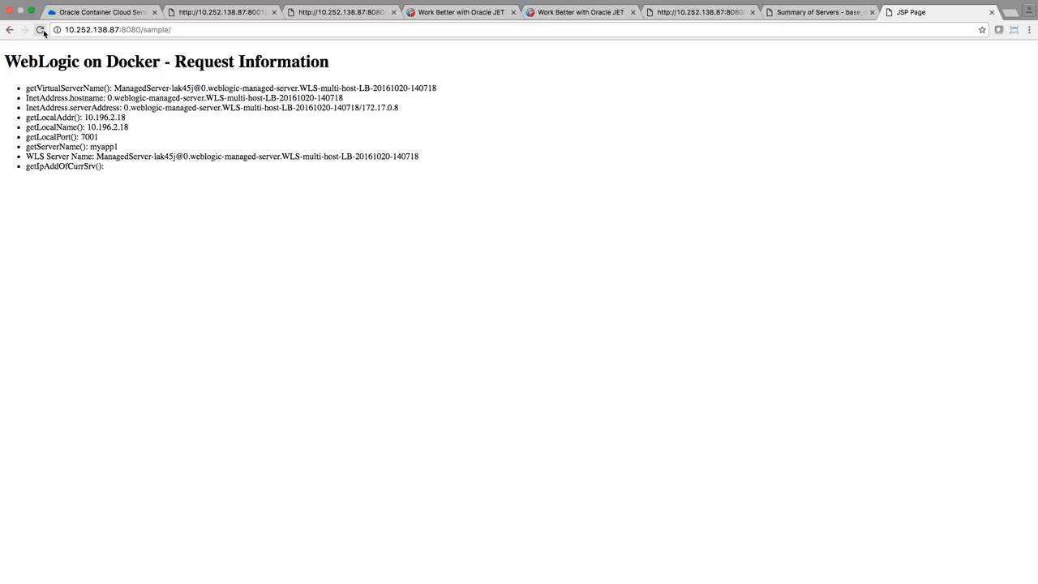
click(39, 30)
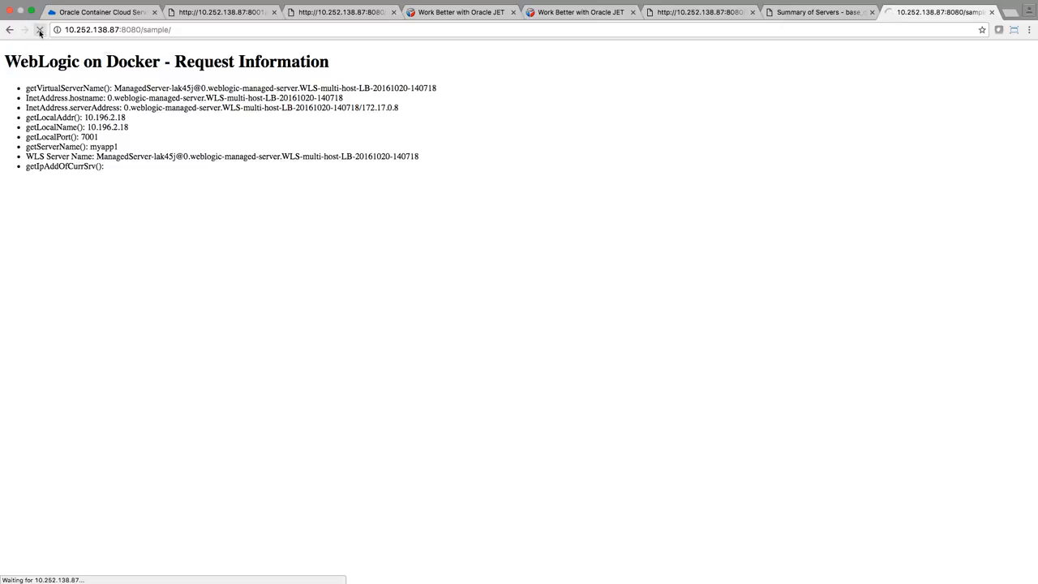
click(39, 29)
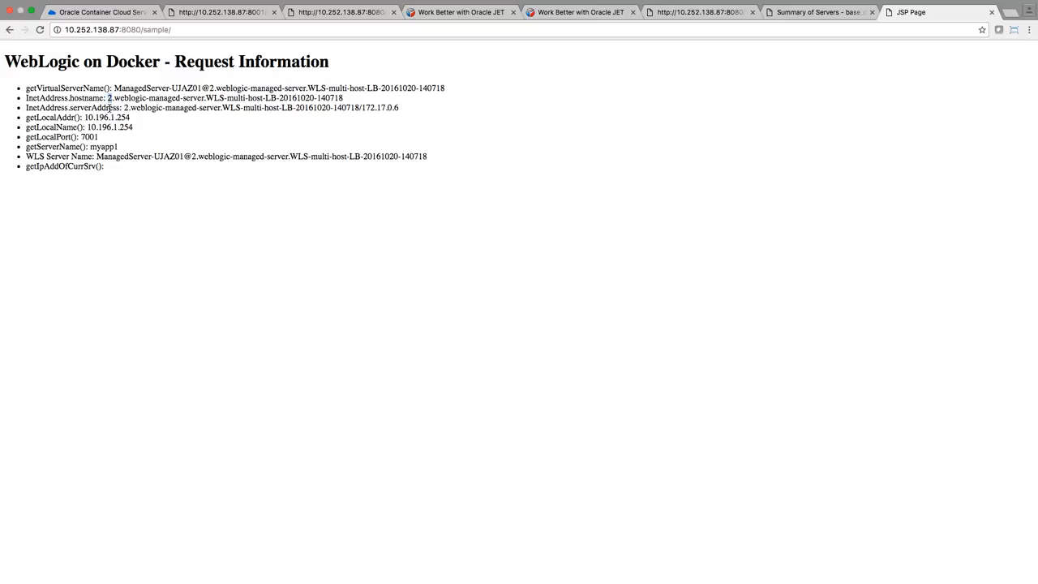
click(39, 29)
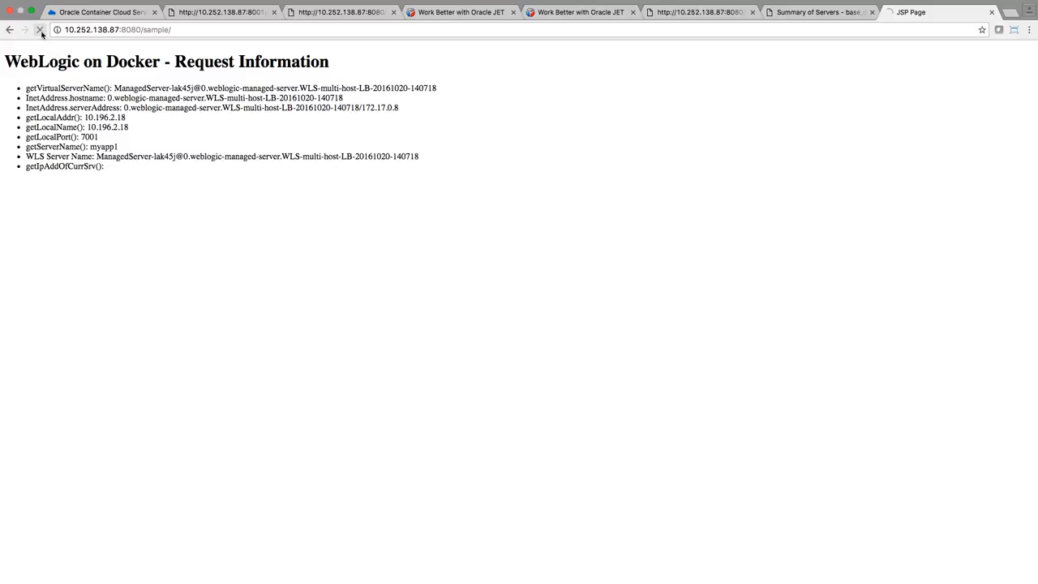
click(39, 30)
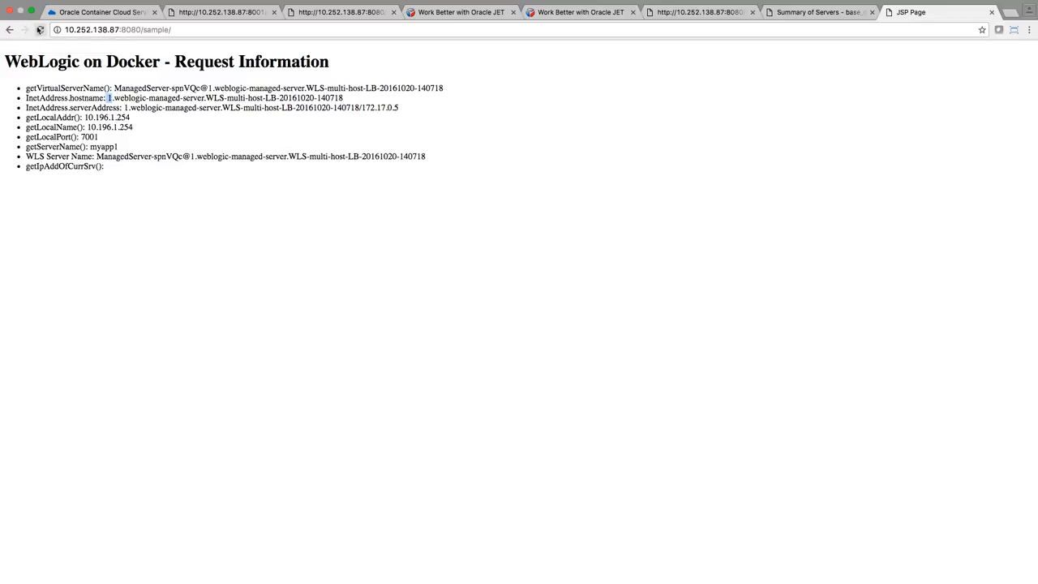
click(39, 29)
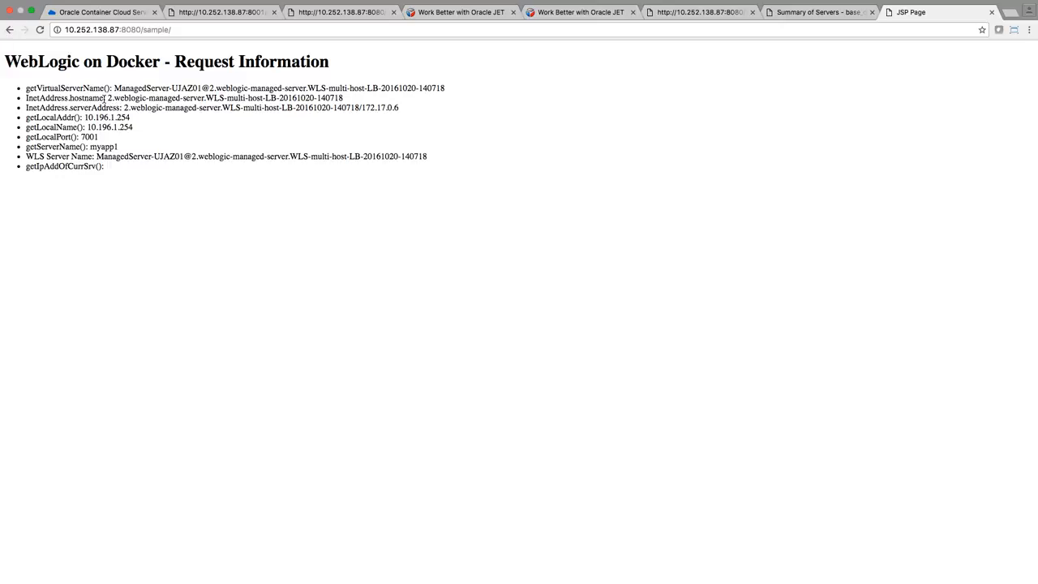
mouse_move(107, 140)
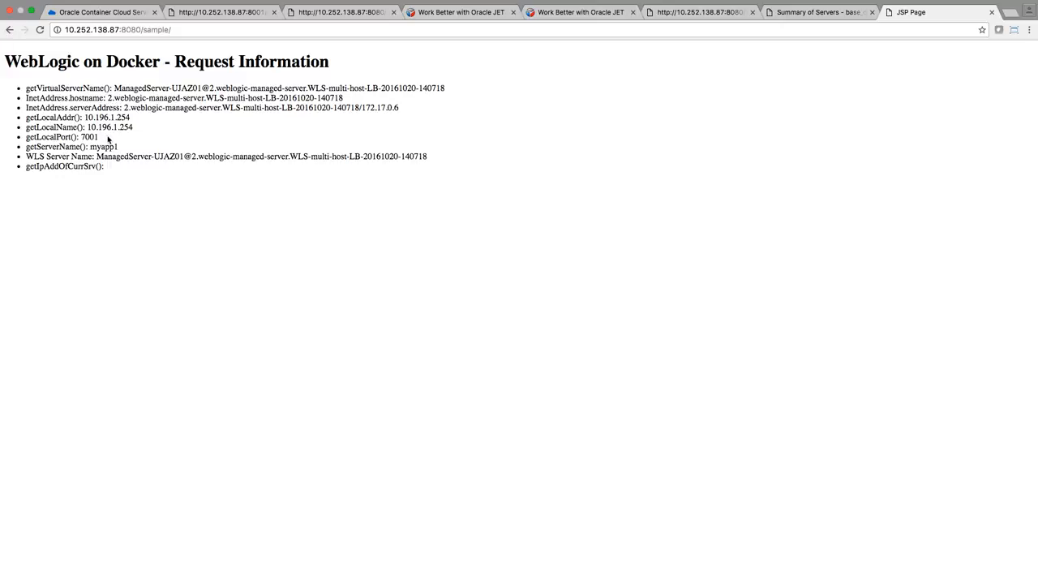
click(99, 11)
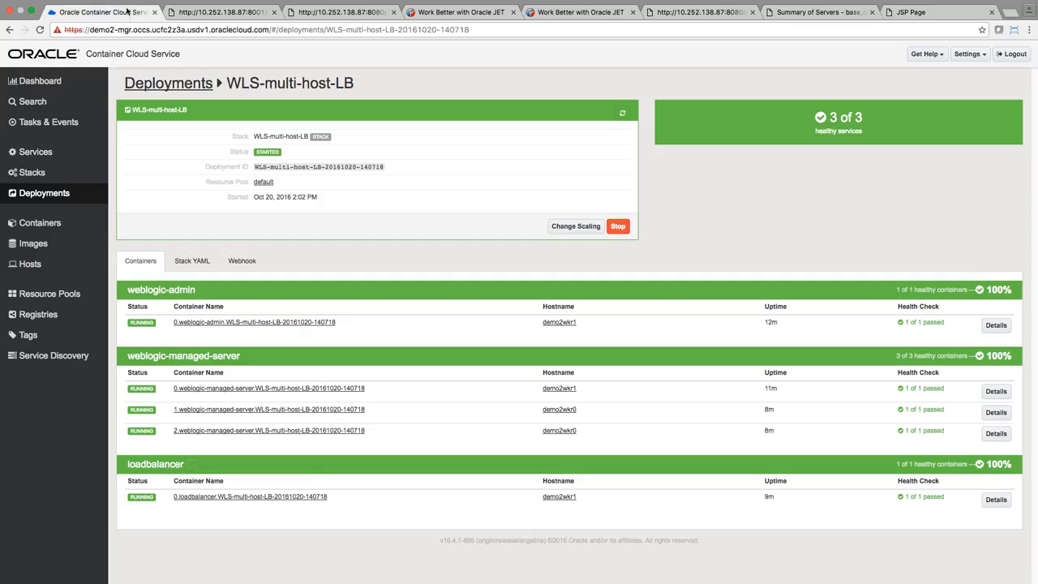
mouse_move(350, 273)
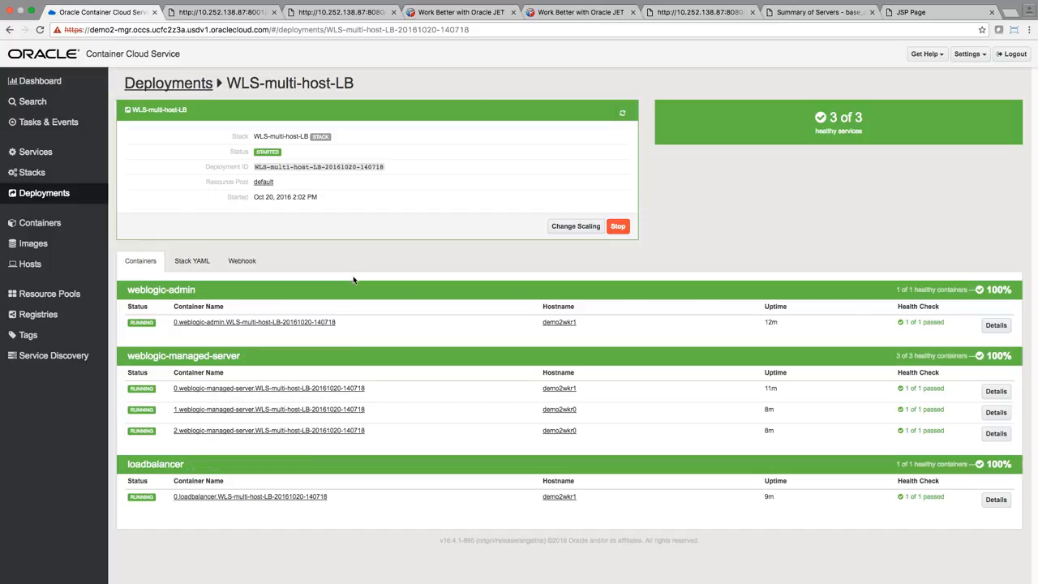
mouse_move(931, 460)
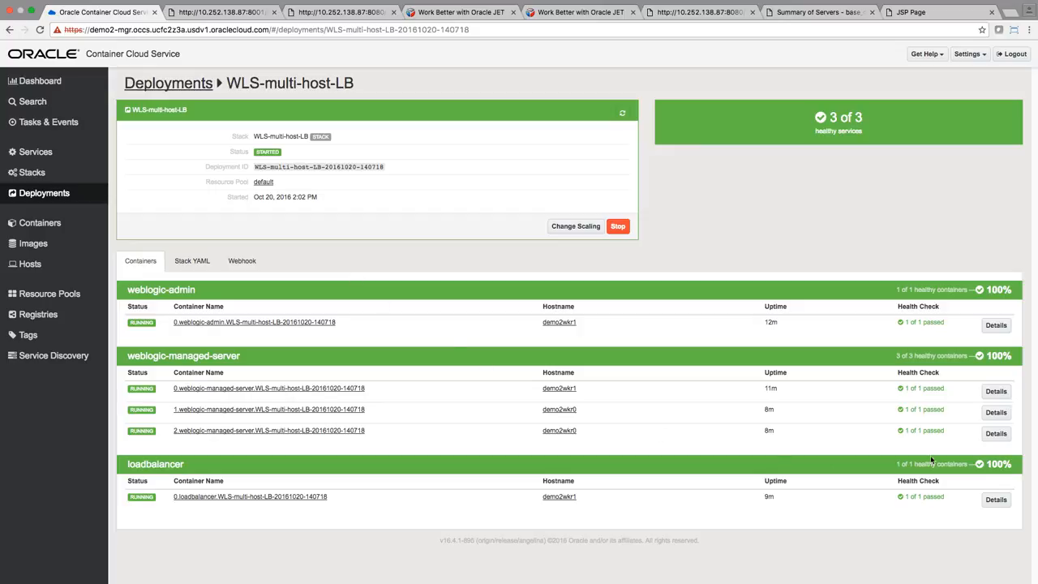
mouse_move(934, 502)
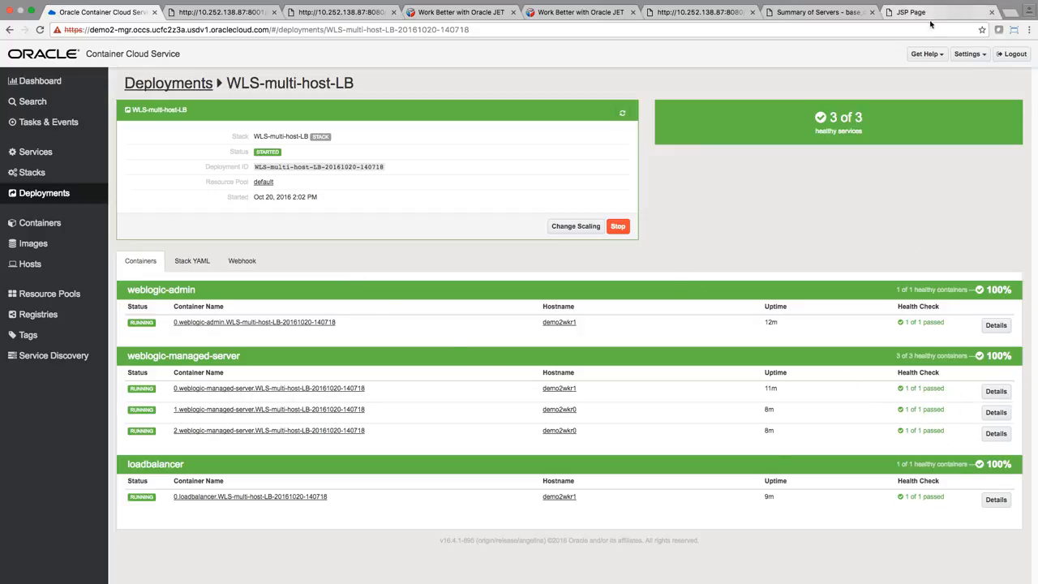
mouse_move(736, 268)
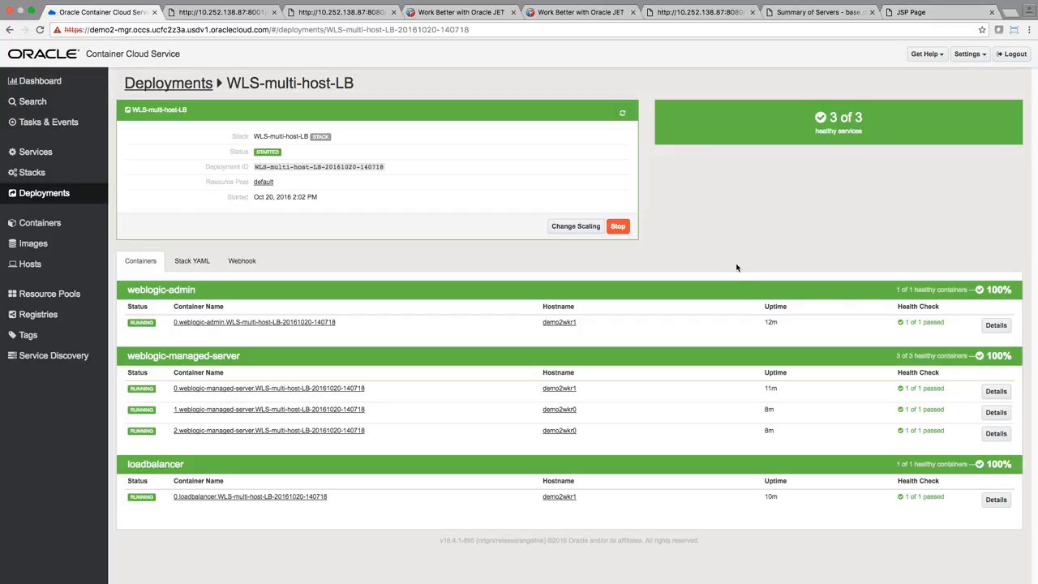
mouse_move(207, 305)
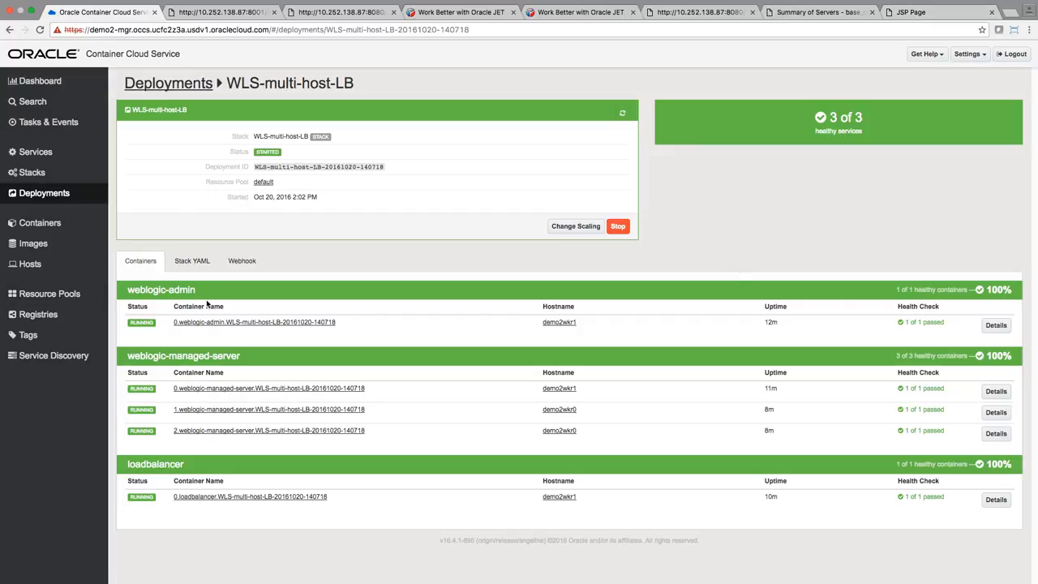